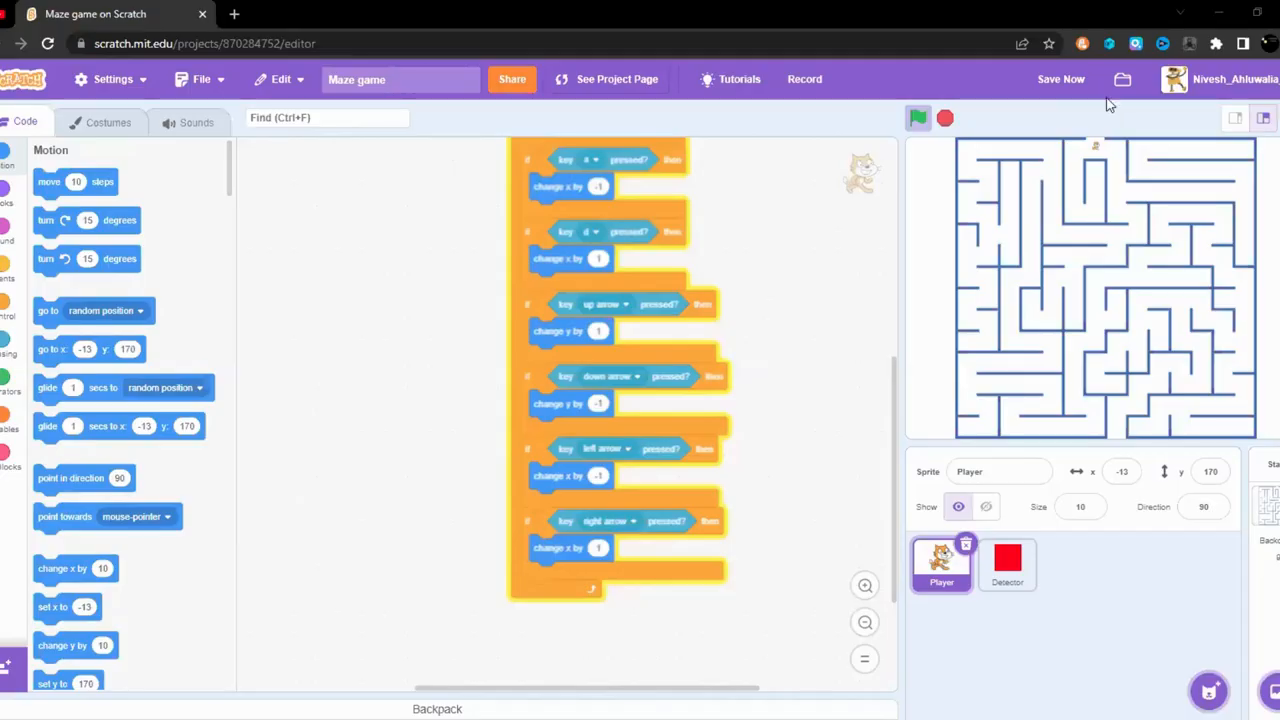
Step: Save the maze project and switch to the Detector sprite's scripts
click(1061, 79)
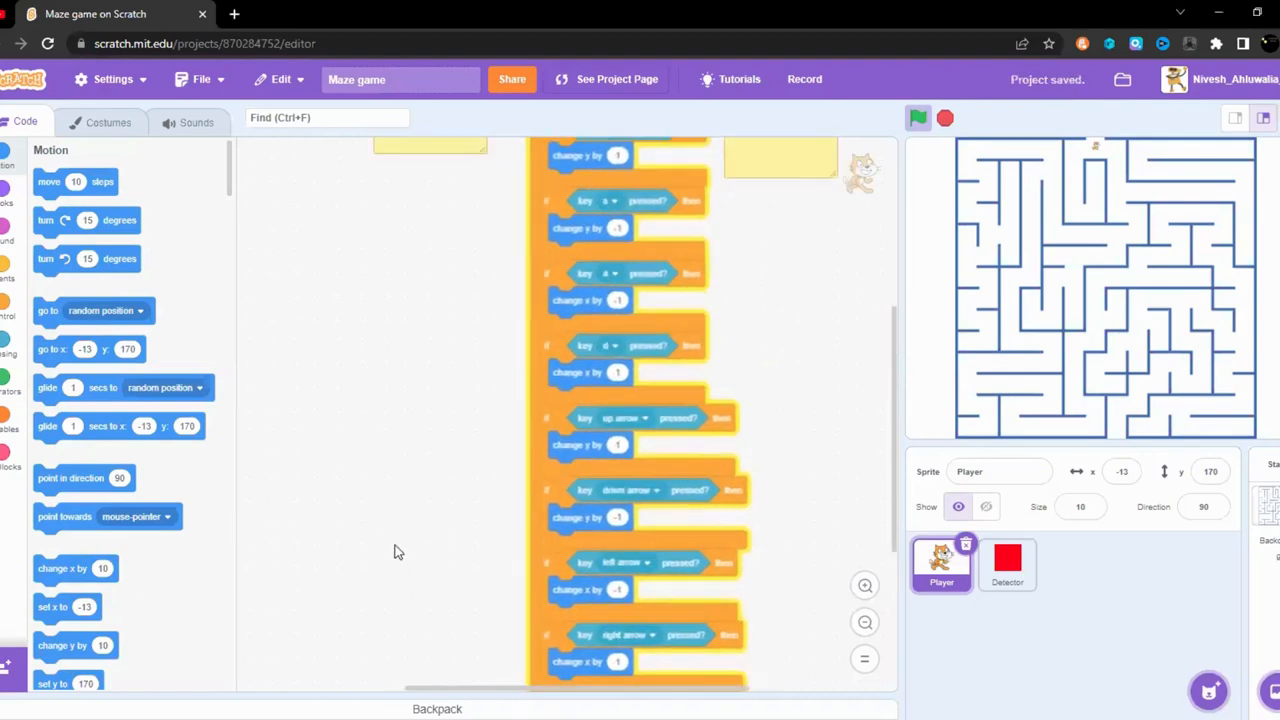
scroll(down, 3)
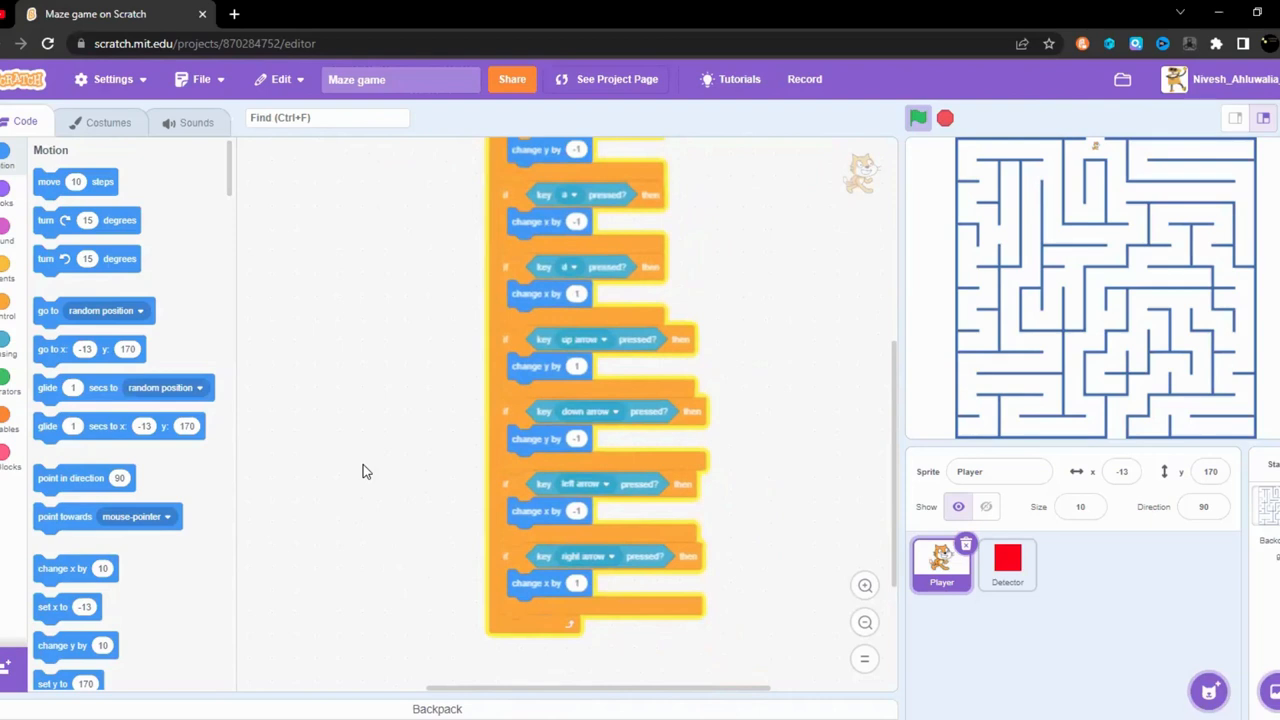
mouse_move(1004, 441)
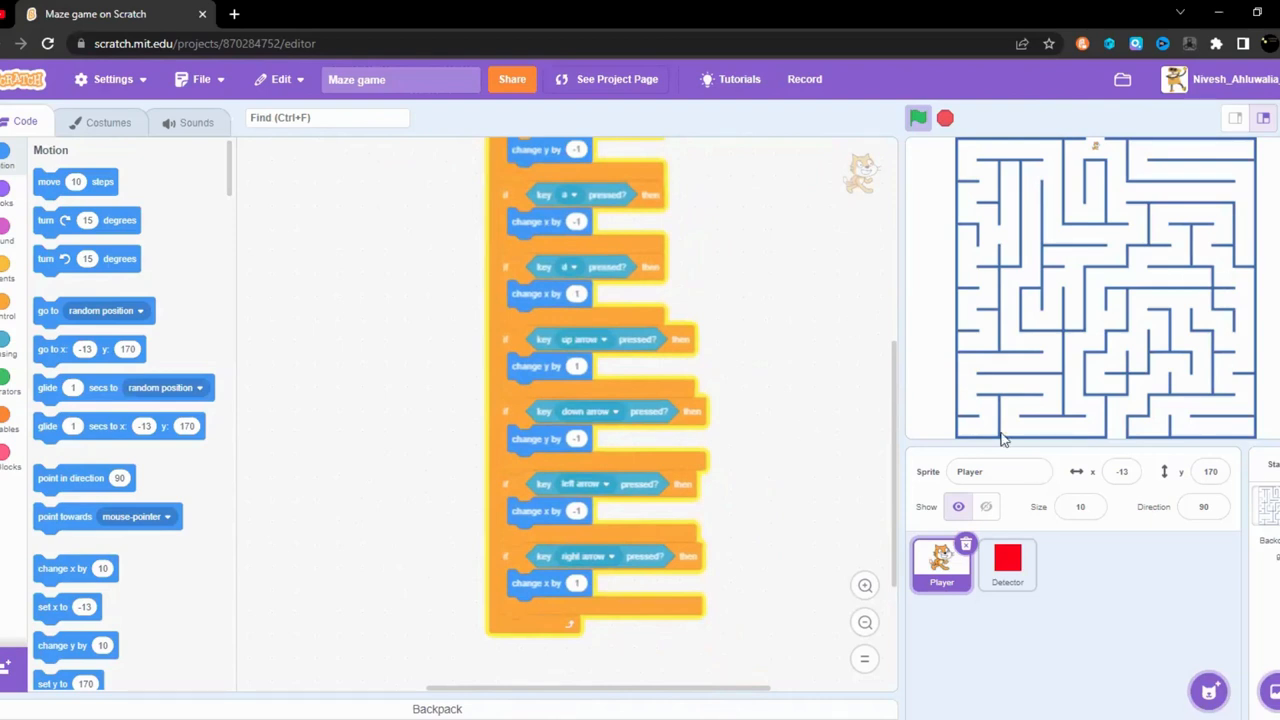
mouse_move(620, 595)
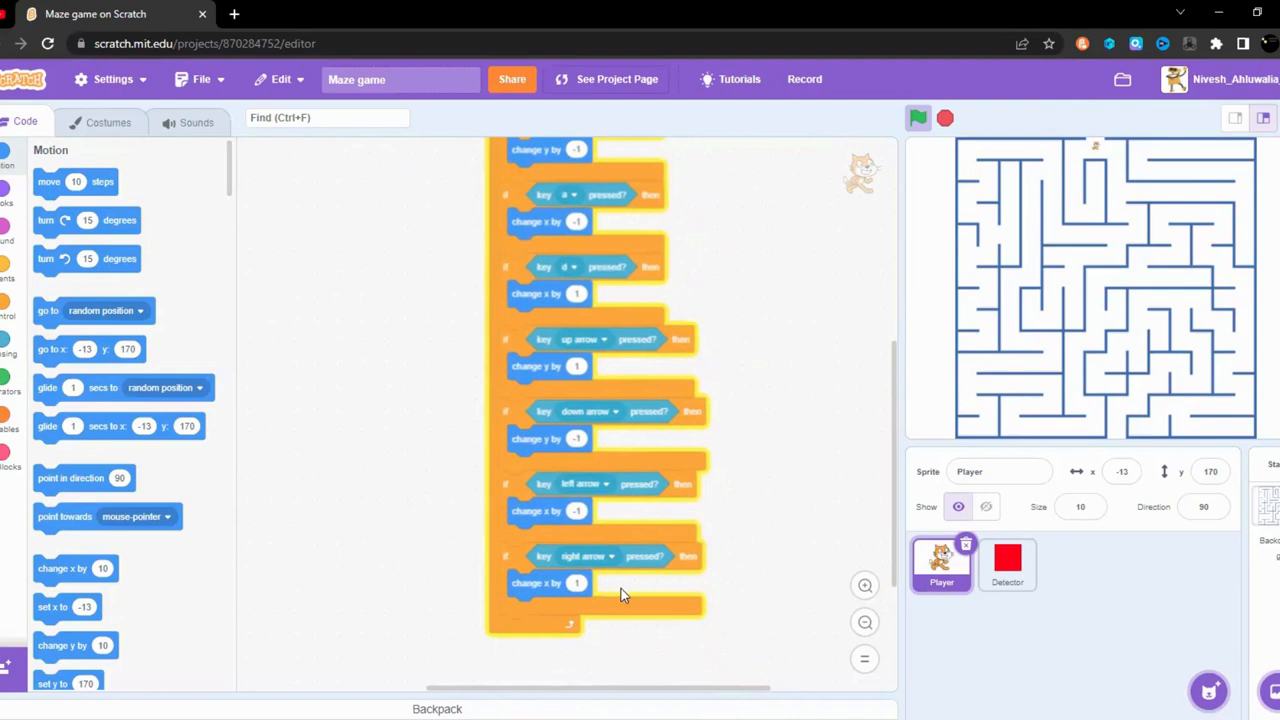
click(1007, 563)
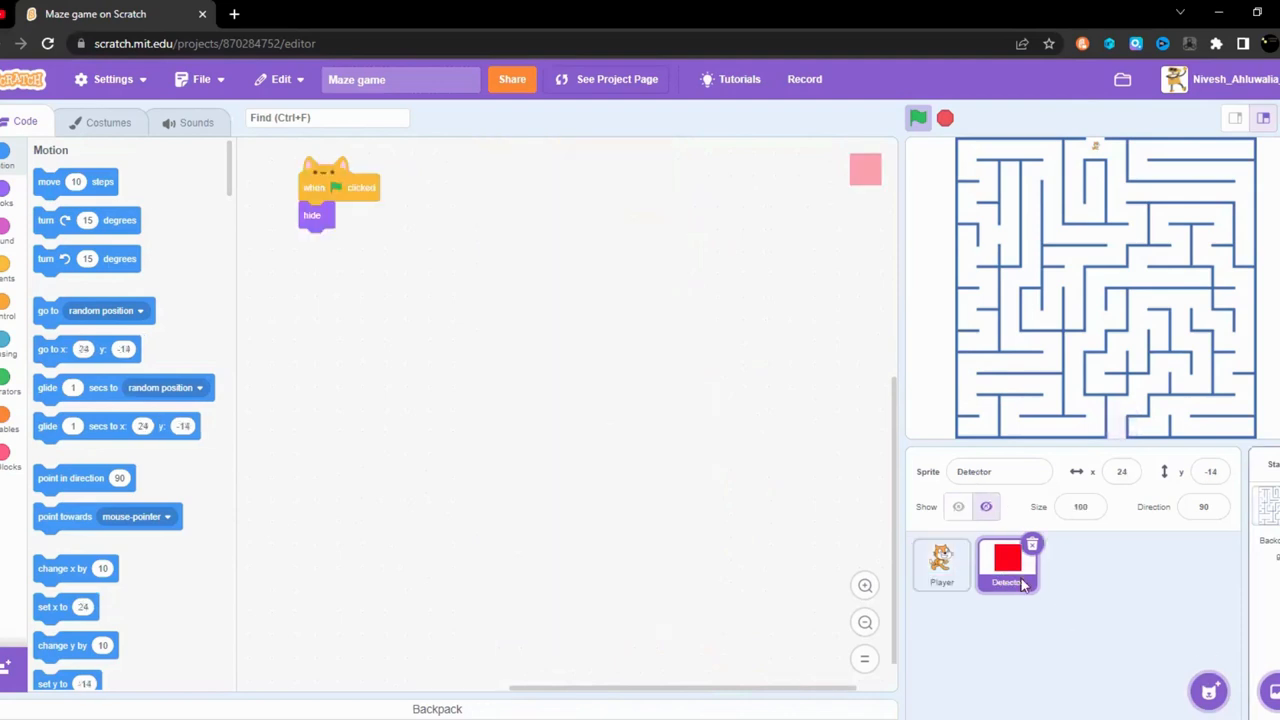
mouse_move(950, 550)
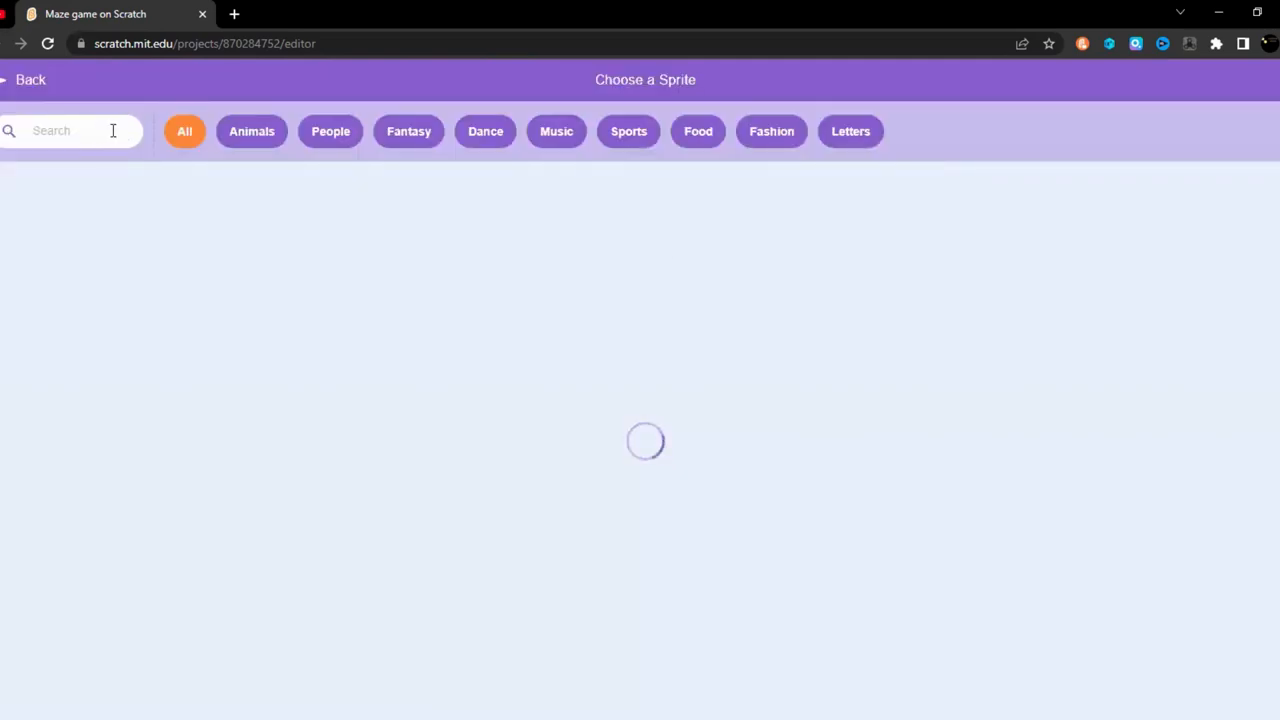
Step: Add a Star sprite from the 'sta' search, place it at the maze's bottom exit at size 45
text(sta)
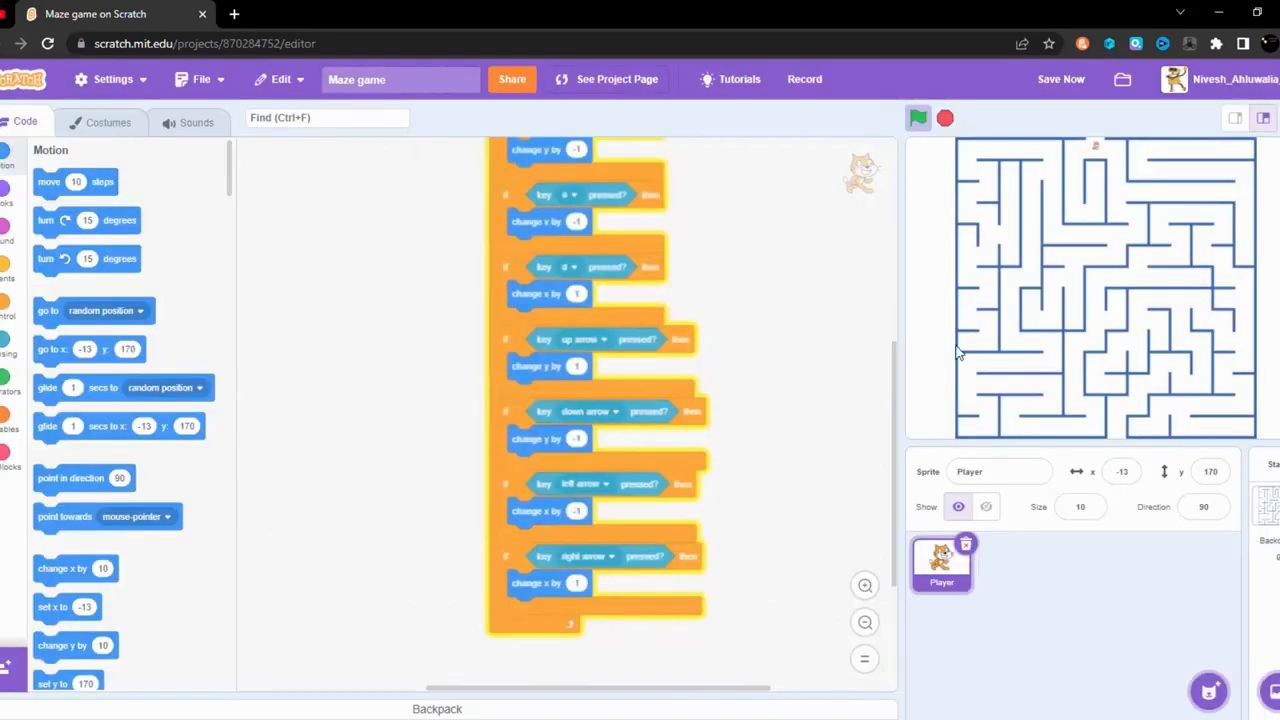
mouse_move(1063, 447)
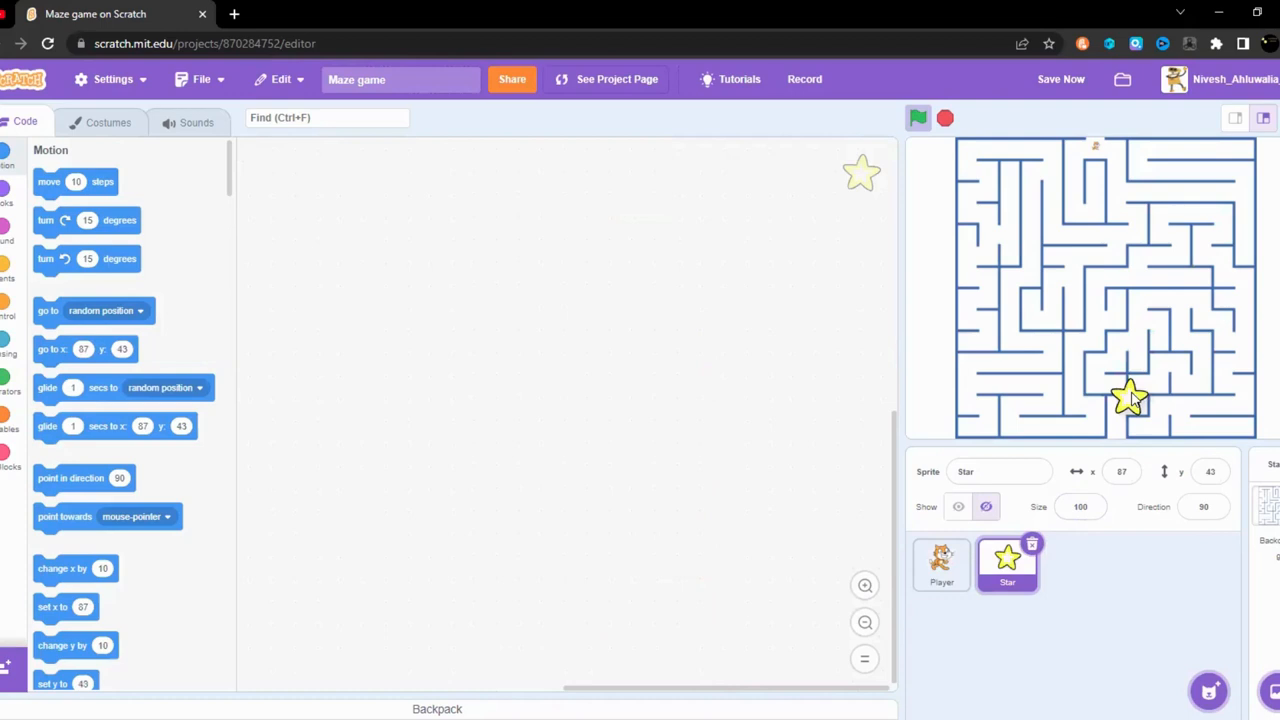
drag(1130, 398, 1113, 425)
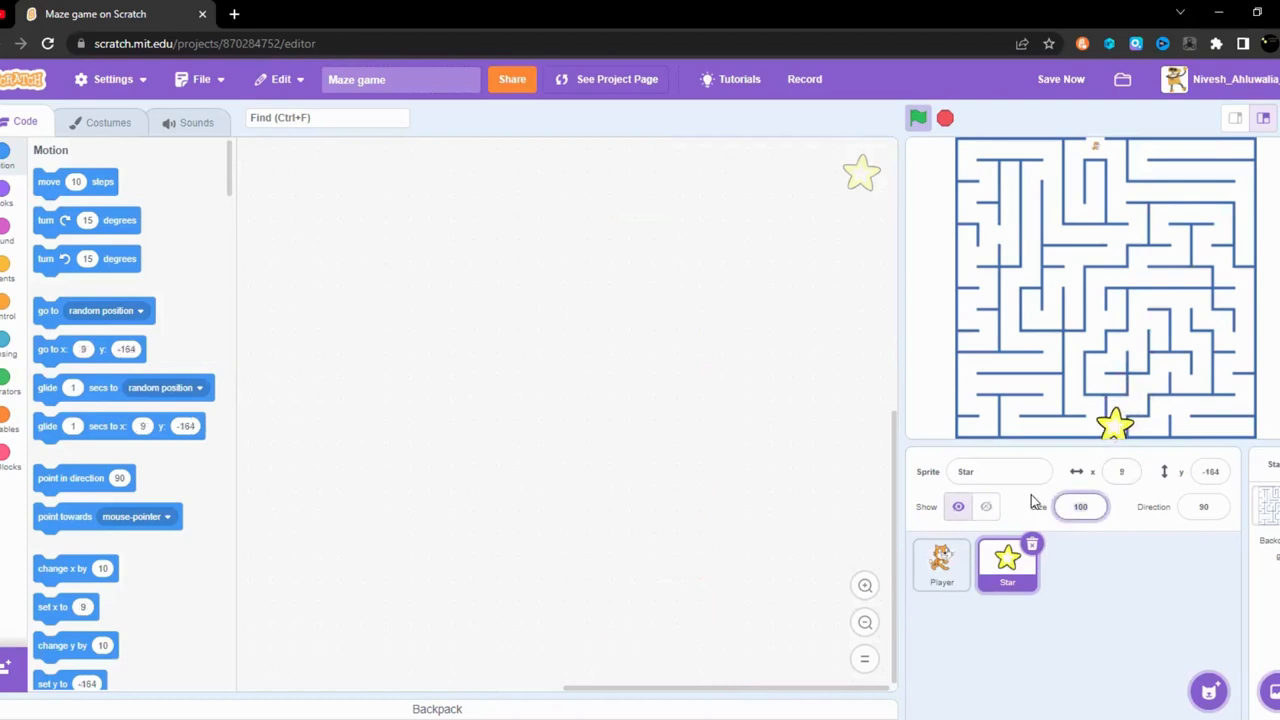
text(45)
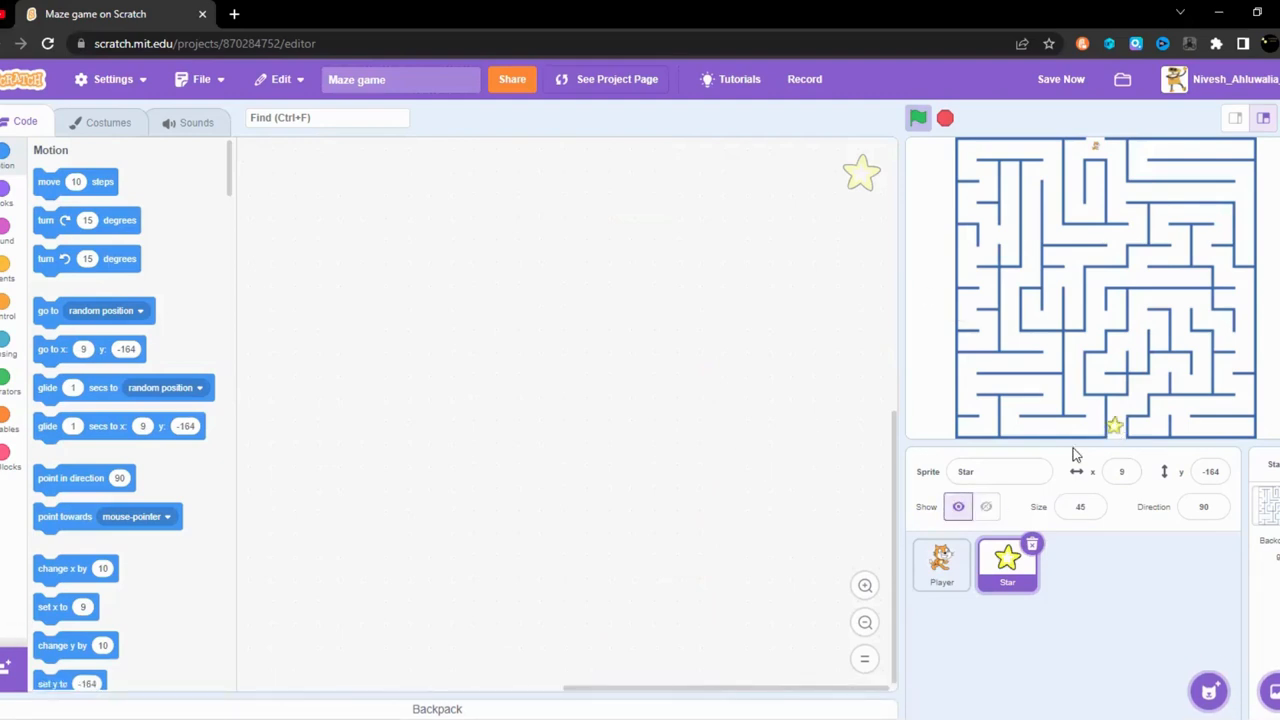
scroll(down, 3)
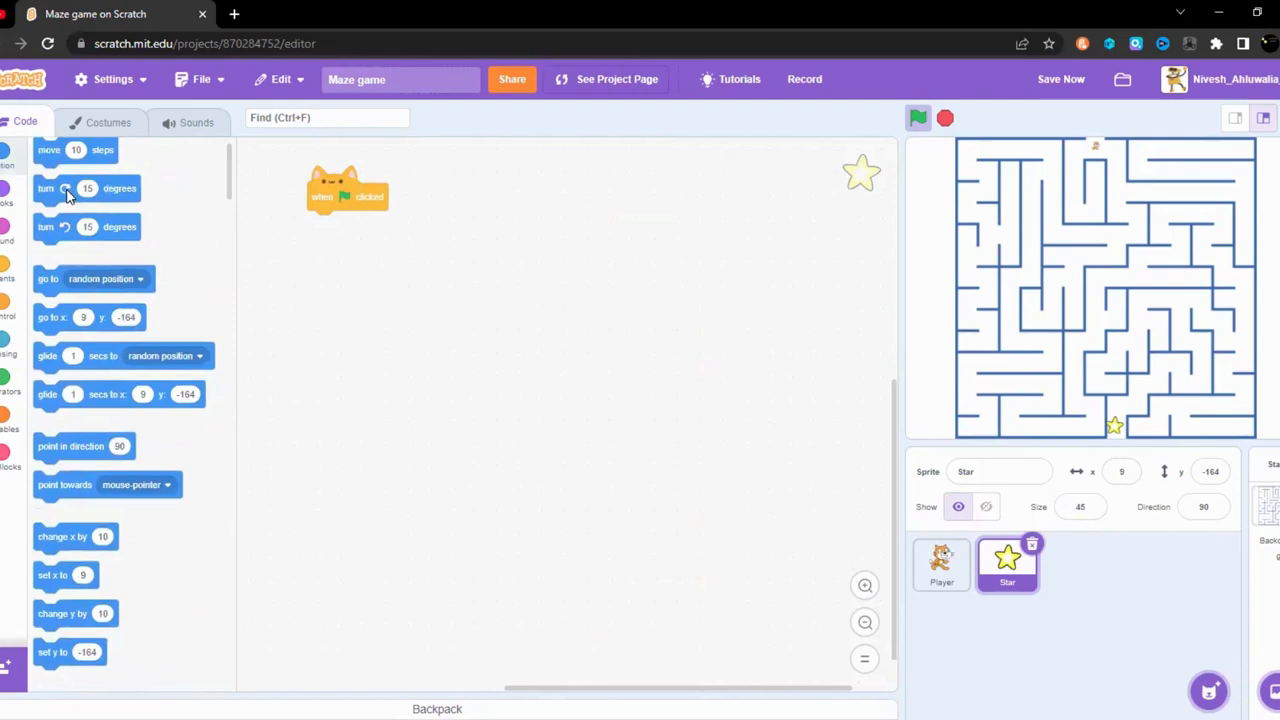
Step: Make the Star go to x 9, y -164 on flag click and preview the stage full screen
drag(88, 317, 340, 218)
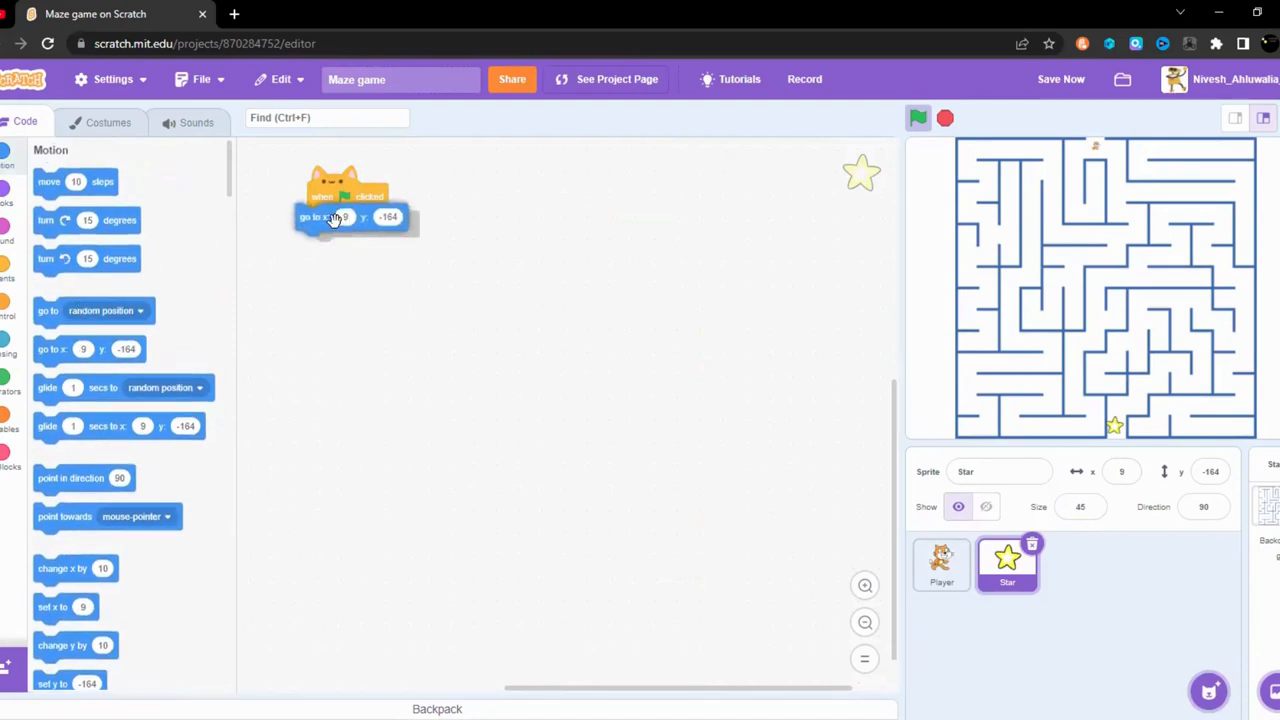
click(1263, 118)
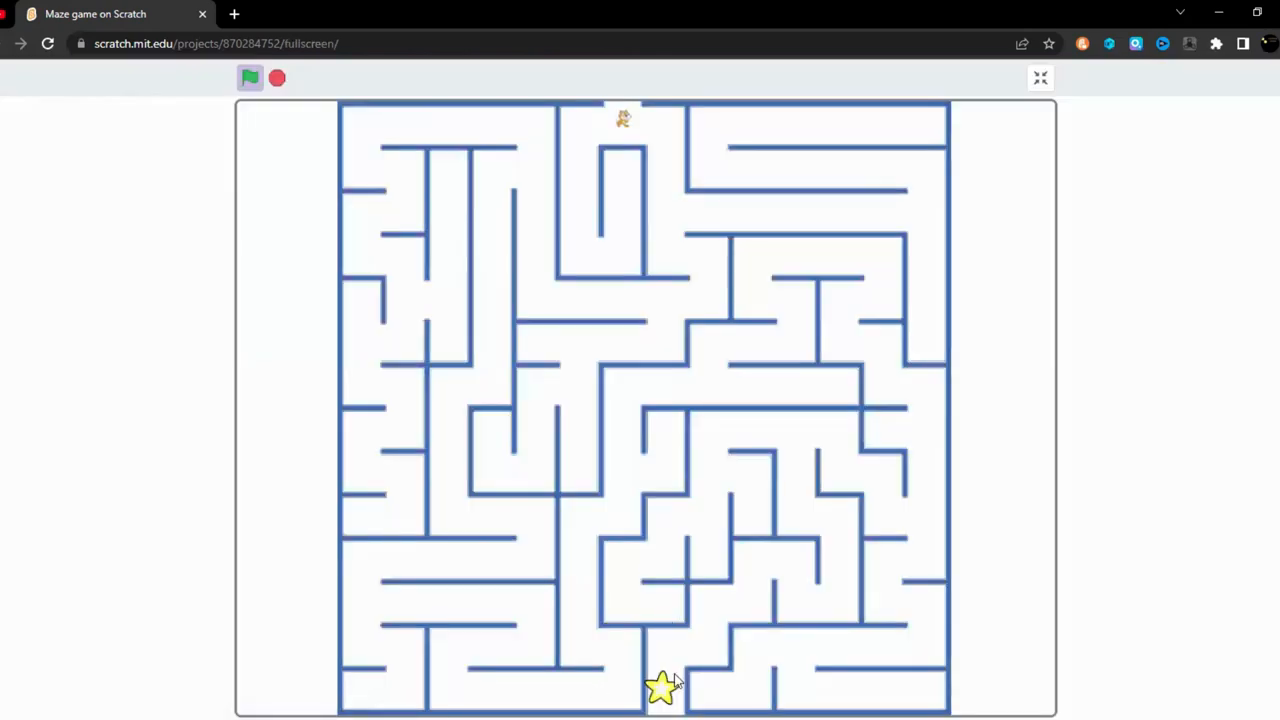
click(1039, 78)
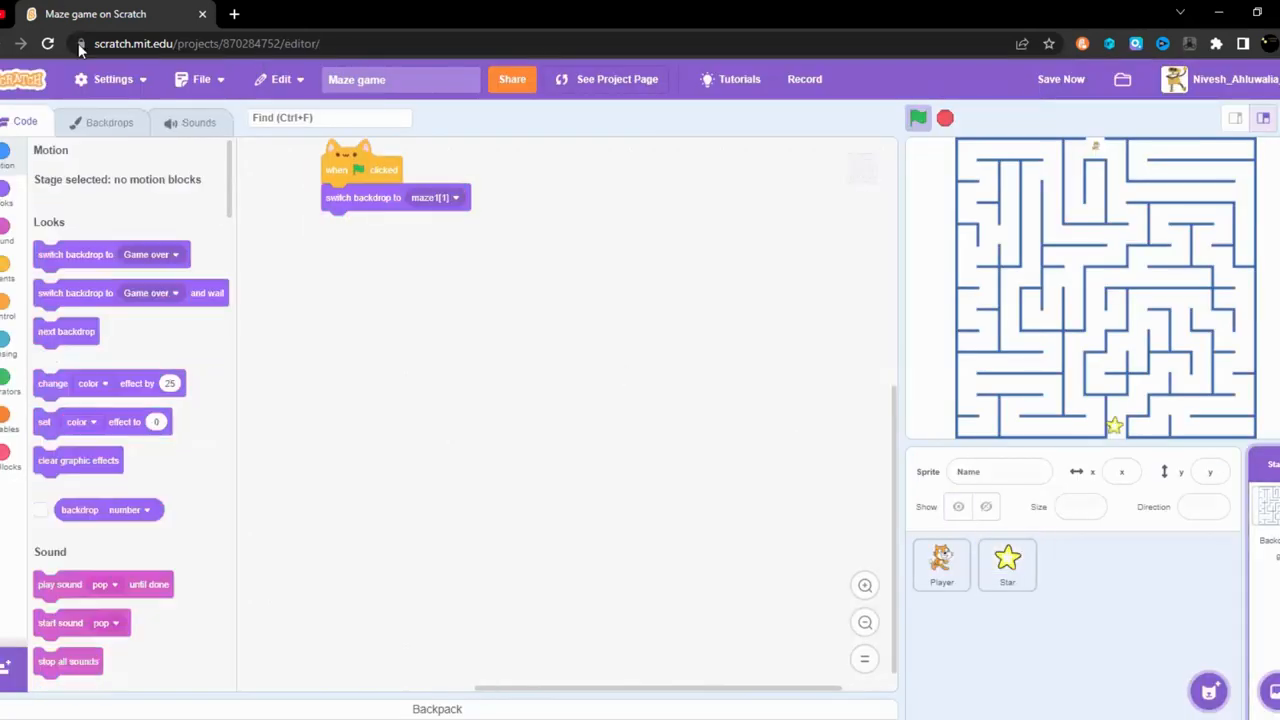
Step: Browse the Stage's maze backdrops, then return to its scripts
click(109, 122)
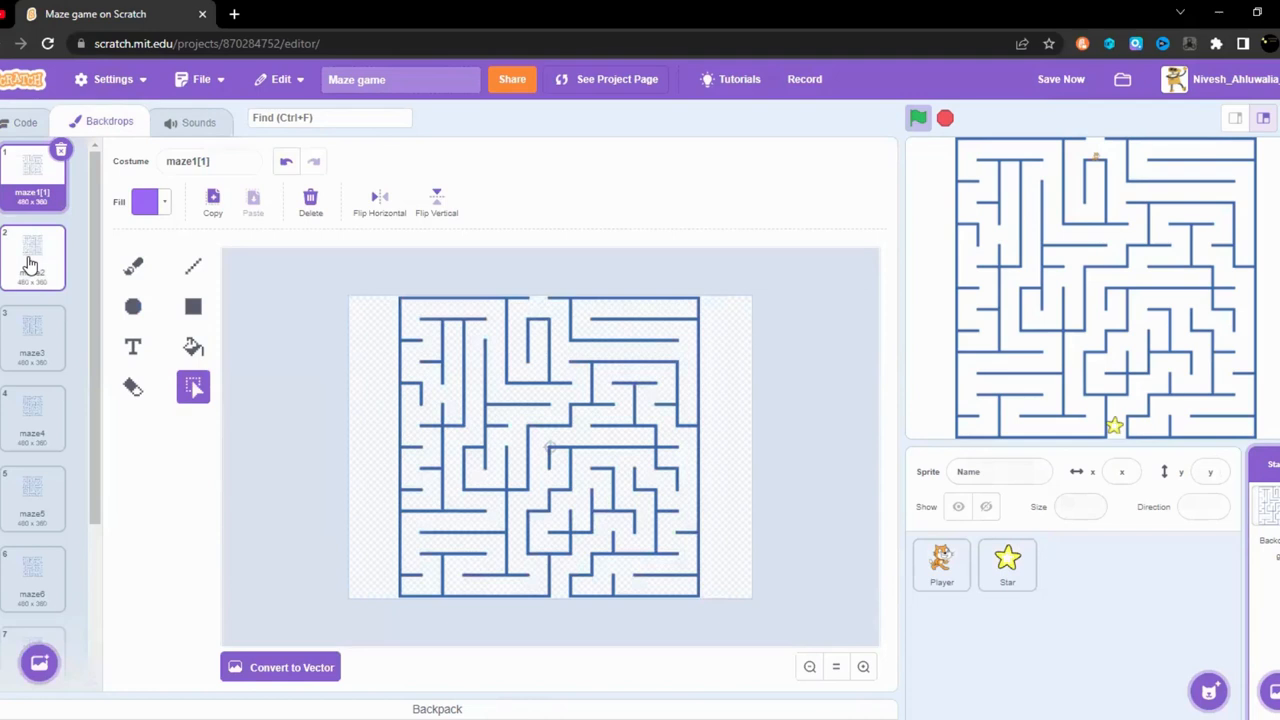
click(32, 257)
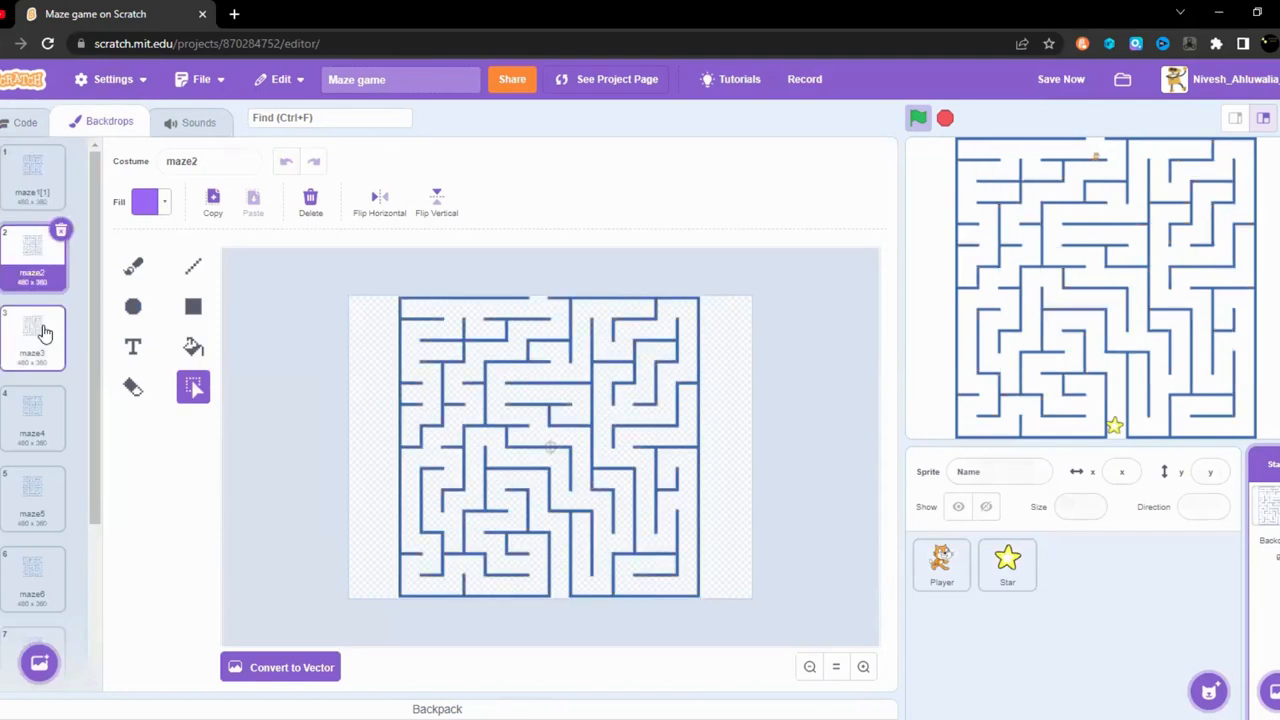
click(32, 490)
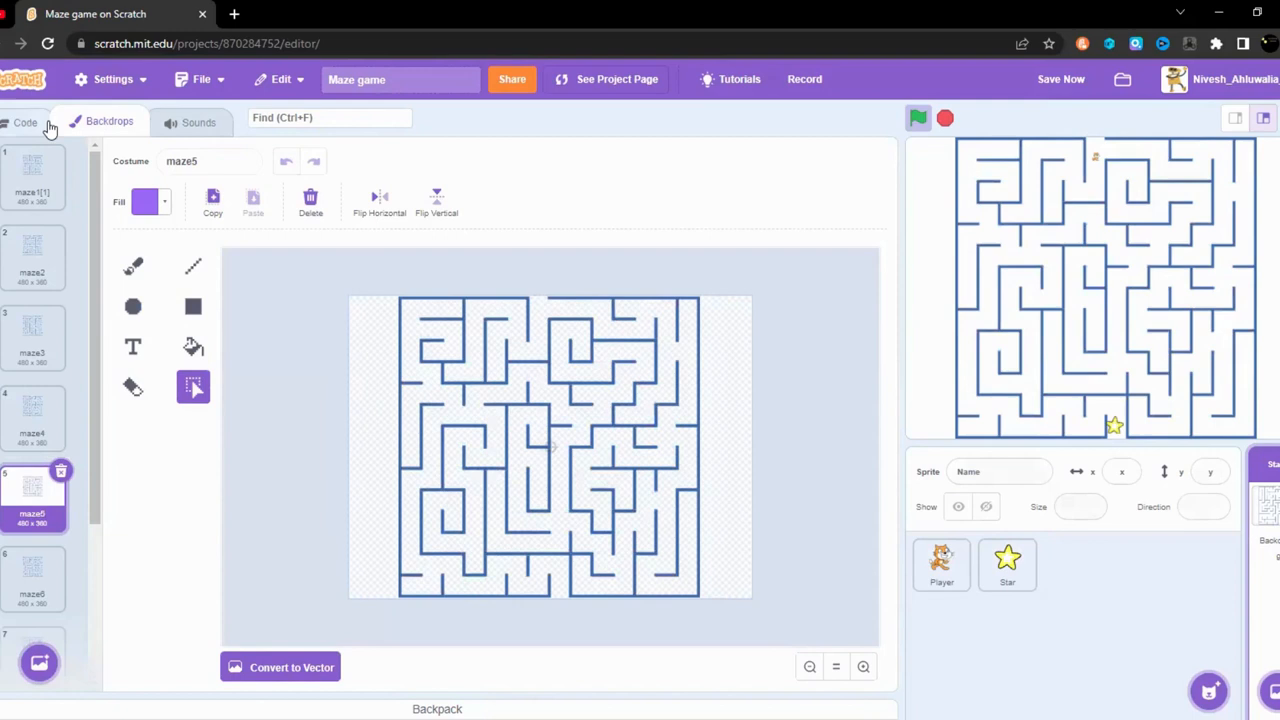
click(25, 121)
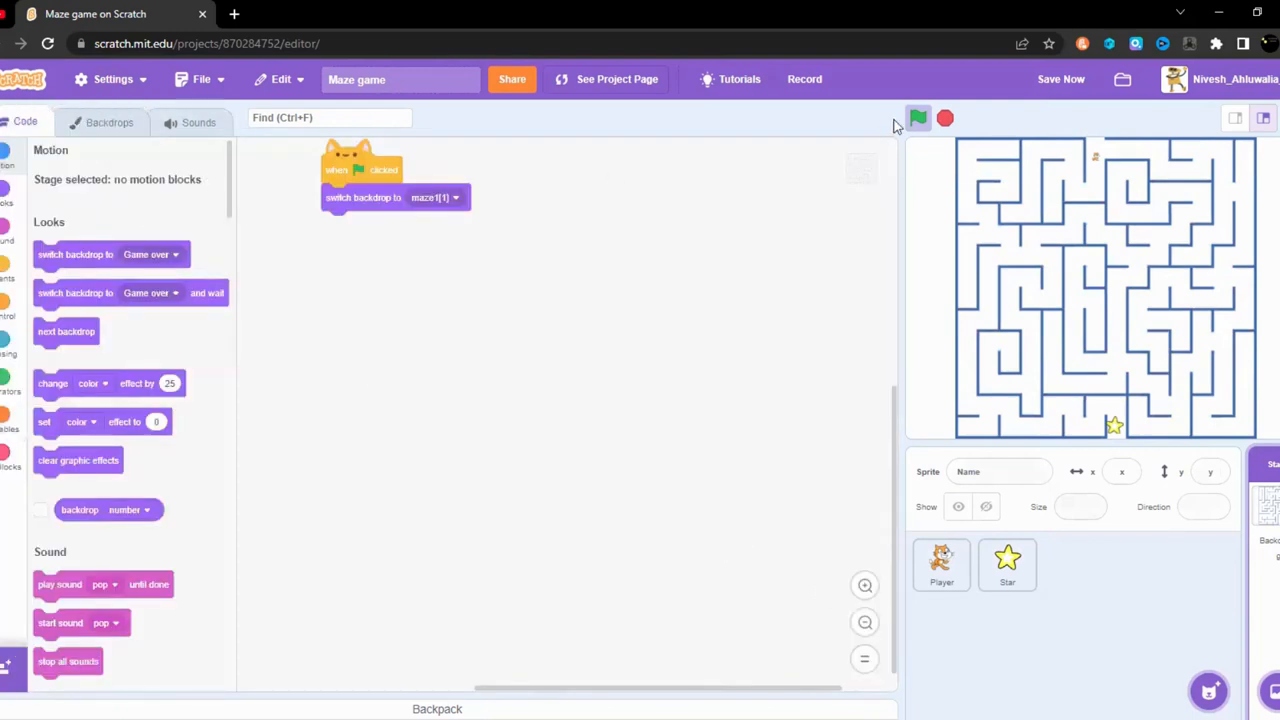
Step: View the Game over backdrop and return to the Player sprite's scripts
click(940, 564)
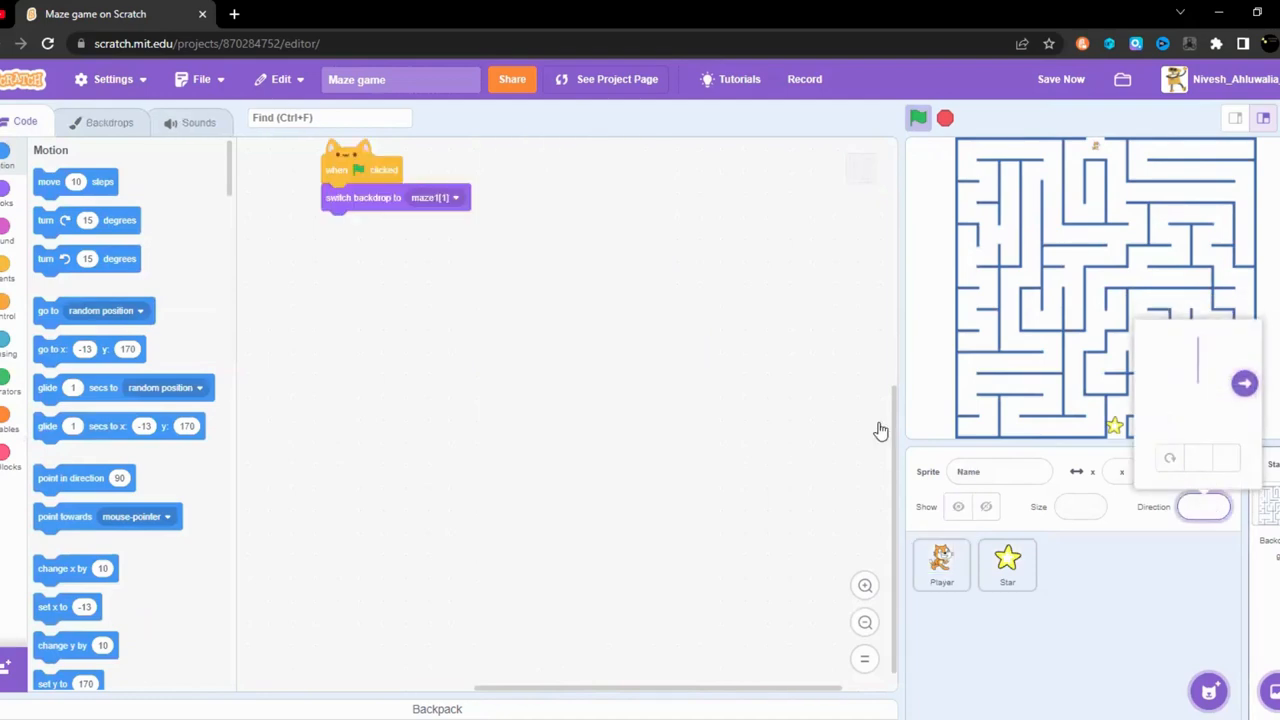
click(109, 122)
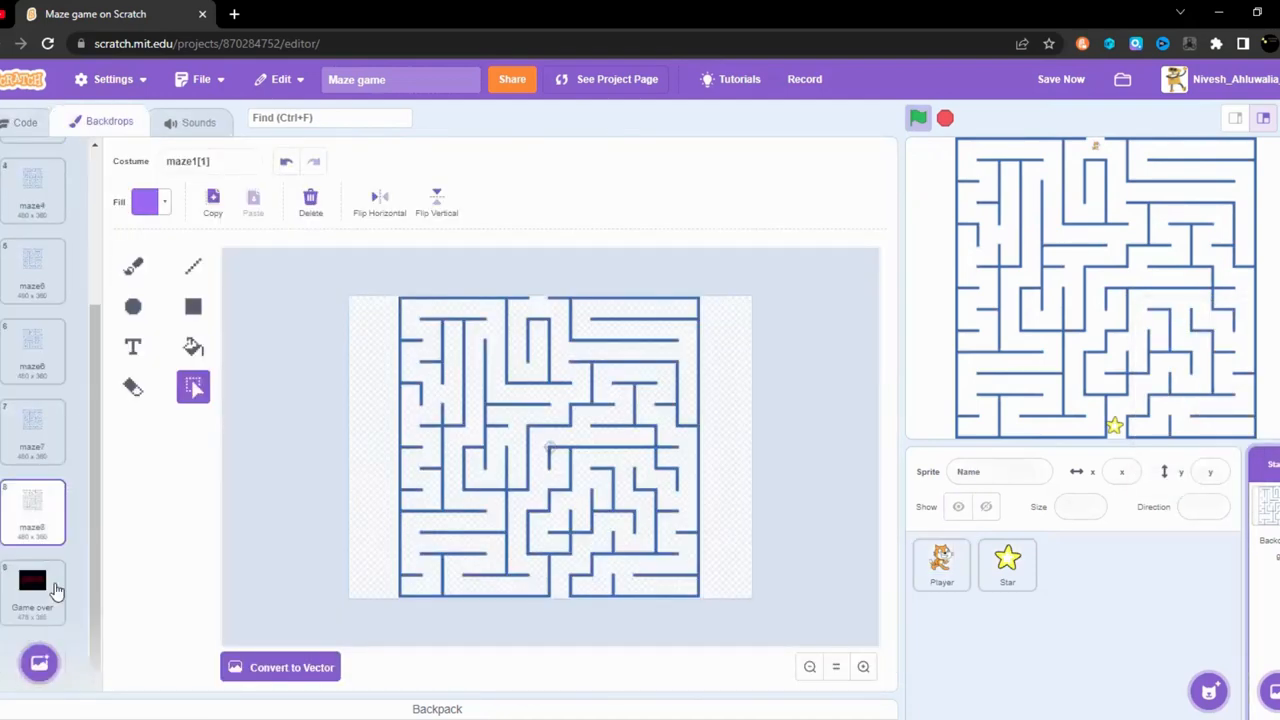
click(33, 590)
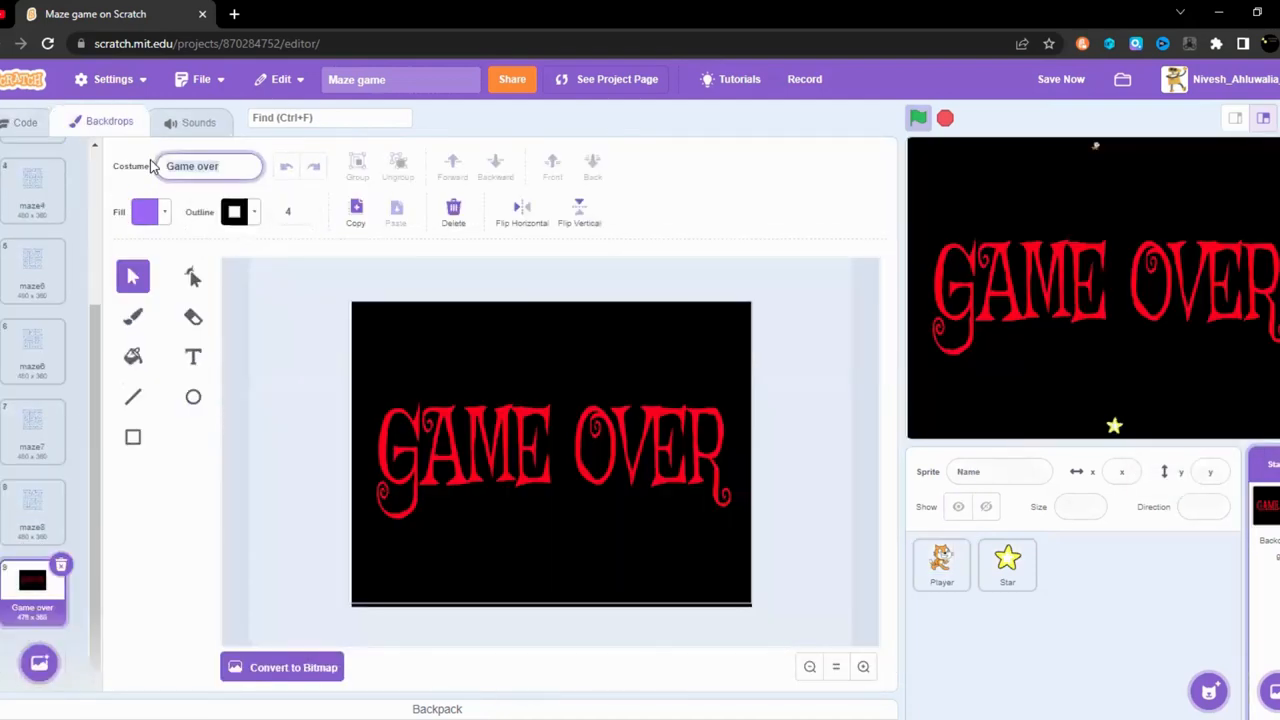
click(25, 121)
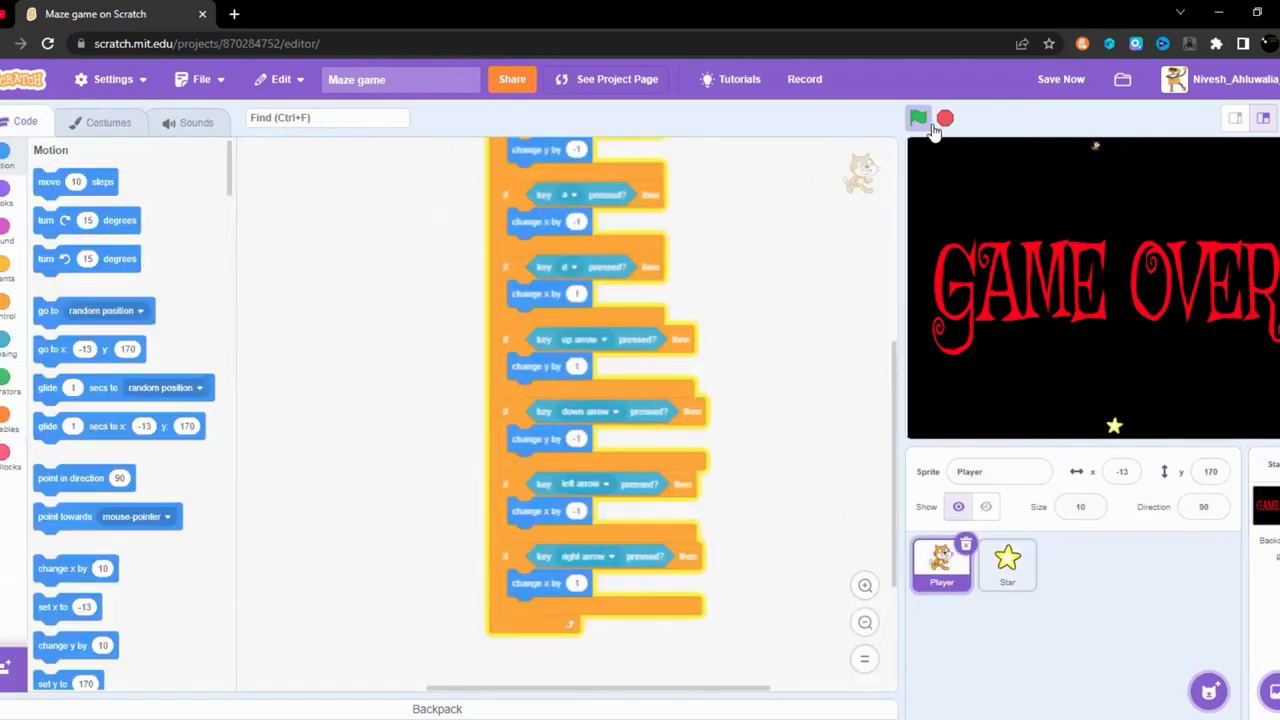
Step: Run the game to reset the Stage to the first maze
click(917, 118)
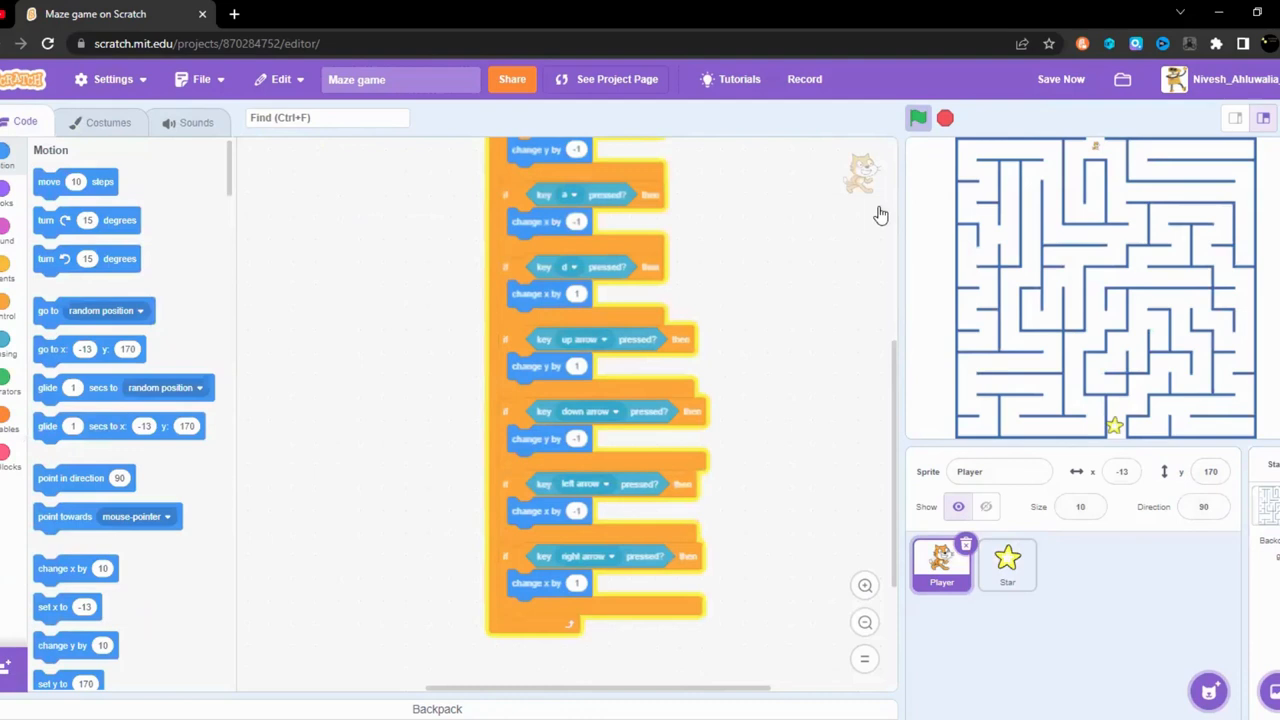
scroll(down, 3)
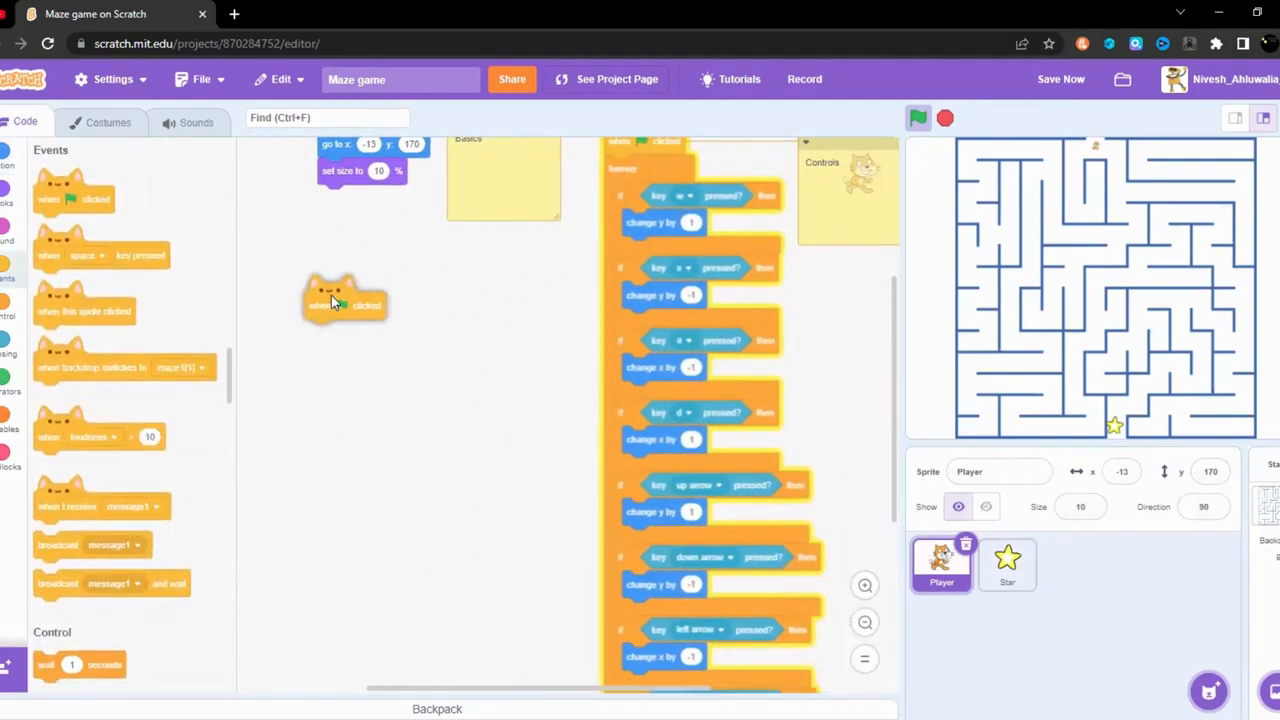
Step: Build a forever loop with an if-then under the Player's new flag hat block
click(8, 316)
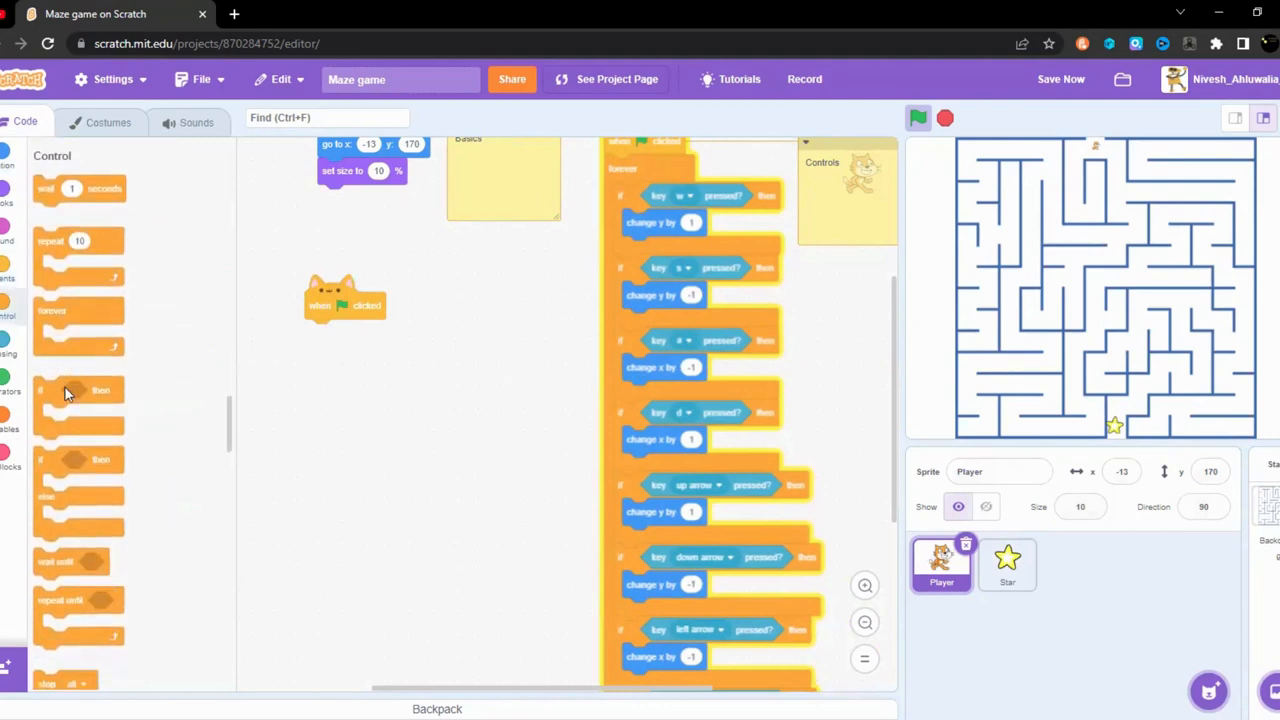
drag(79, 320, 350, 350)
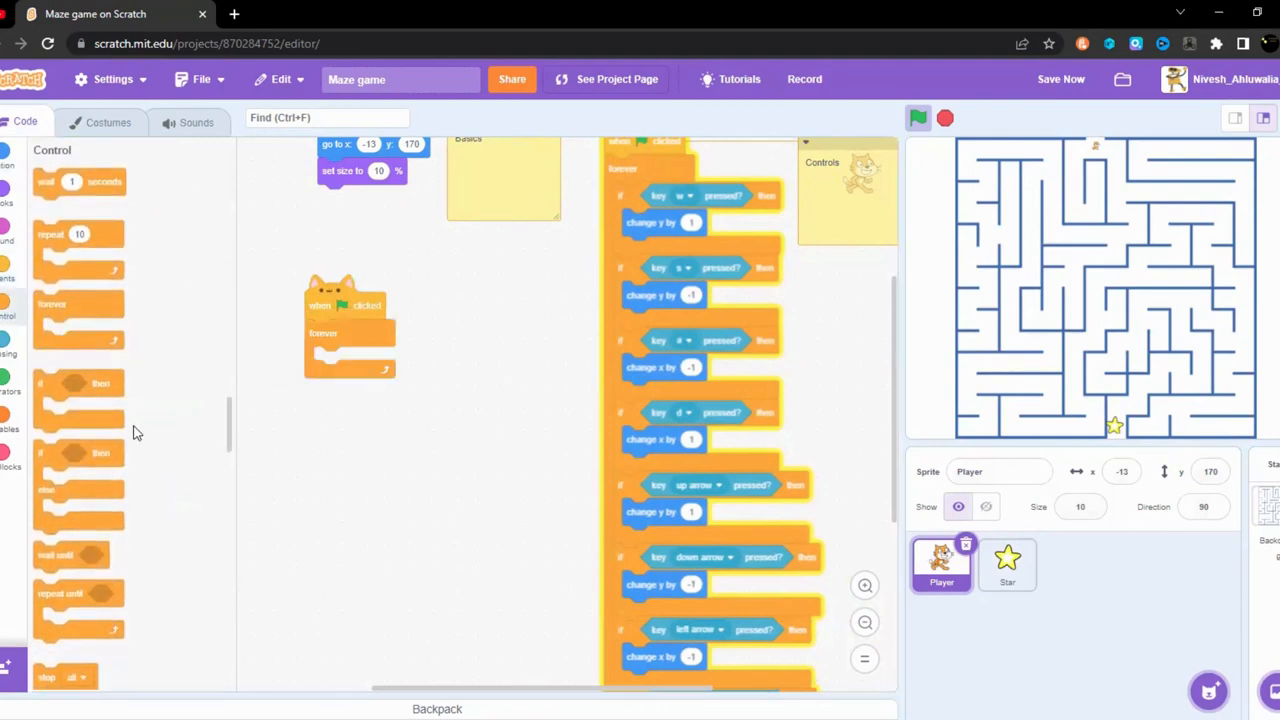
drag(78, 400, 355, 380)
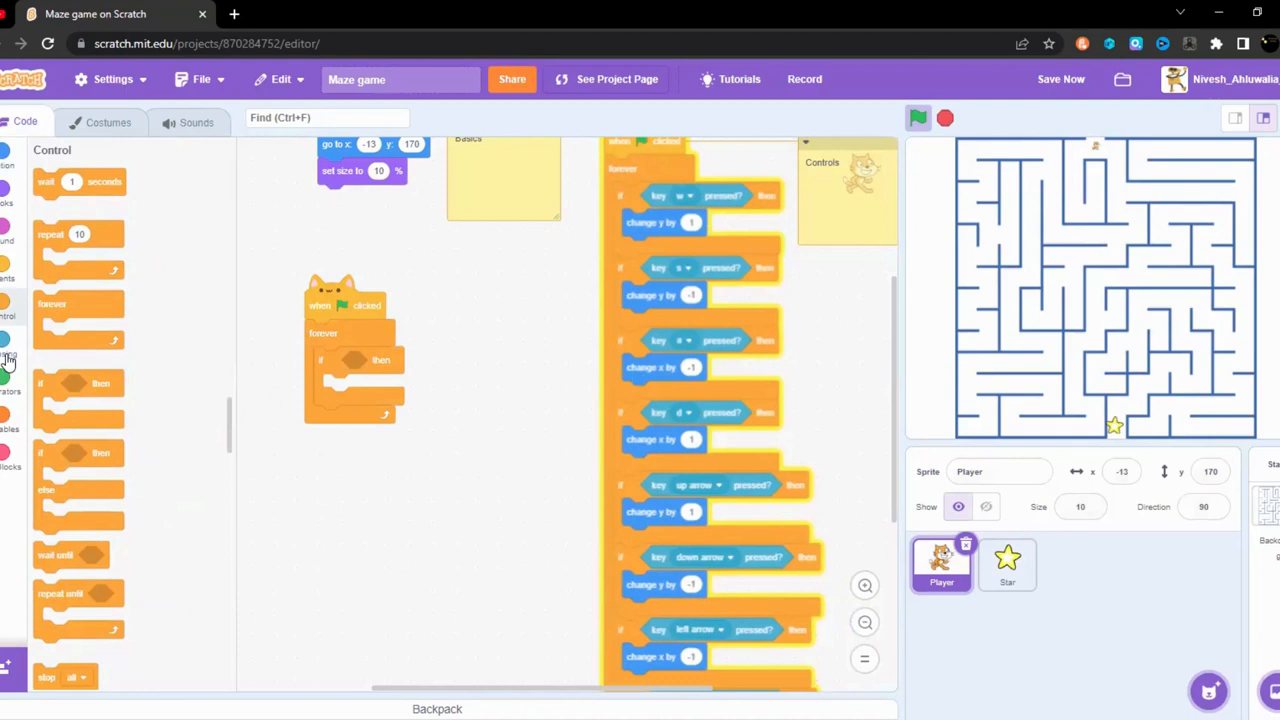
click(8, 352)
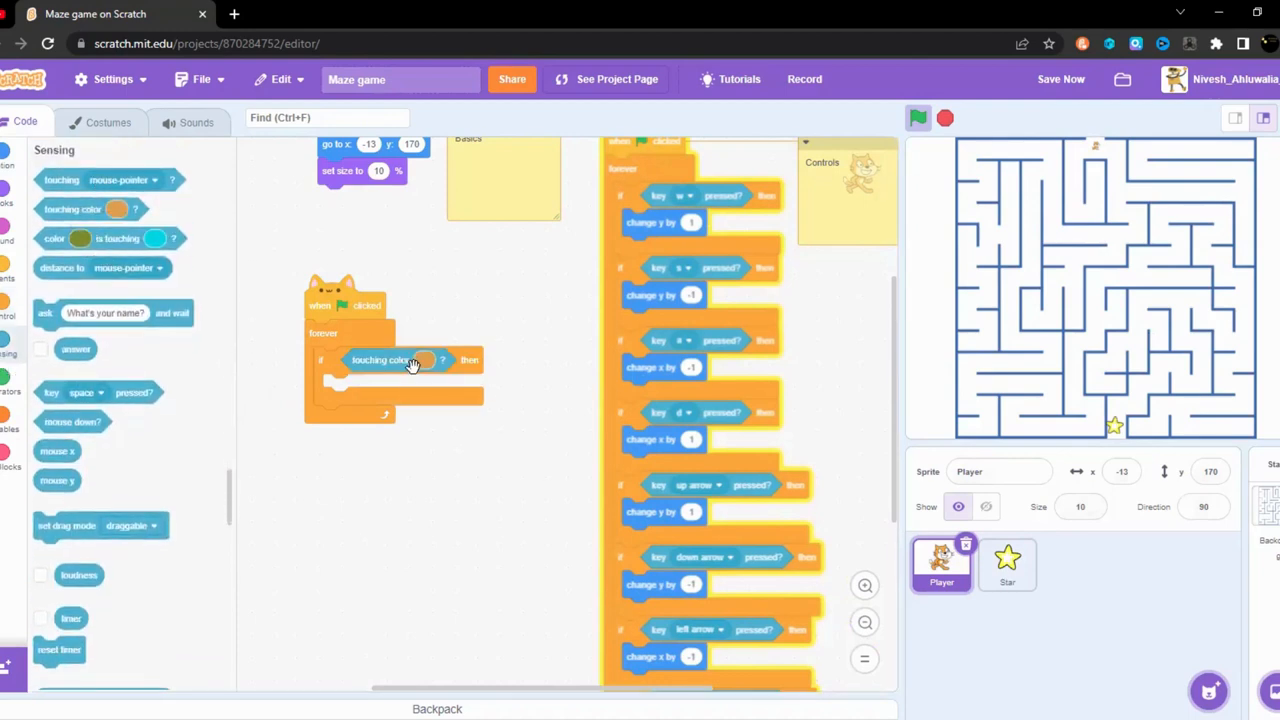
Step: Pick the maze-wall blue for the touching-colour check, previewing the stage full screen
click(424, 360)
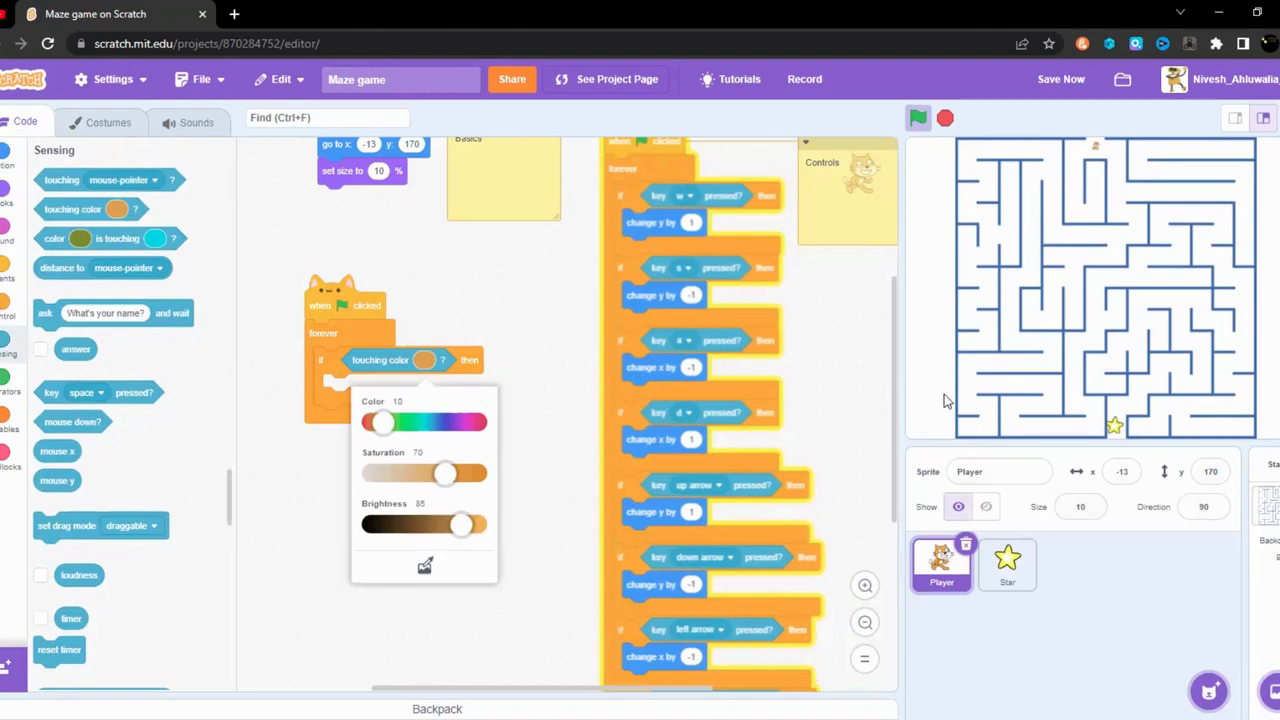
click(1263, 118)
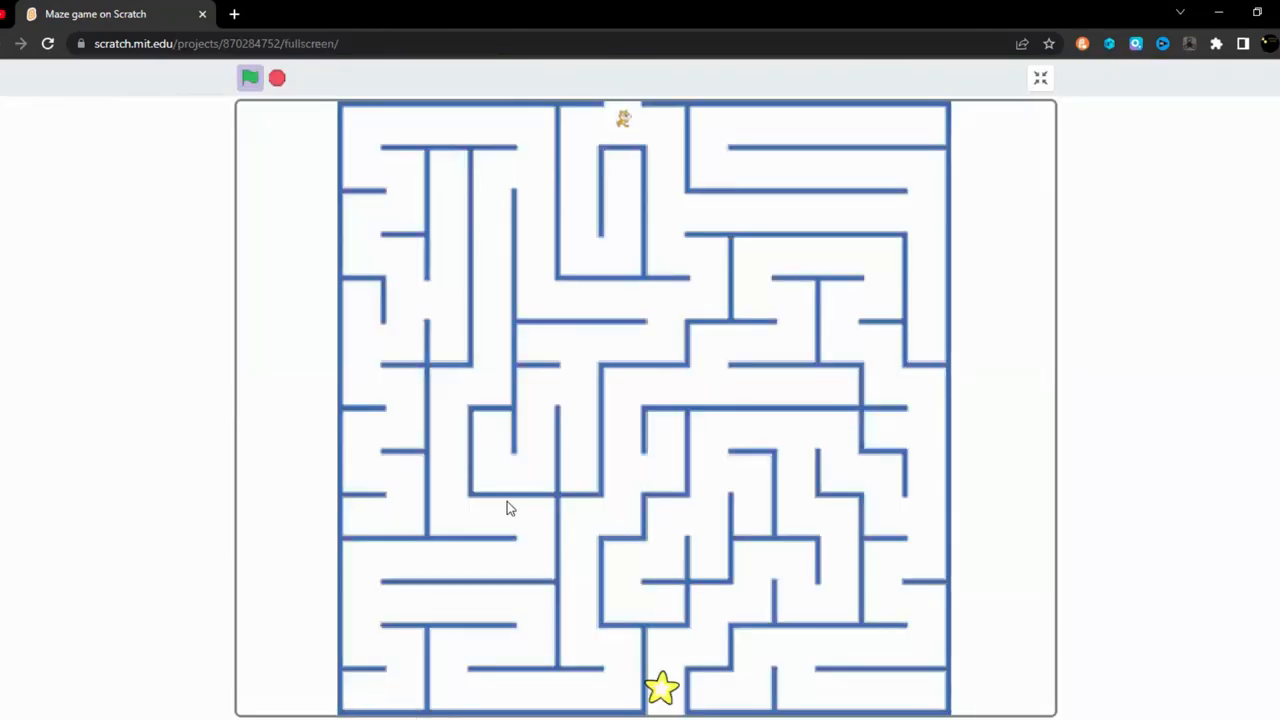
click(1039, 78)
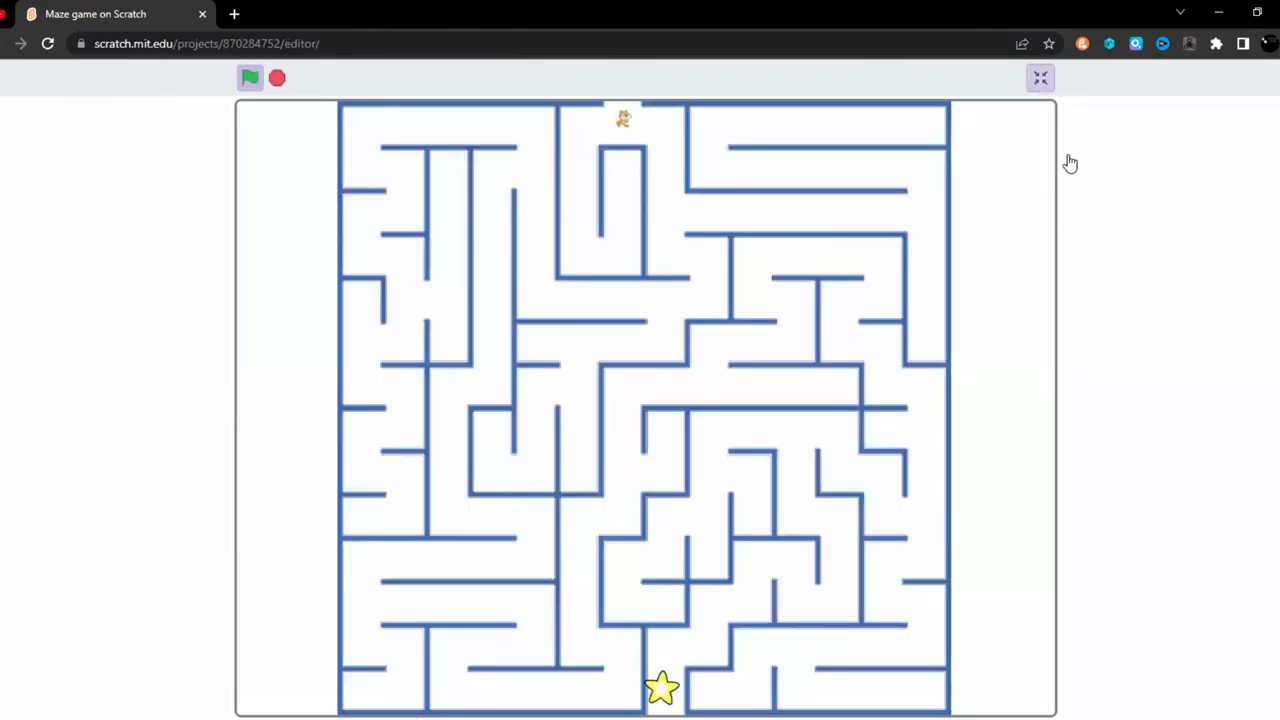
click(1039, 78)
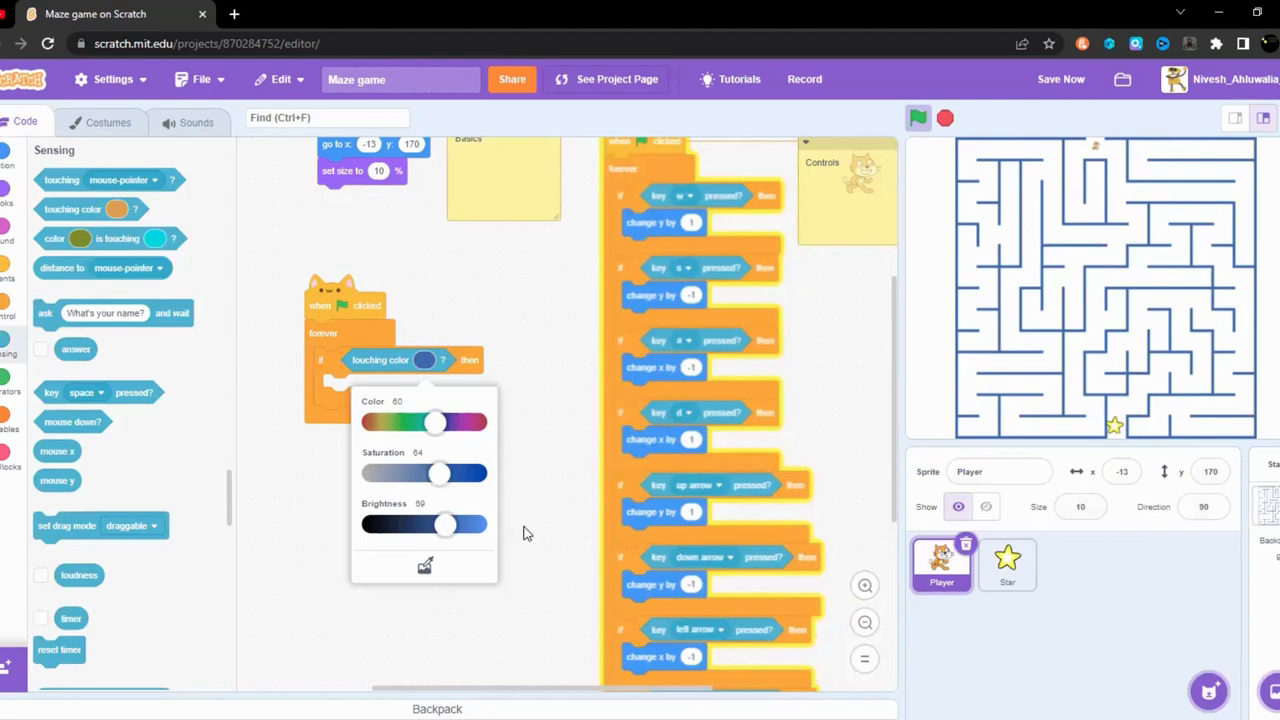
mouse_move(491, 533)
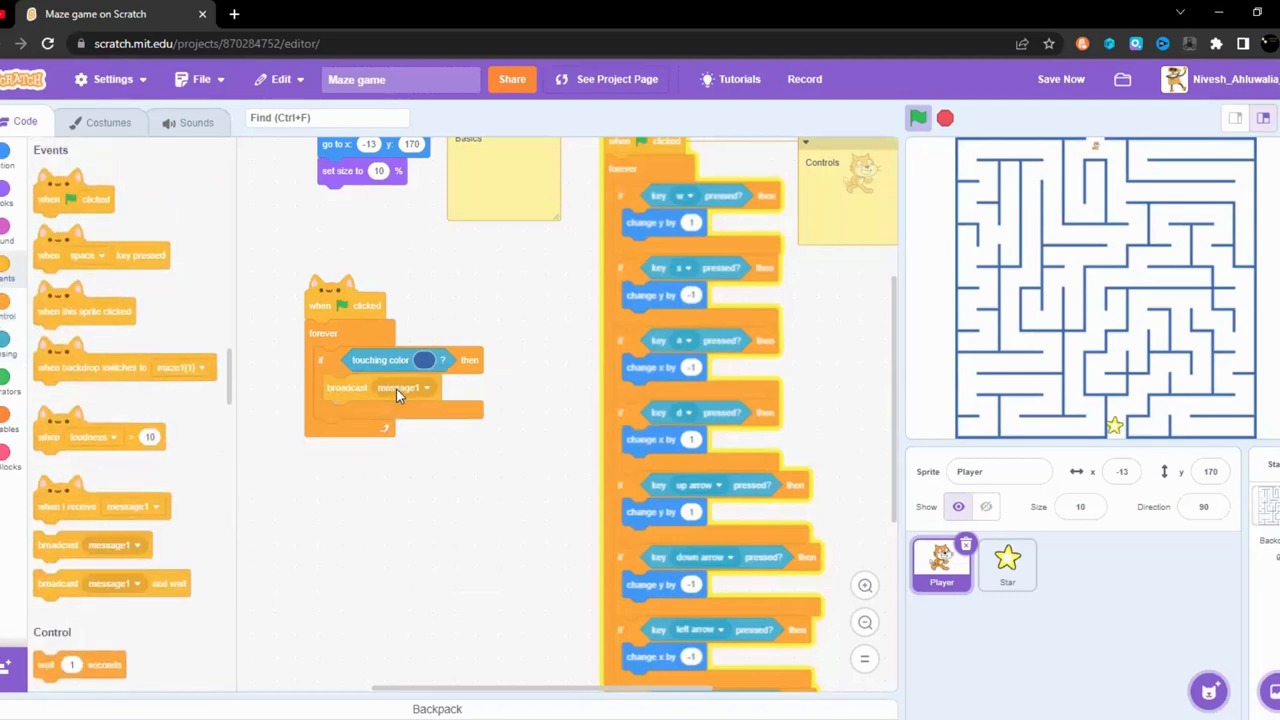
Step: Create a new 'Game over' broadcast message for the wall check and switch to the Stage's scripts
click(403, 388)
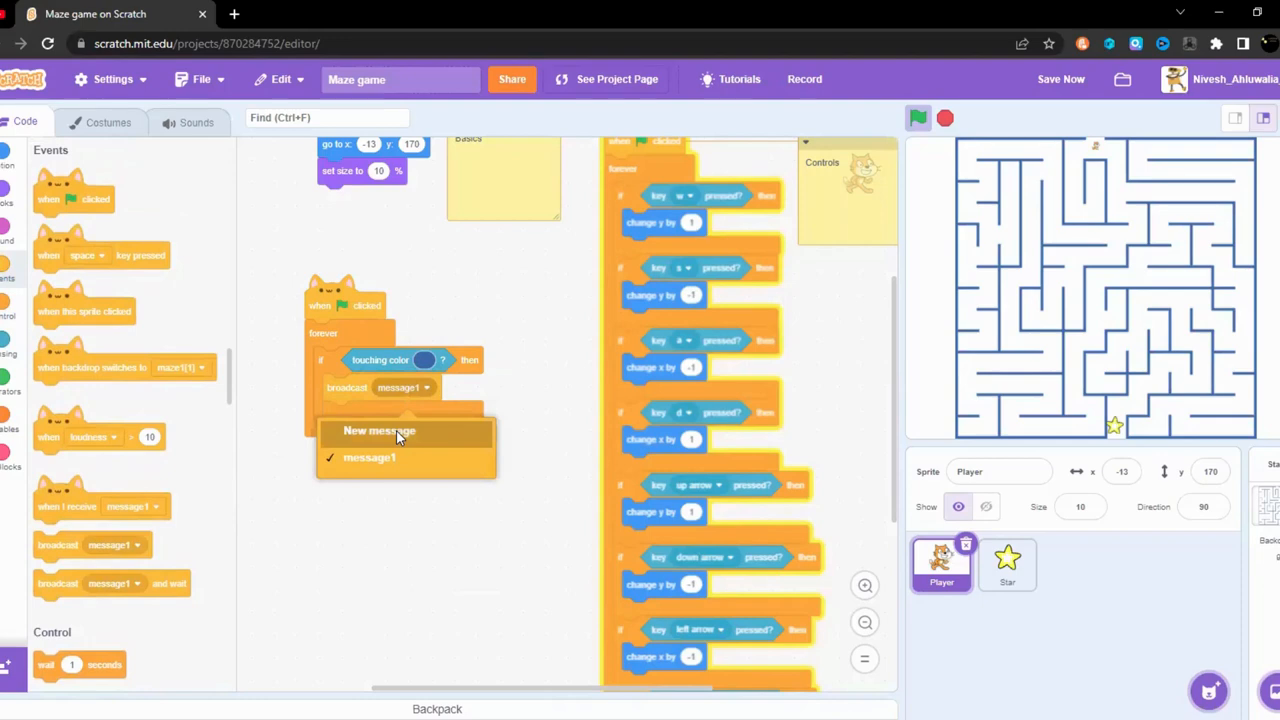
click(378, 430)
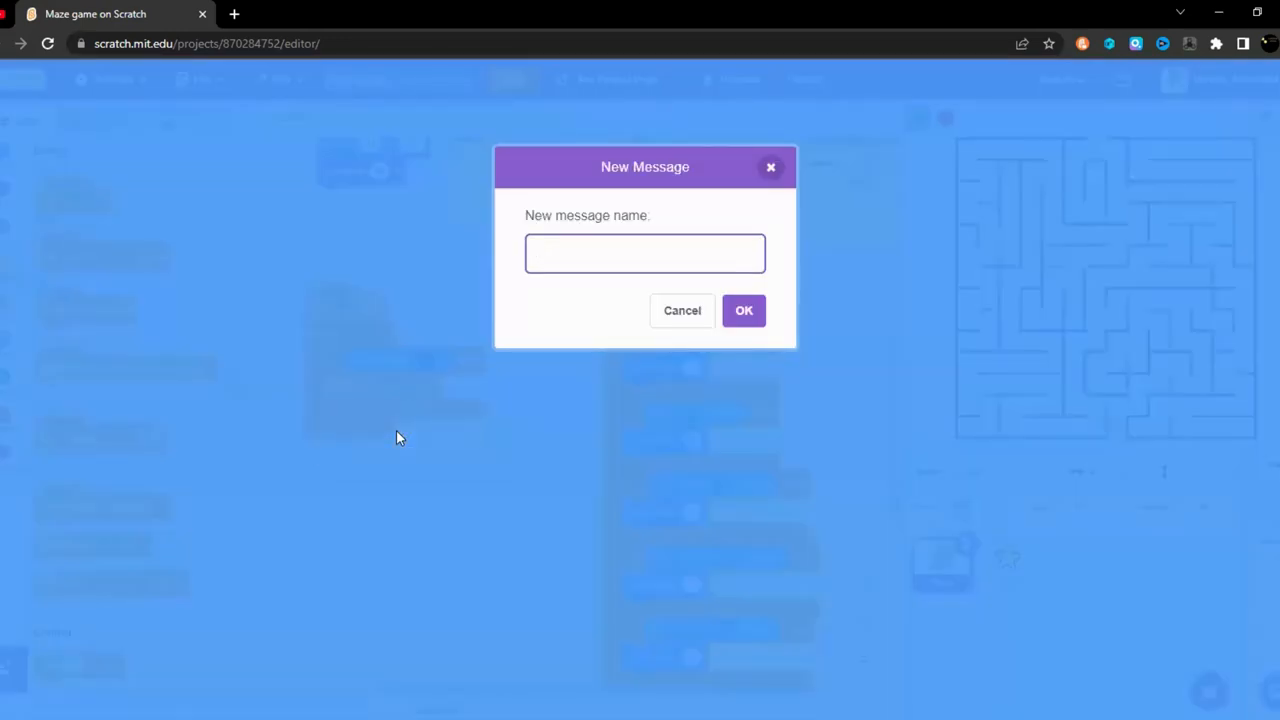
text(Game over)
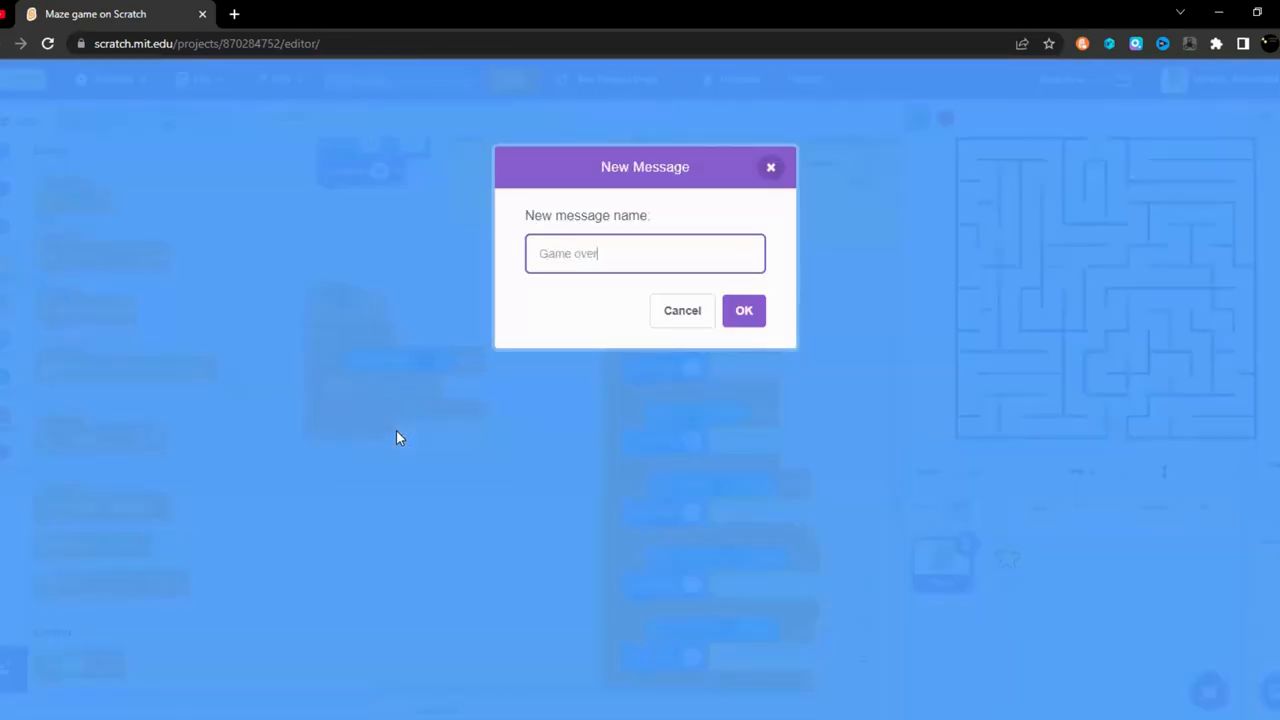
click(744, 310)
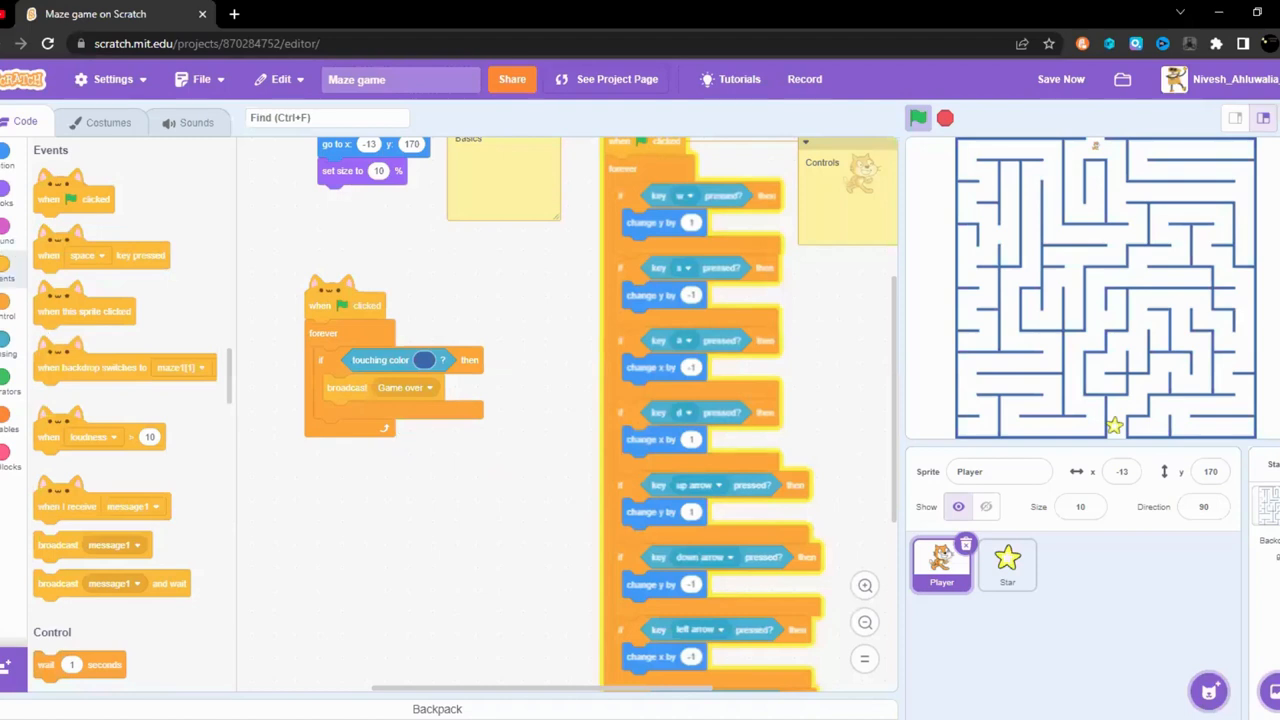
click(1060, 79)
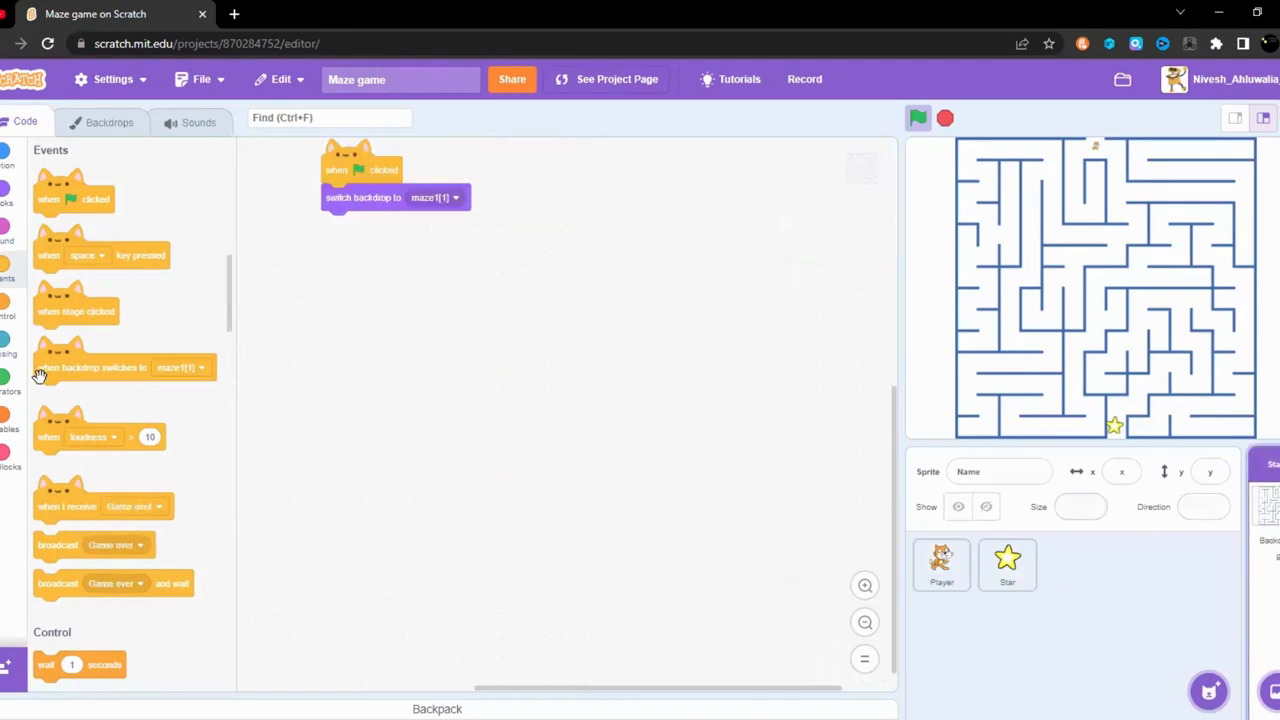
Step: Make the Stage switch to the Game over backdrop on receiving Game over, and test it
drag(104, 506, 420, 317)
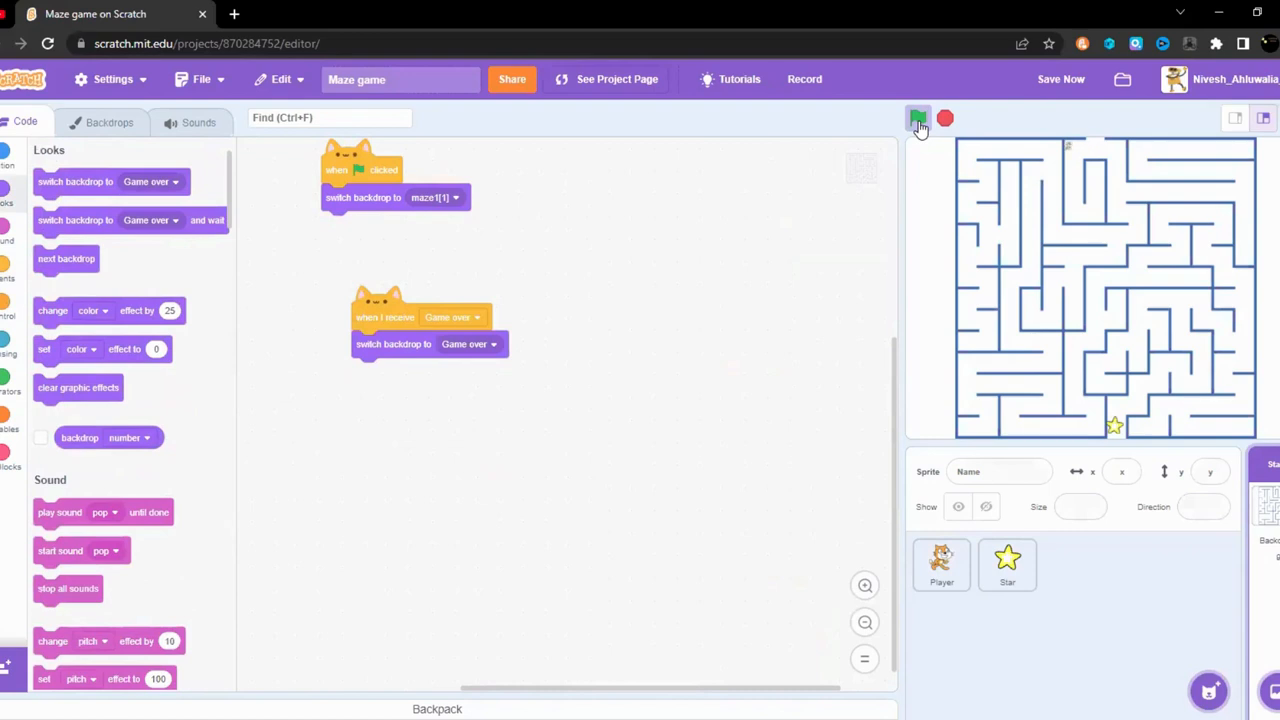
click(918, 119)
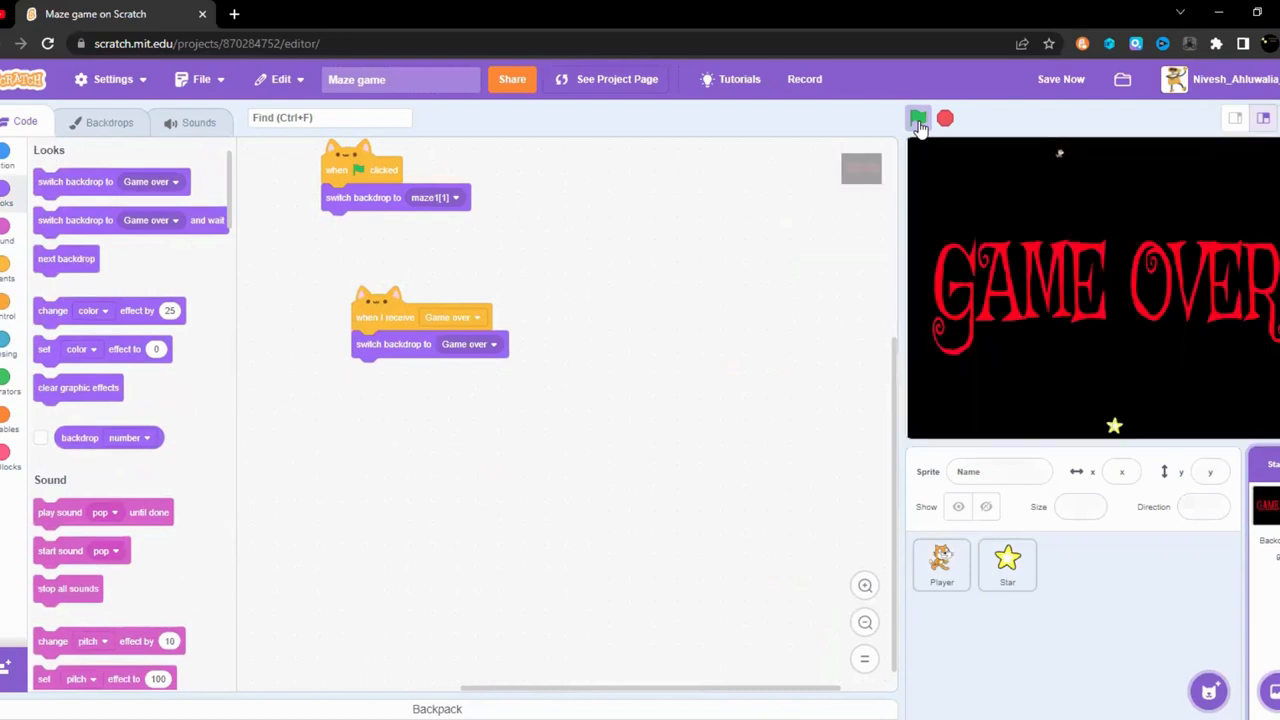
click(918, 118)
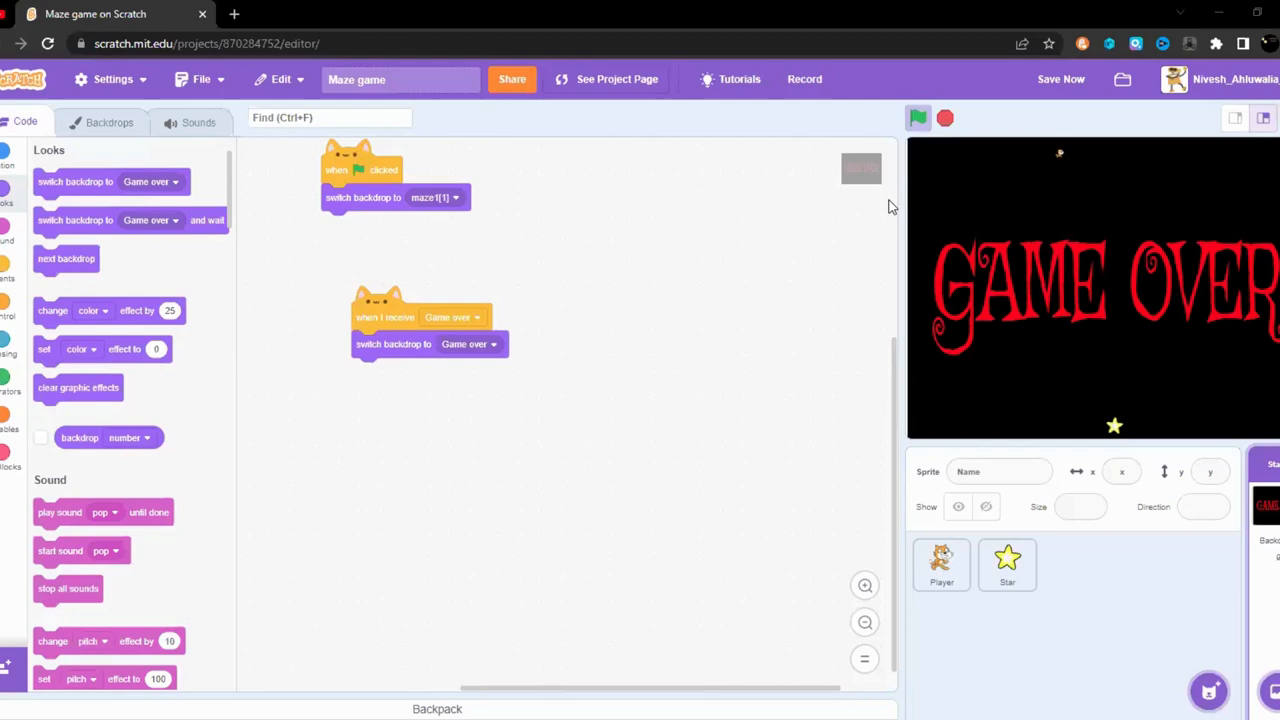
mouse_move(1124, 180)
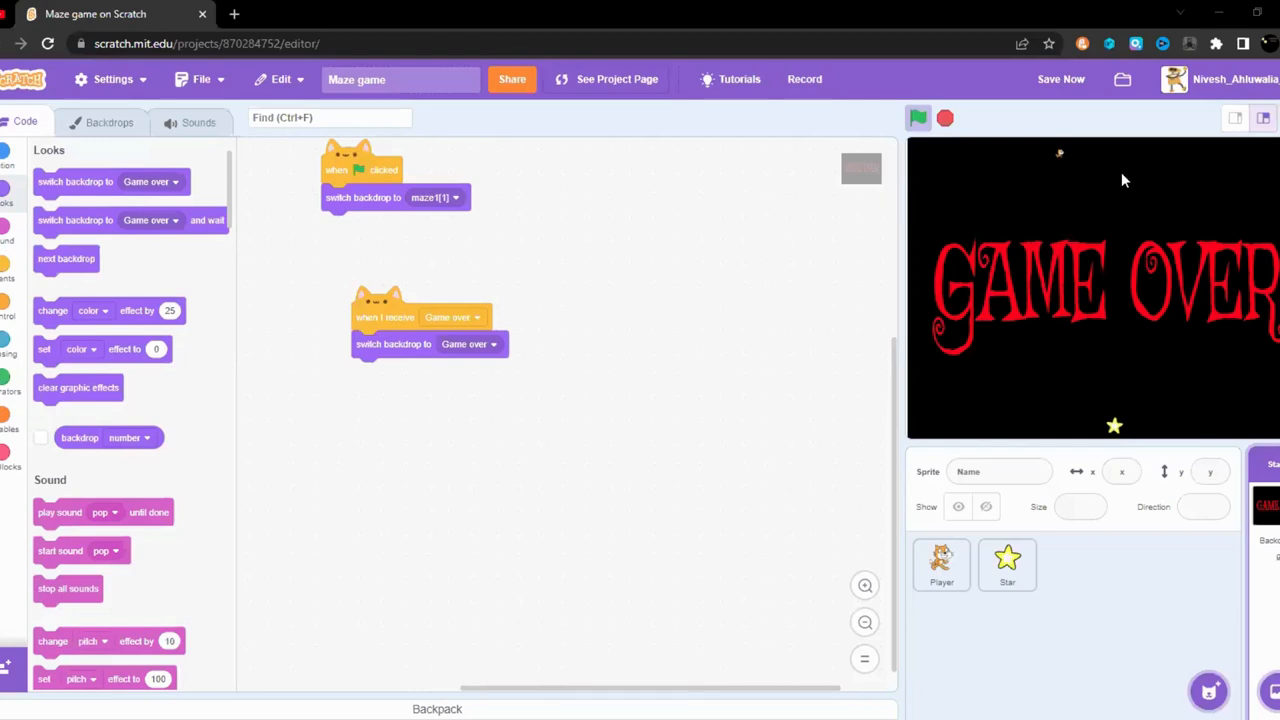
mouse_move(970, 490)
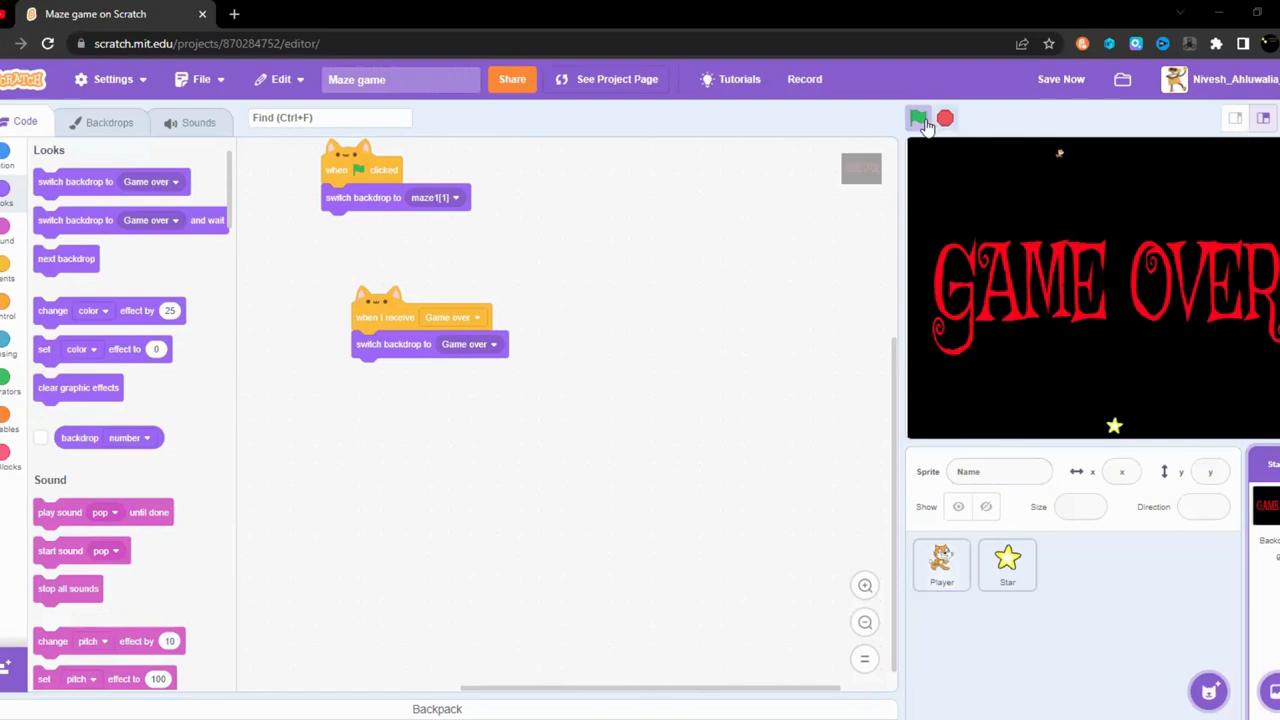
Step: Restart and rerun the game to confirm it ends on the Game over backdrop
click(918, 119)
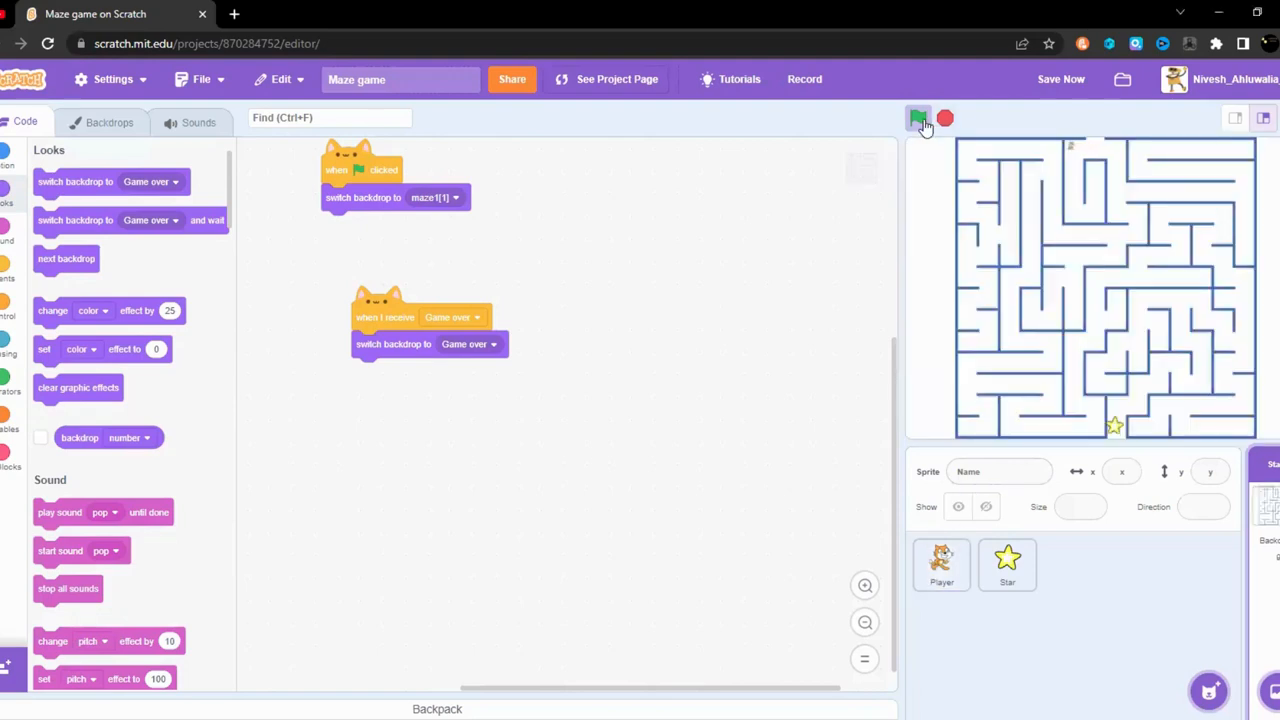
click(918, 118)
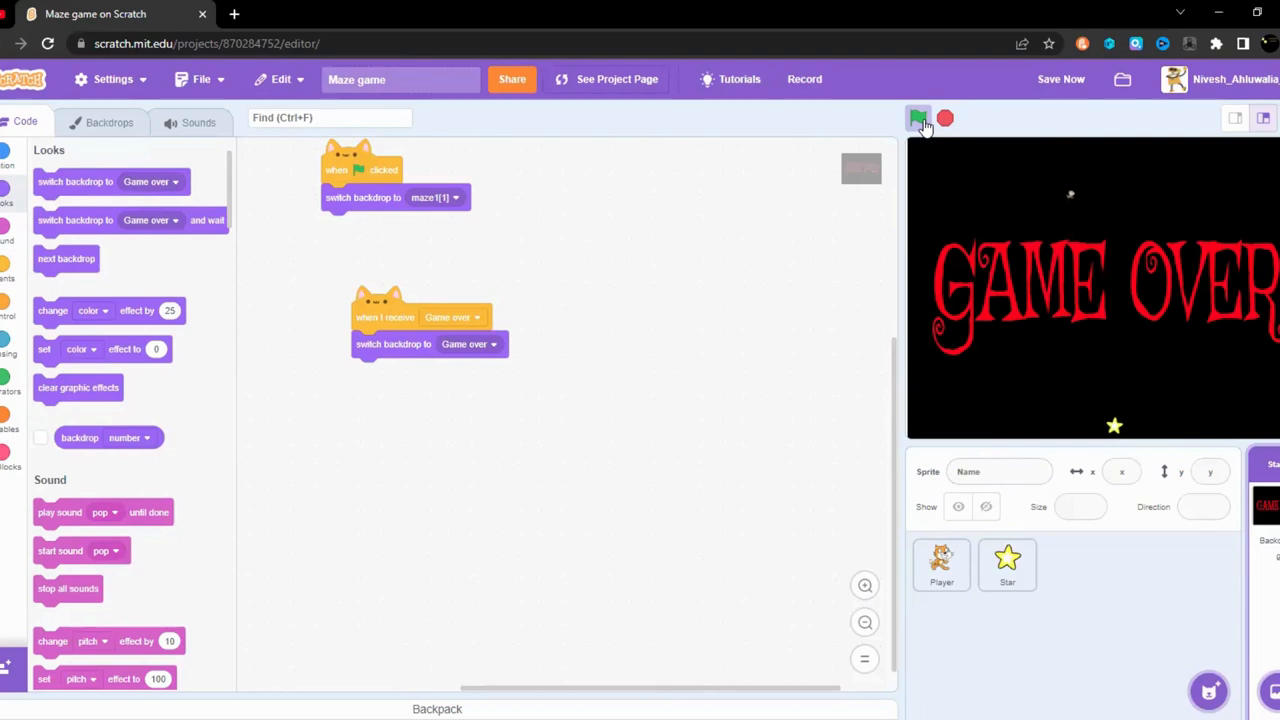
click(940, 563)
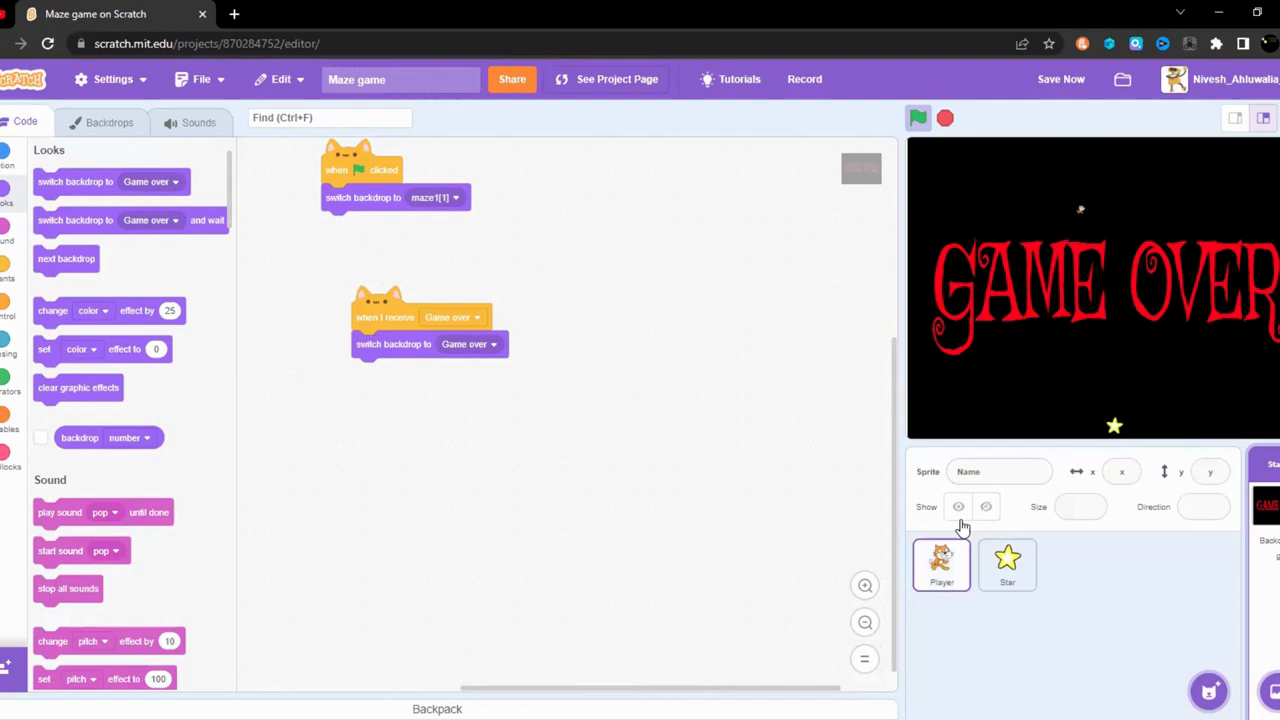
Step: Give the Player a 'when I receive Game over' script that stops all, then test the game
click(941, 563)
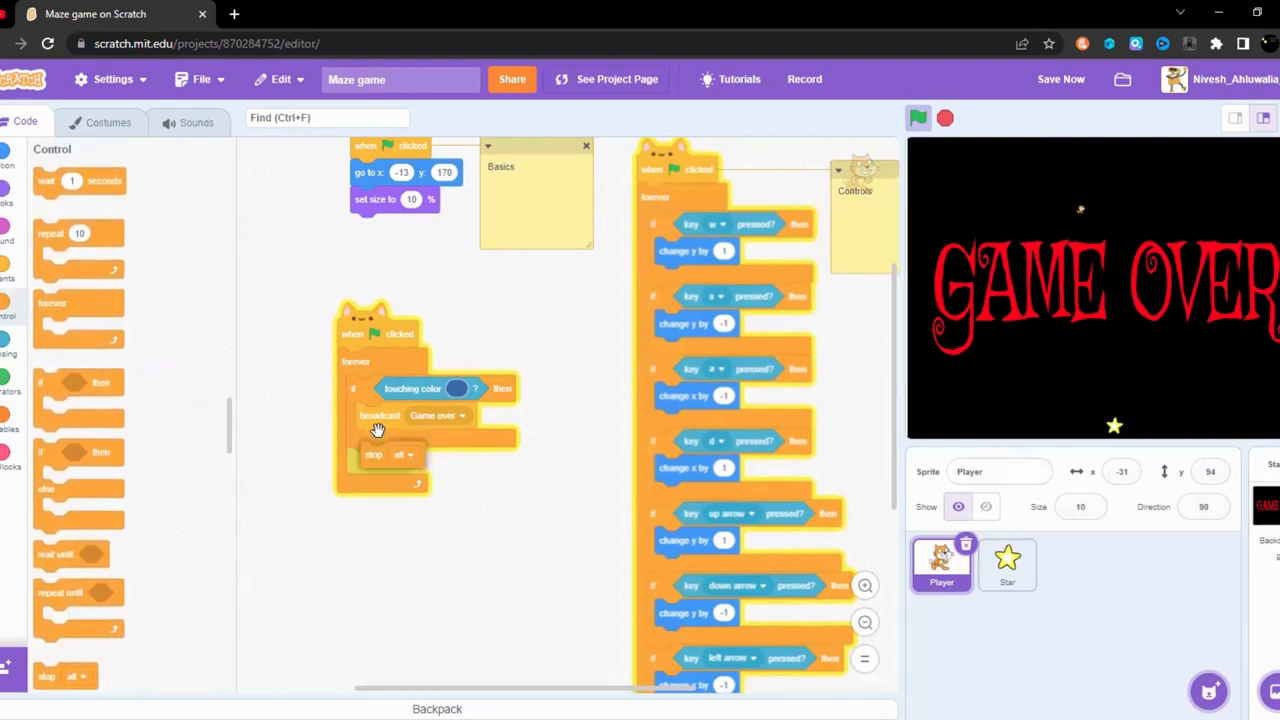
drag(375, 455, 370, 560)
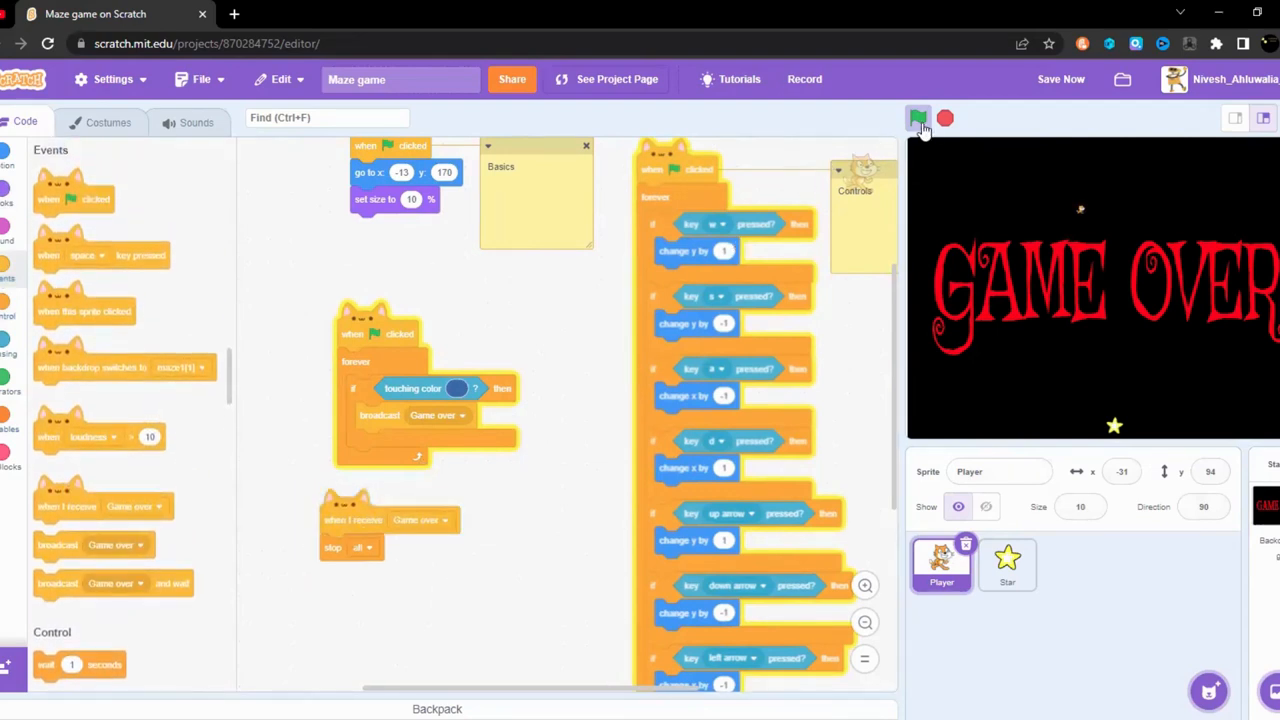
click(918, 119)
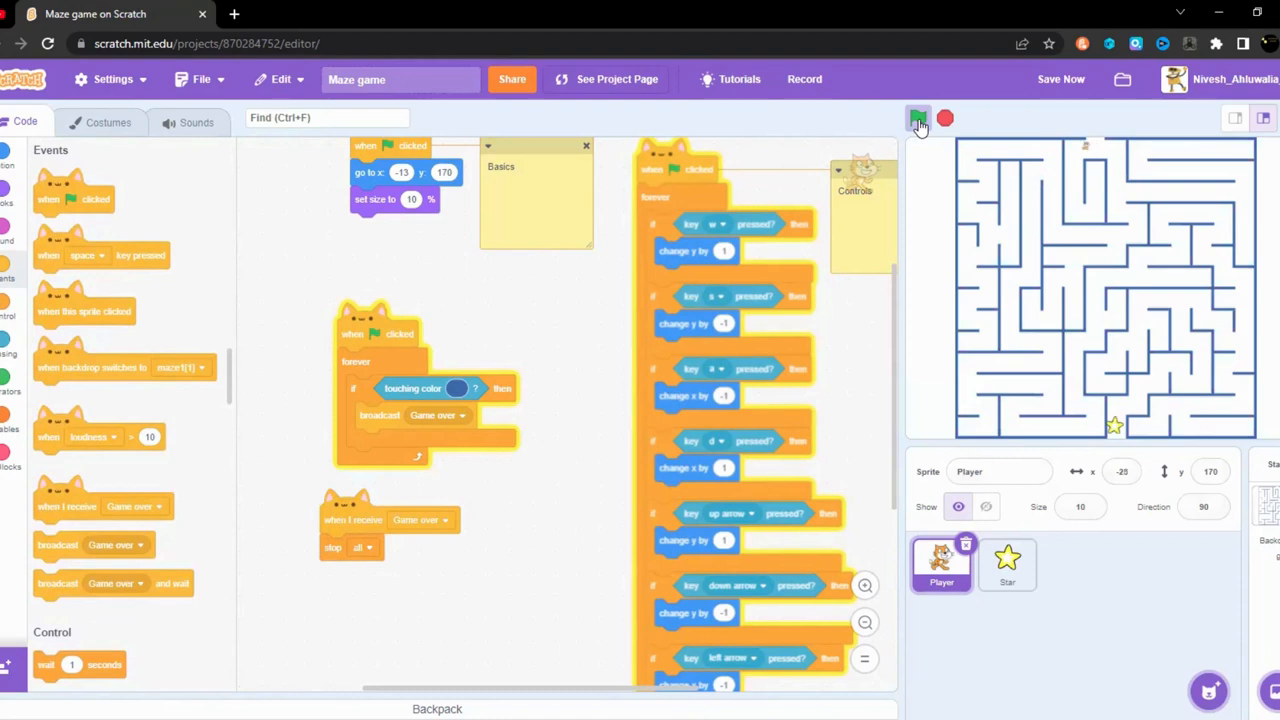
click(918, 119)
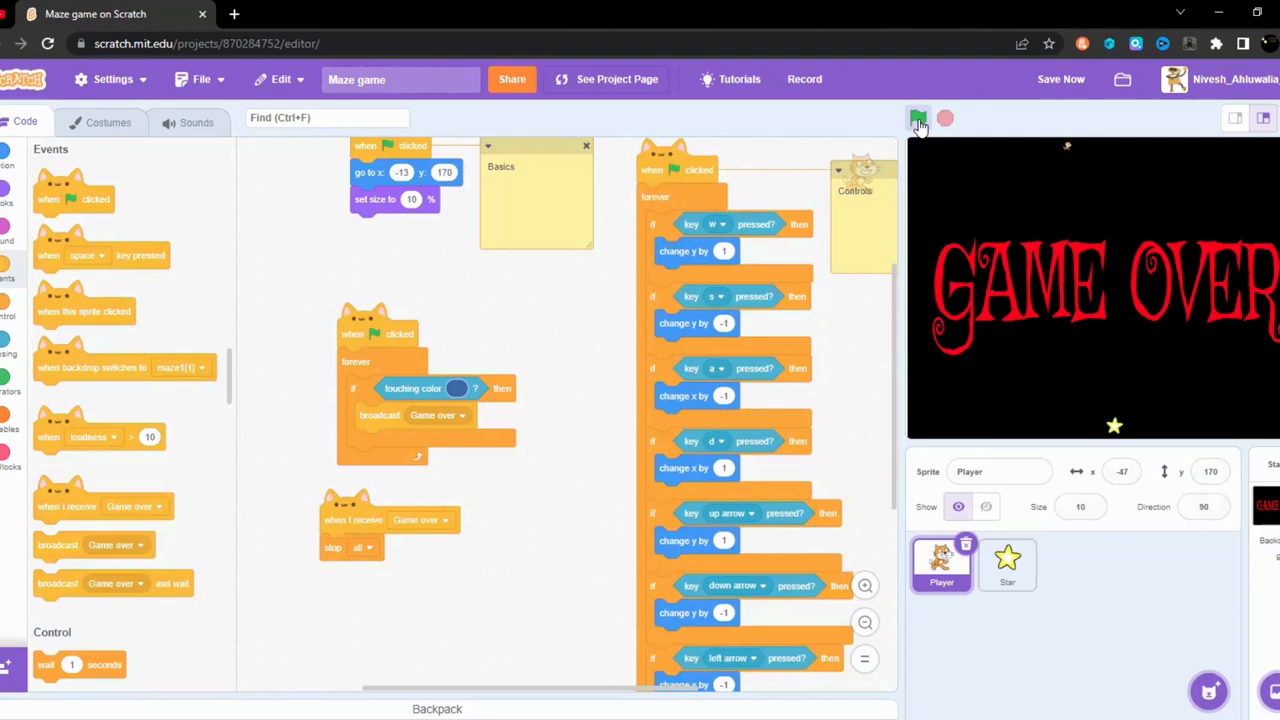
click(917, 118)
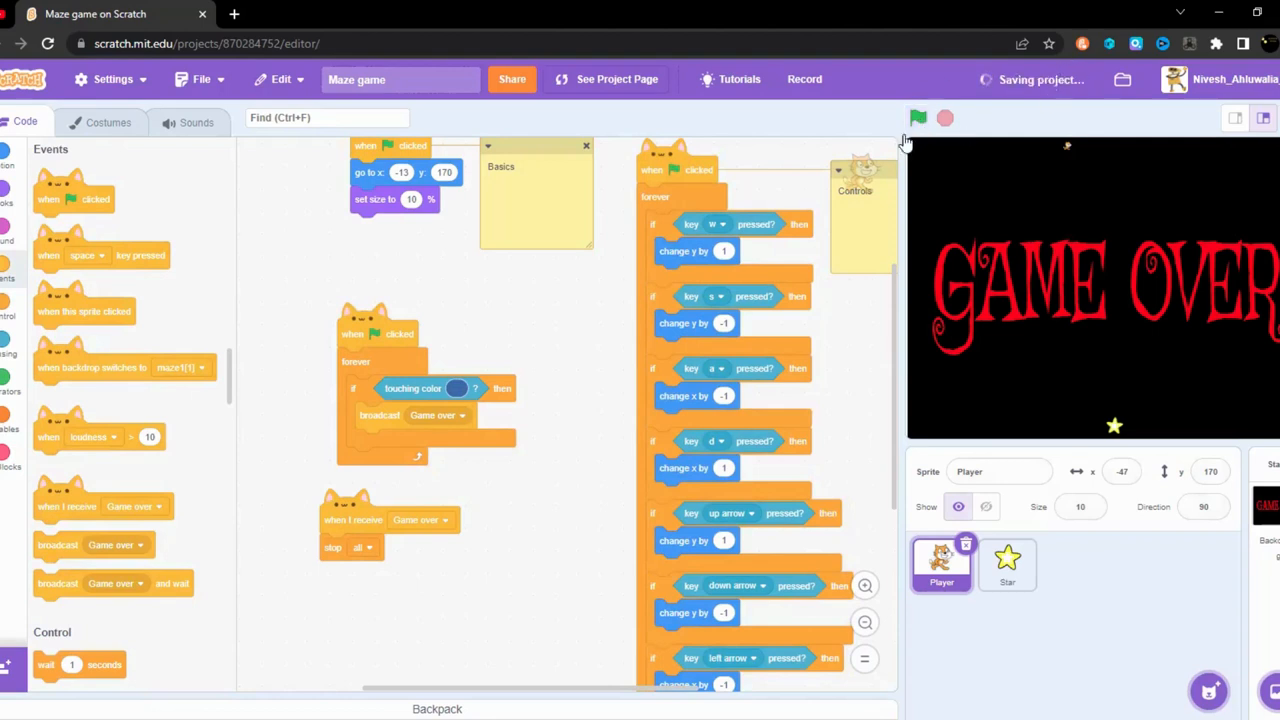
mouse_move(1067, 177)
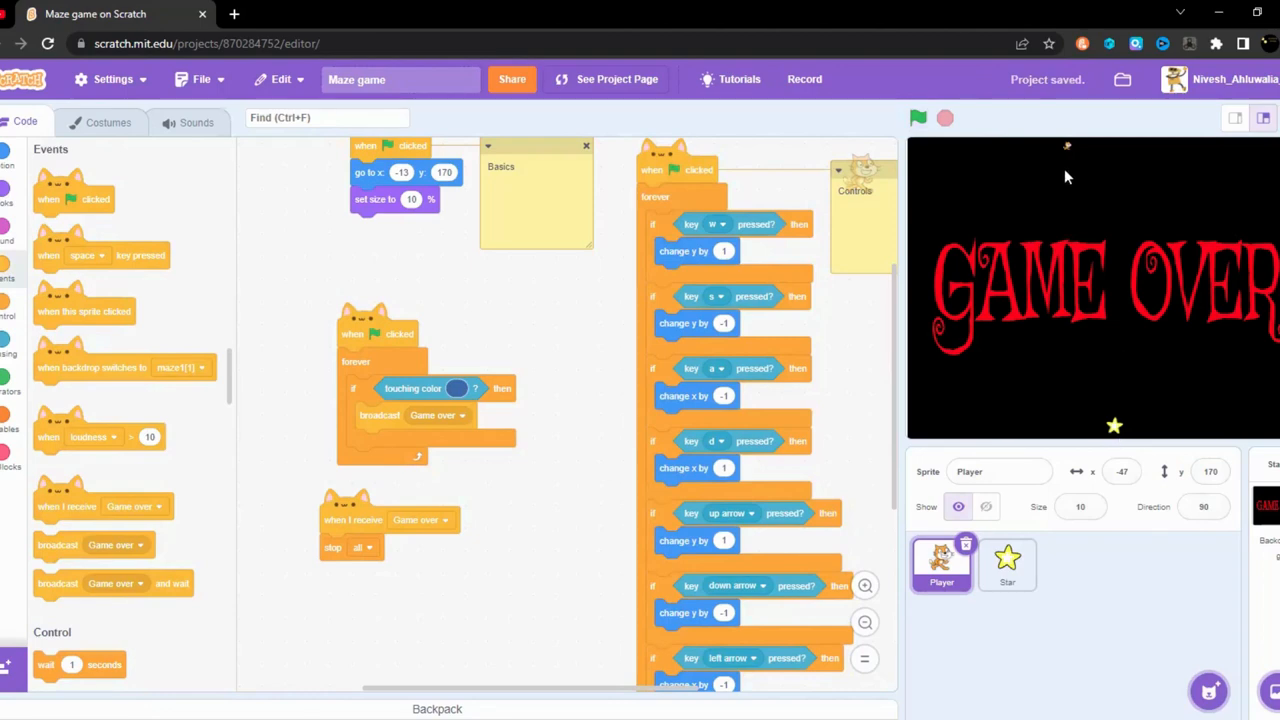
Step: Restart the game to restore the maze, preview full screen, and return to the Star's scripts
click(1006, 563)
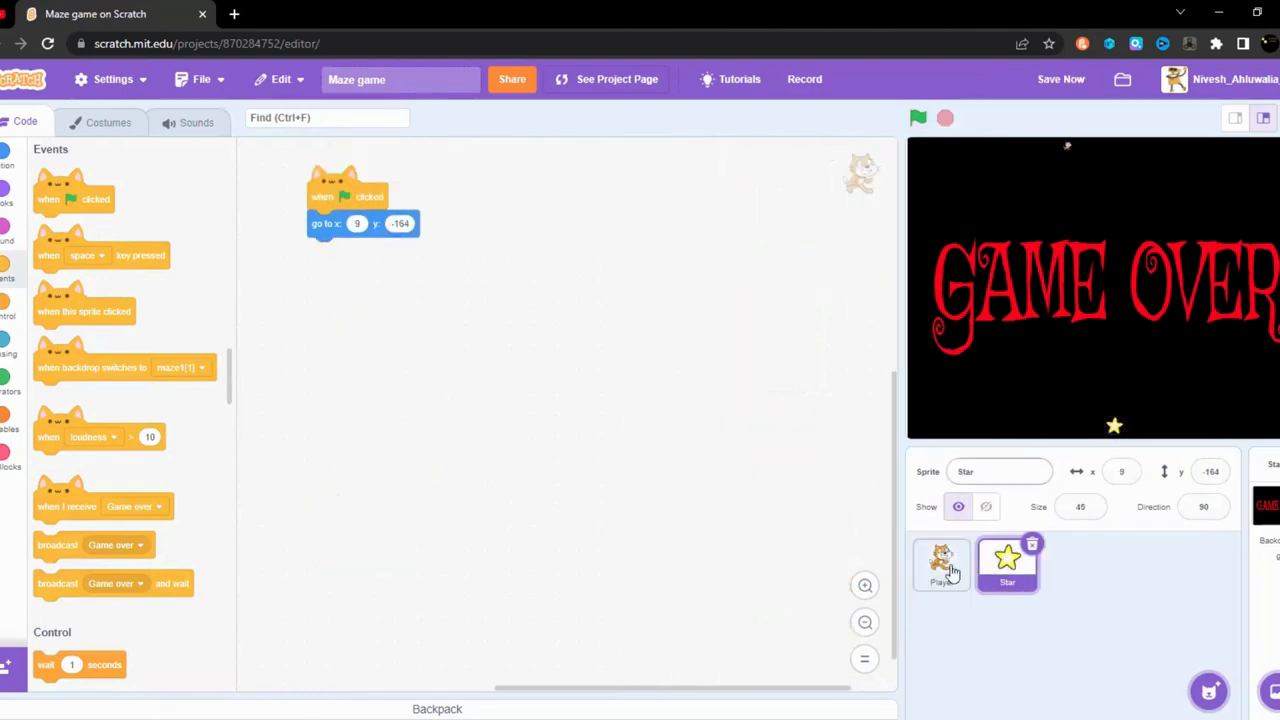
click(940, 563)
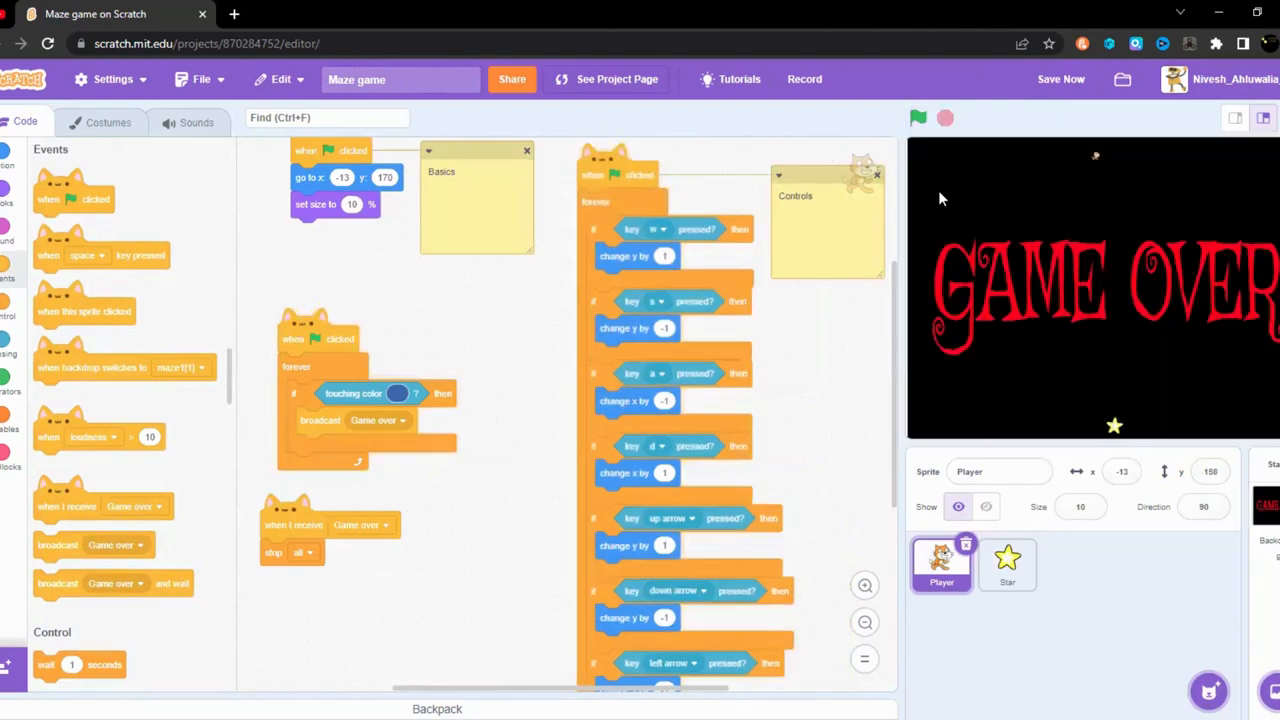
click(917, 118)
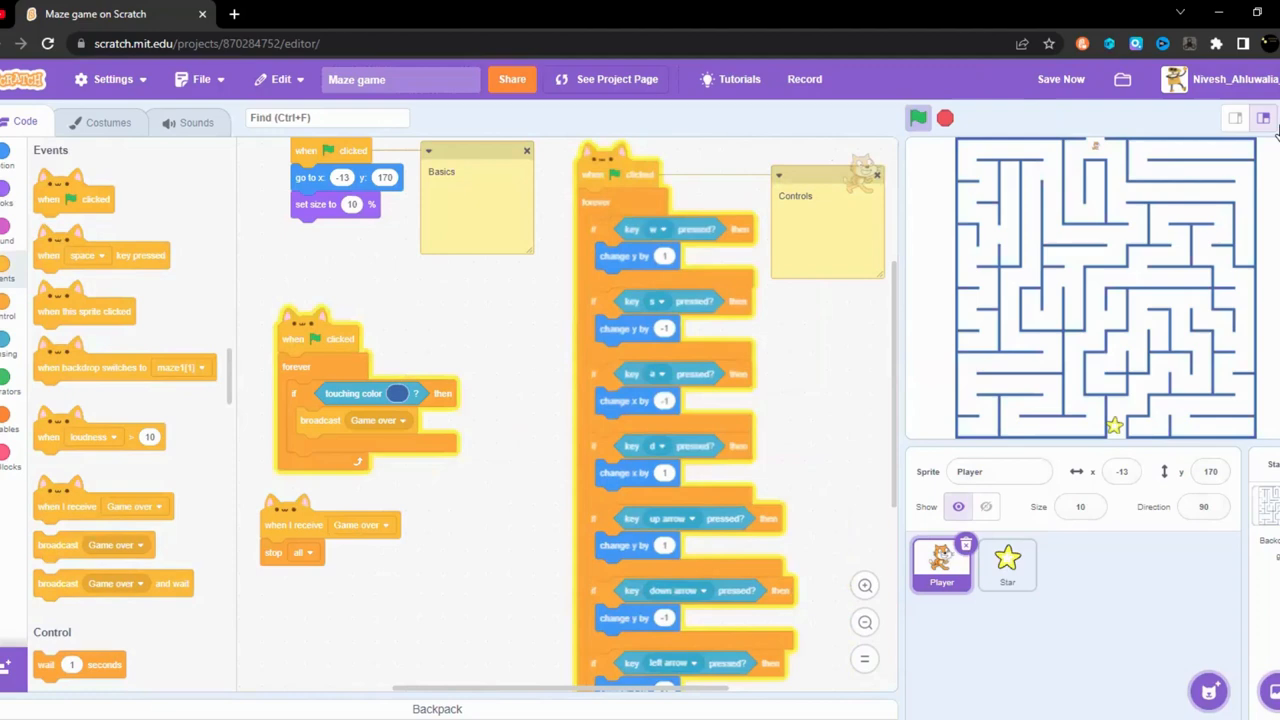
click(1263, 118)
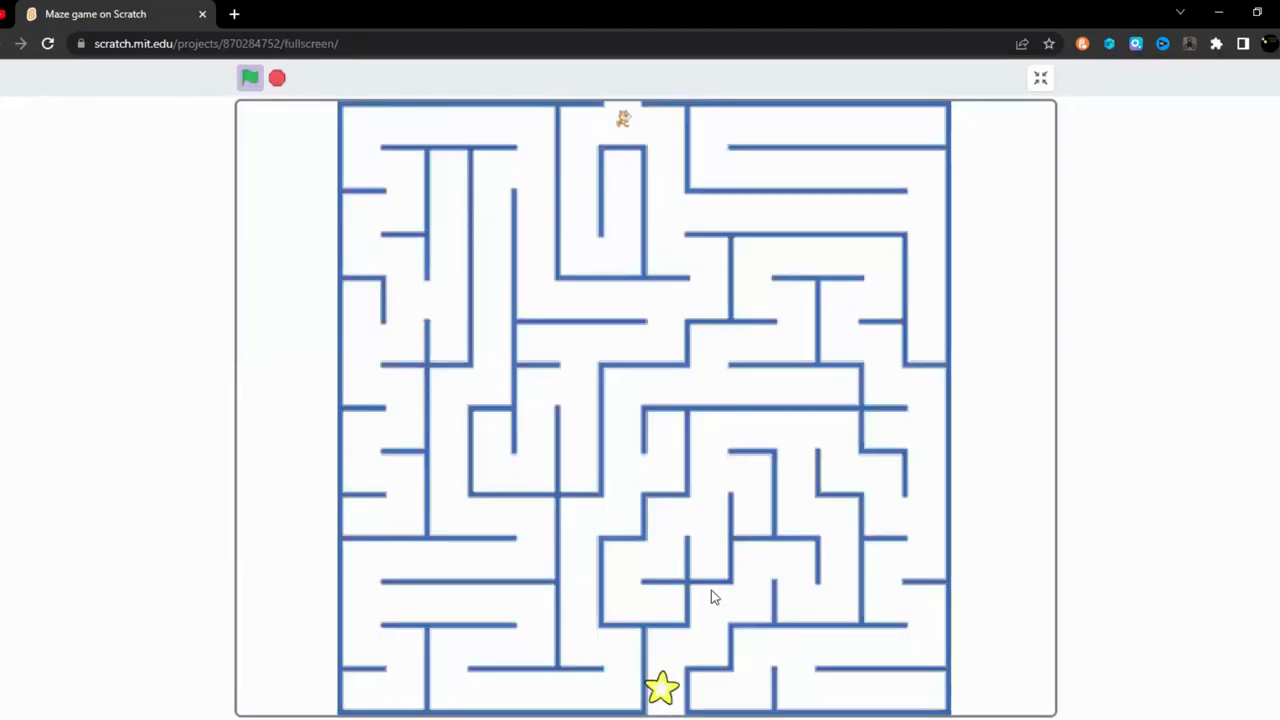
click(1040, 78)
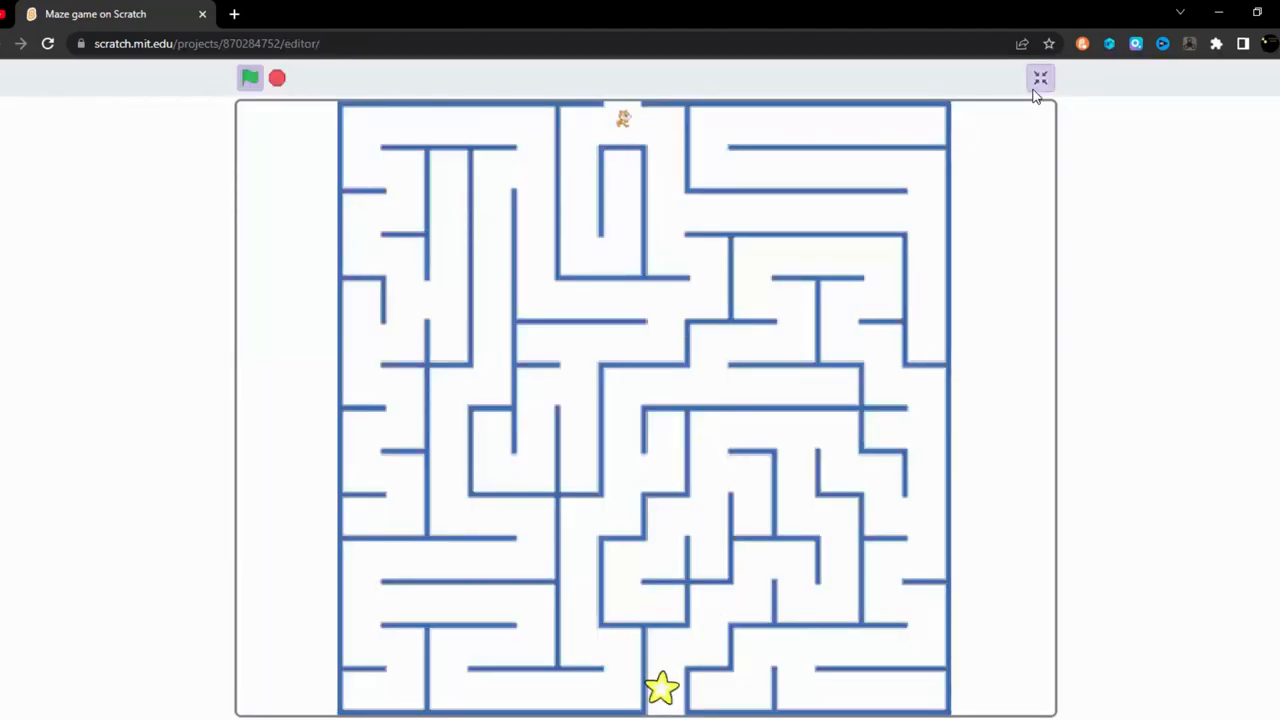
click(1040, 78)
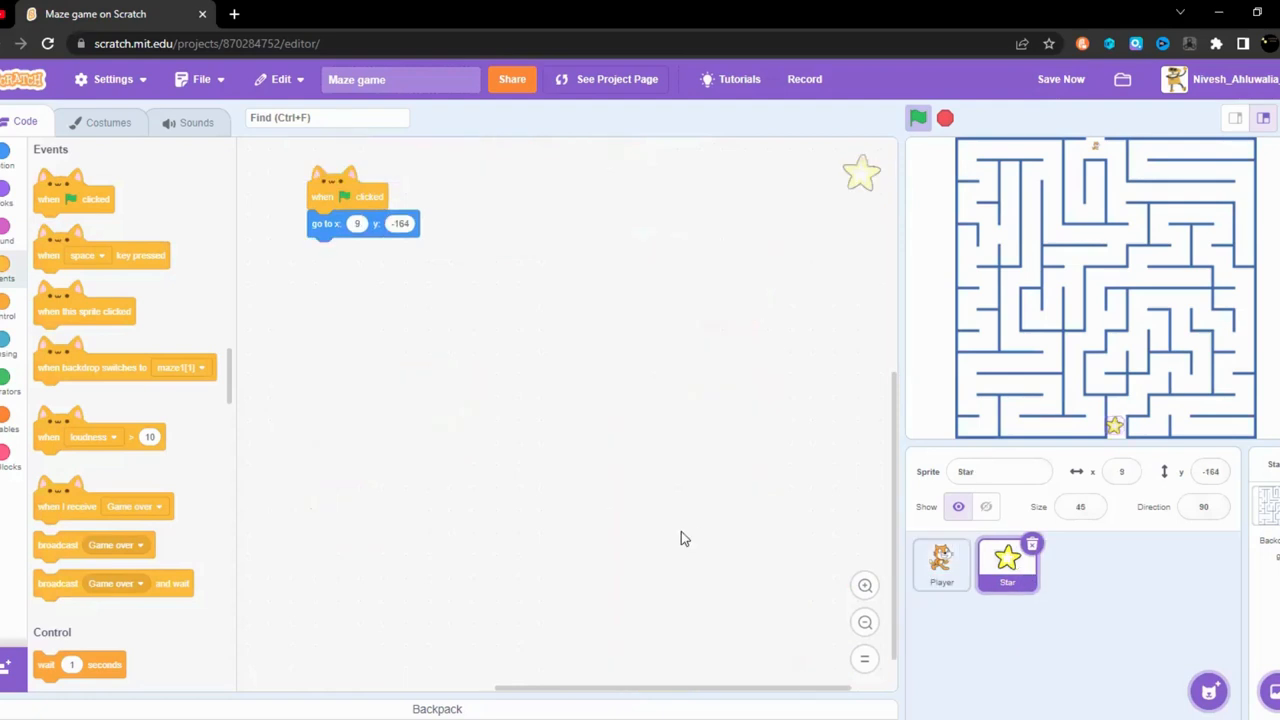
Step: Have the Star forever check touching Player and broadcast a new 'Next level' message, then select the Stage
drag(73, 198, 393, 263)
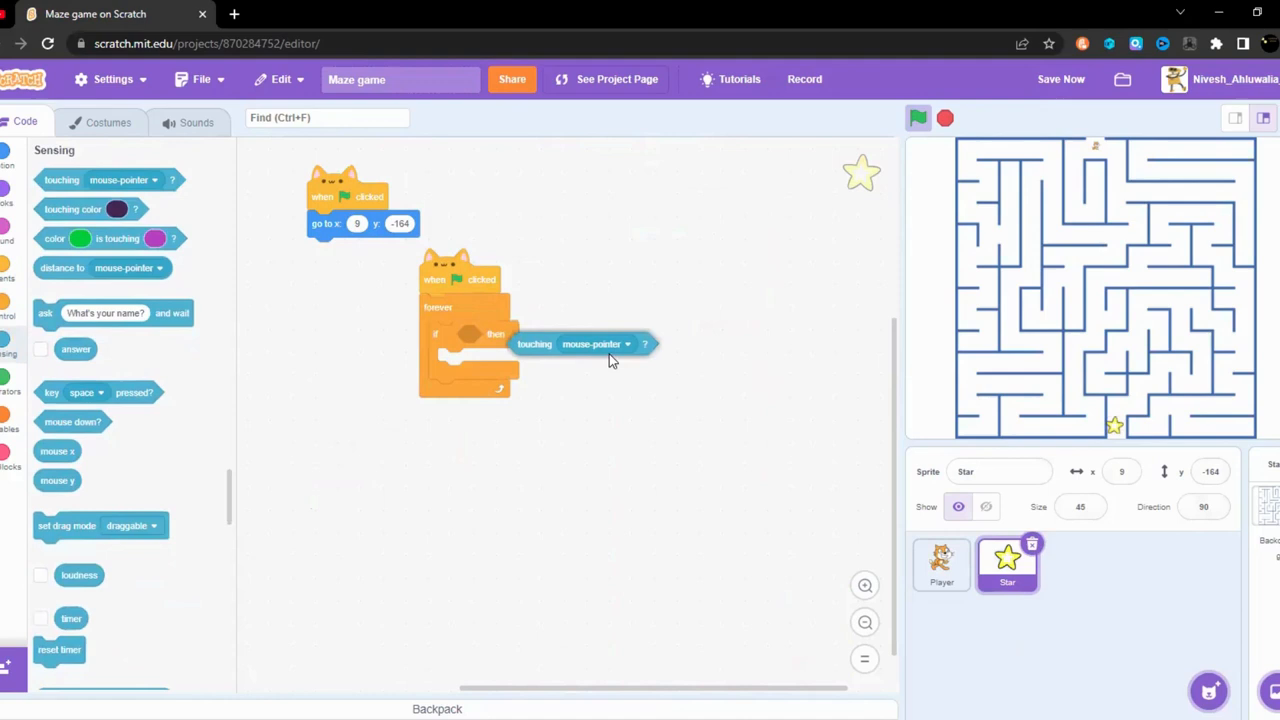
click(628, 343)
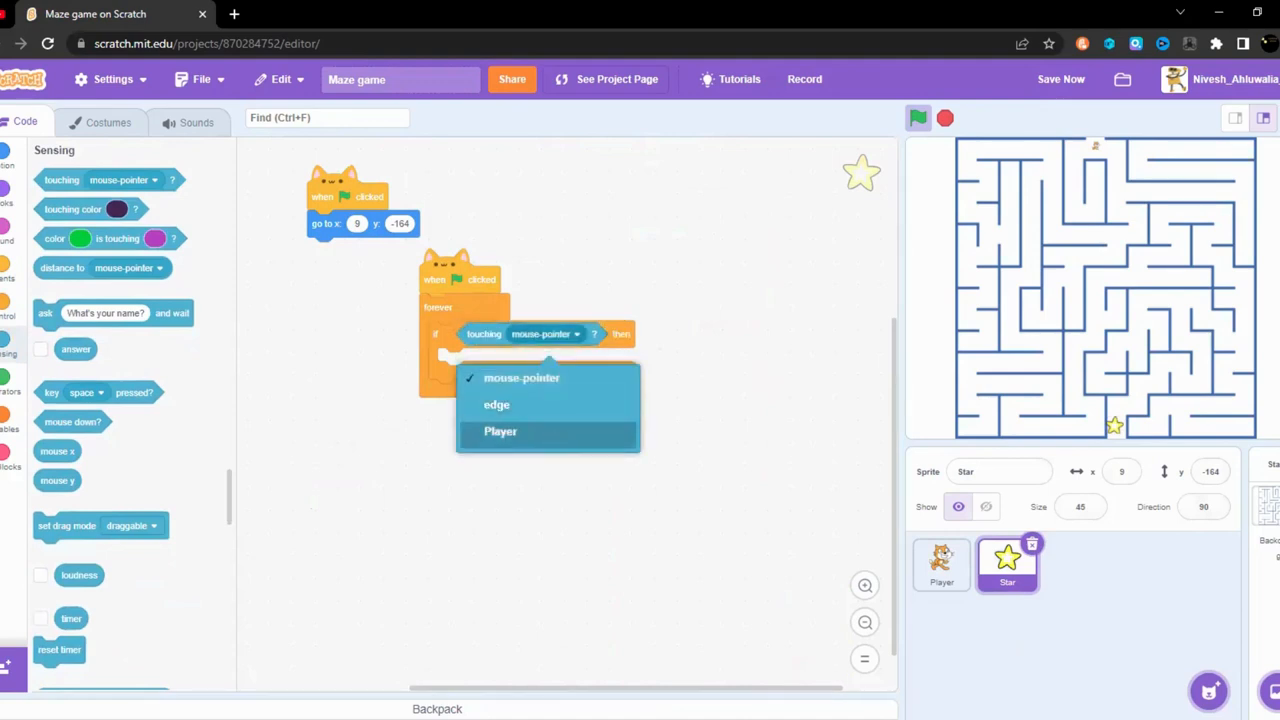
click(500, 431)
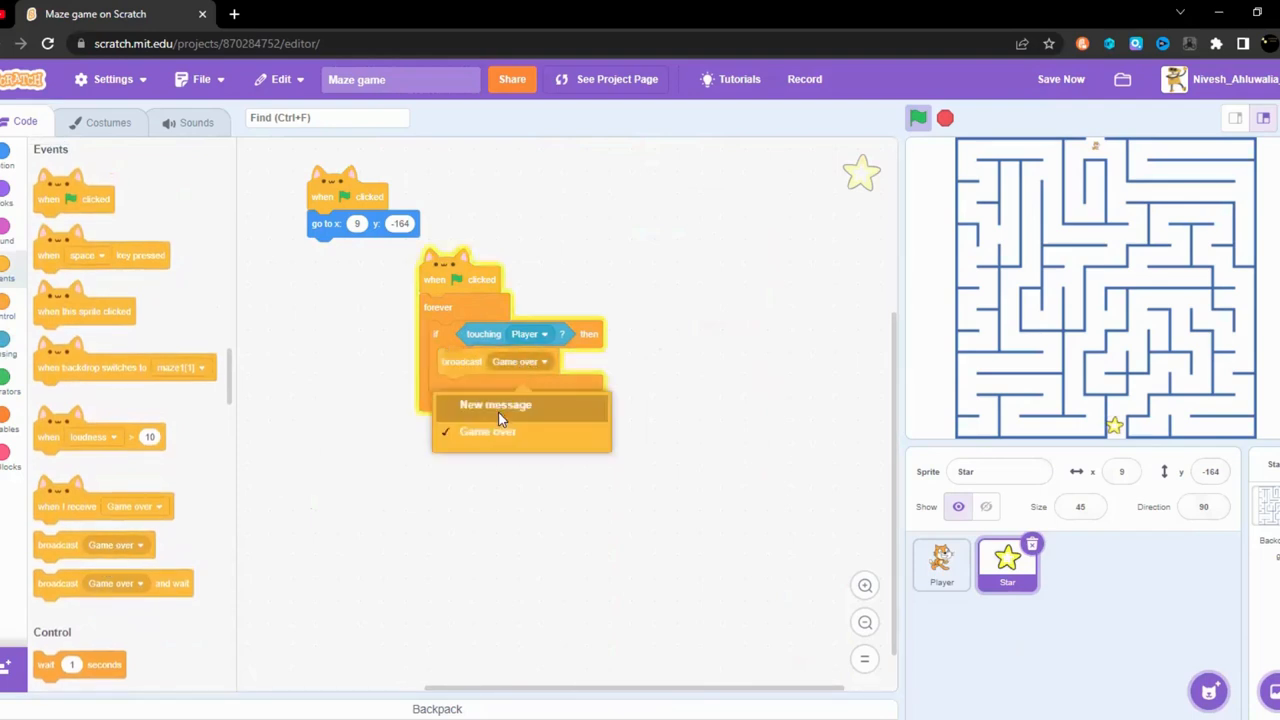
click(495, 404)
text(Next level)
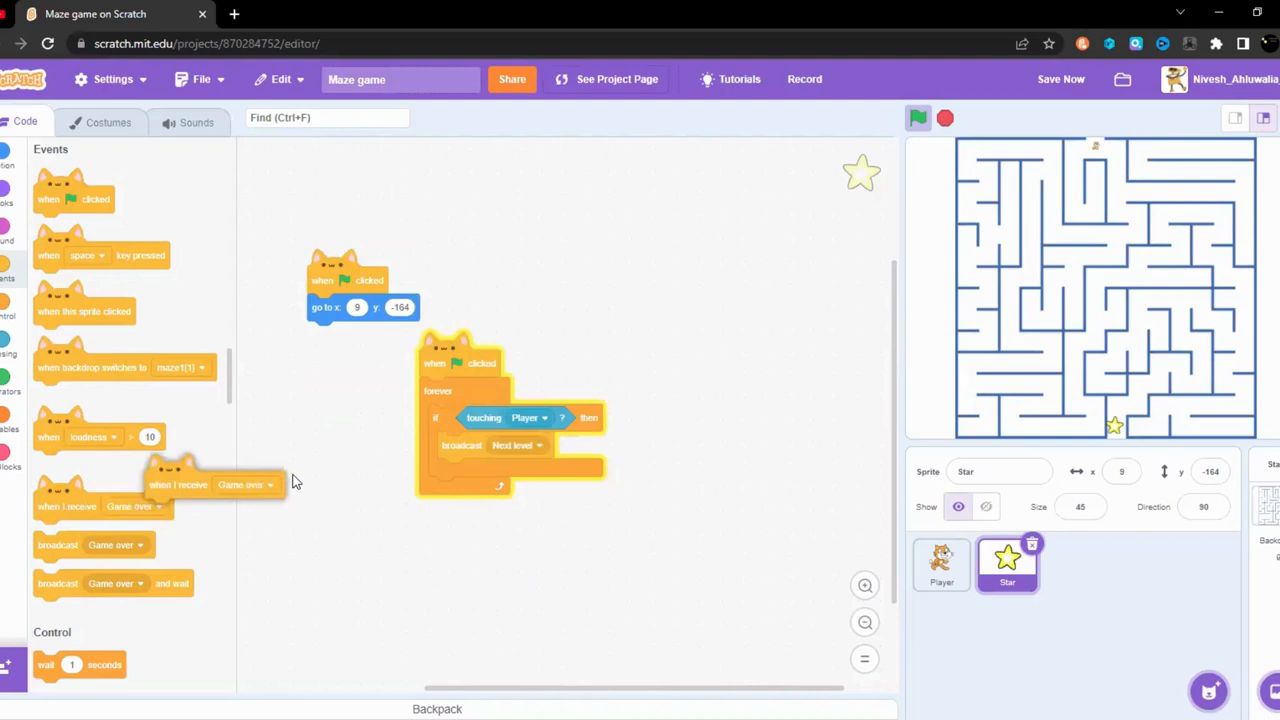
drag(210, 485, 365, 517)
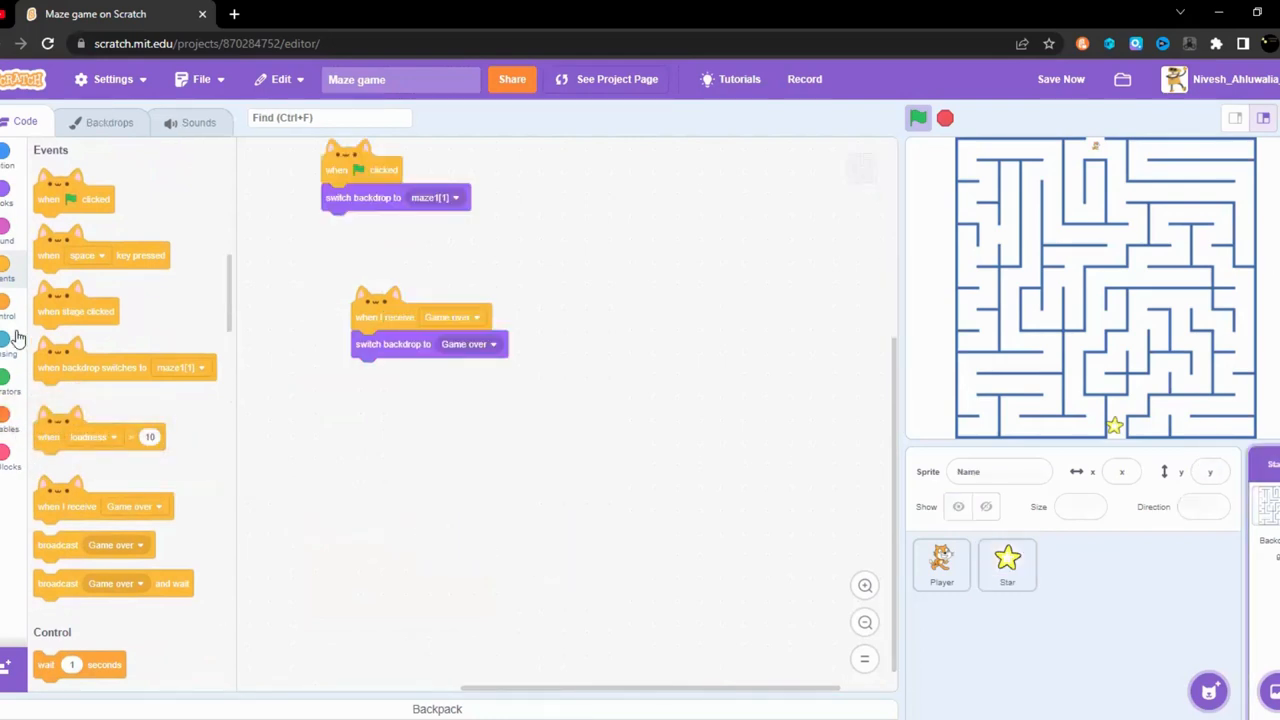
drag(67, 506, 320, 483)
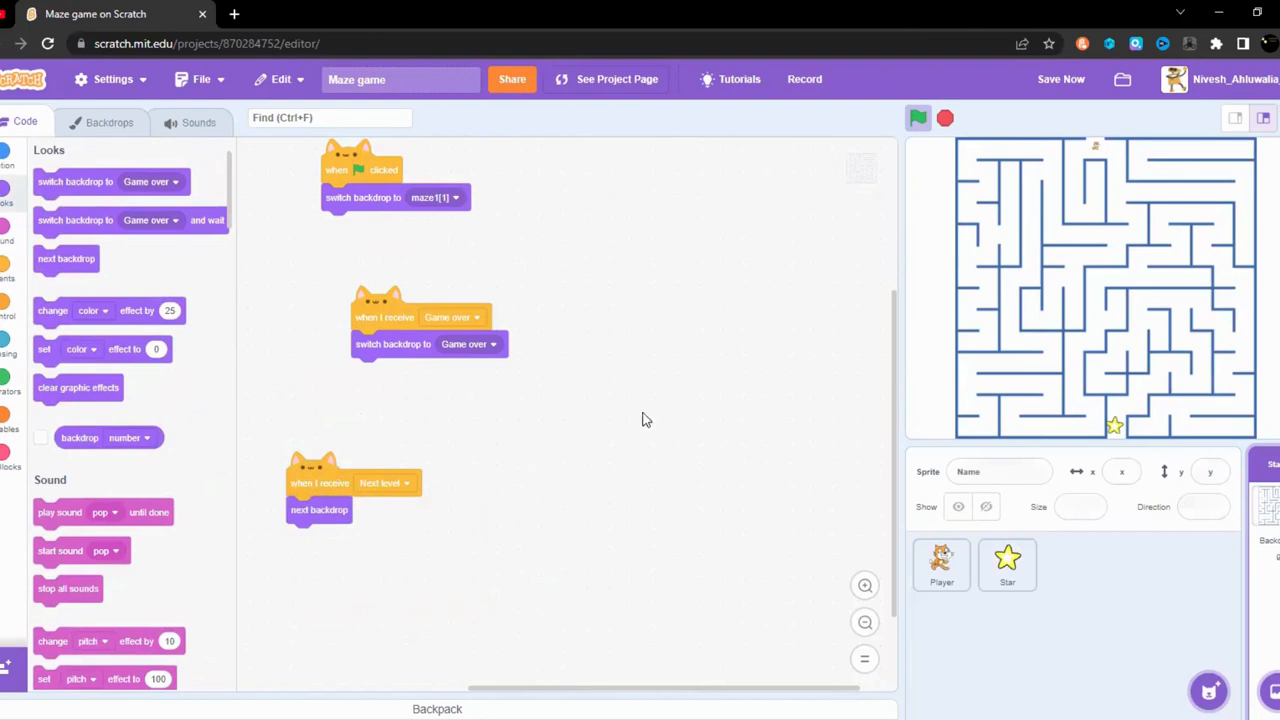
click(110, 122)
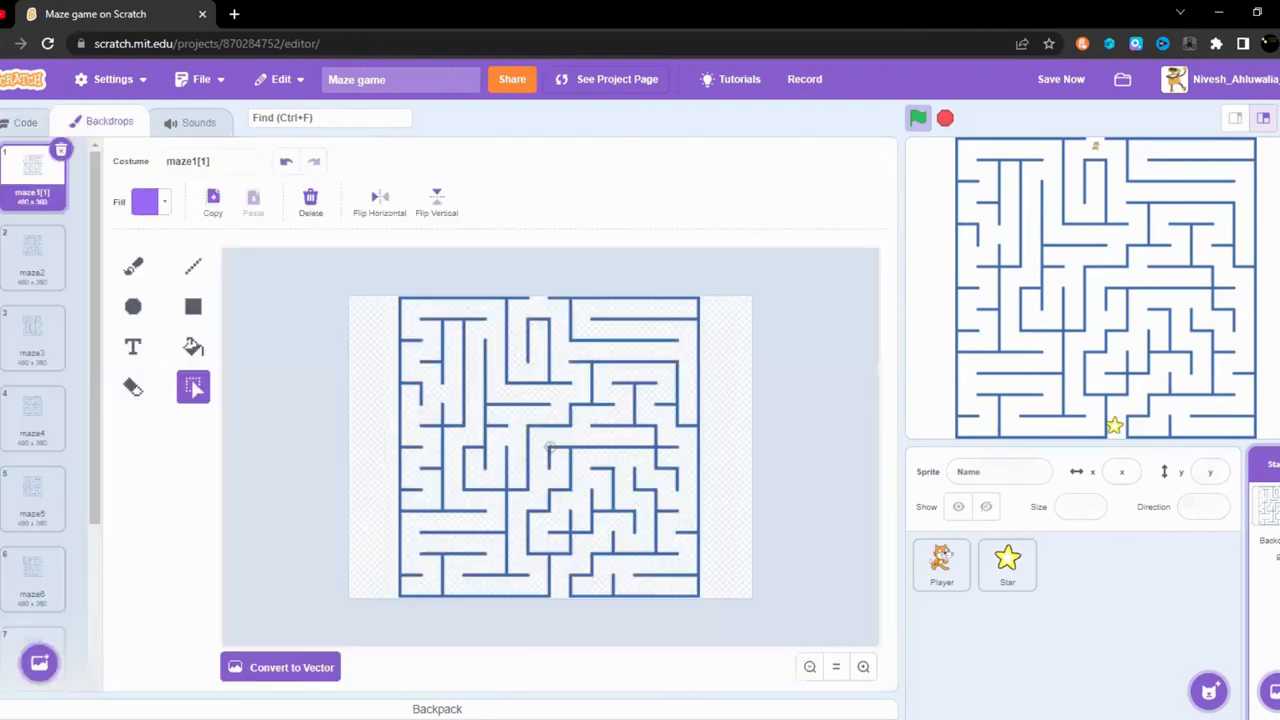
click(25, 121)
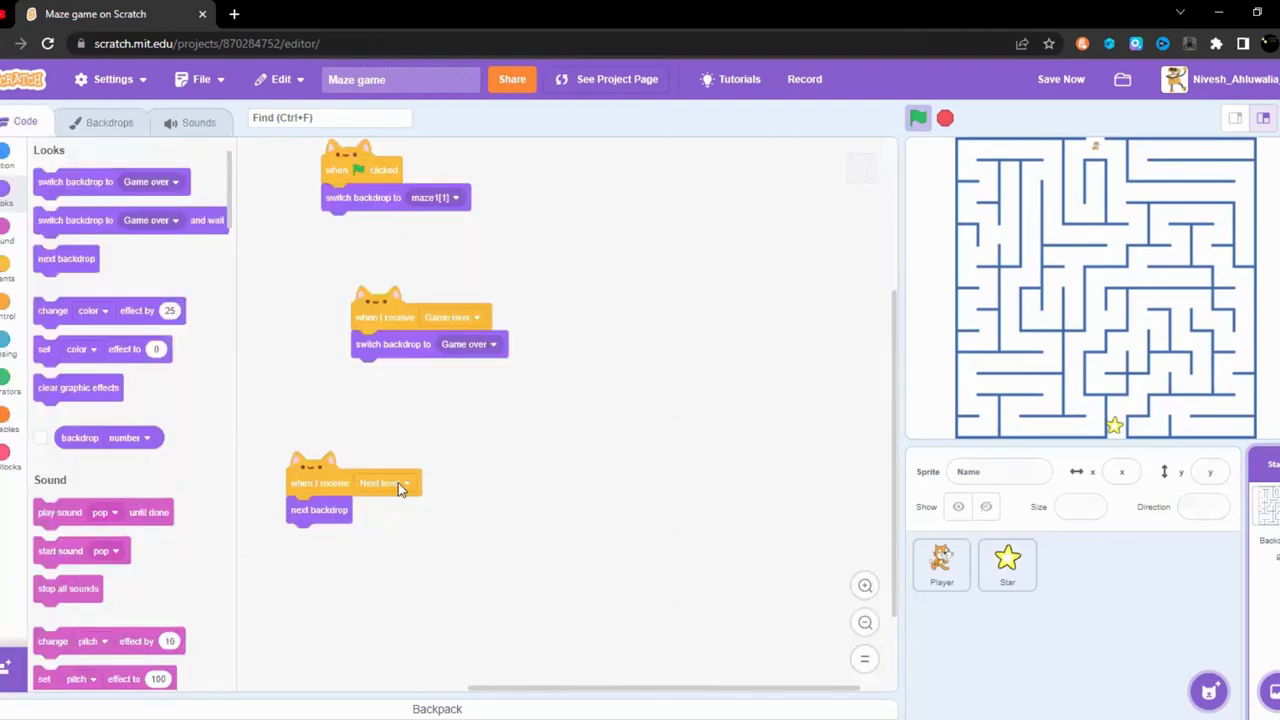
drag(319, 509, 300, 515)
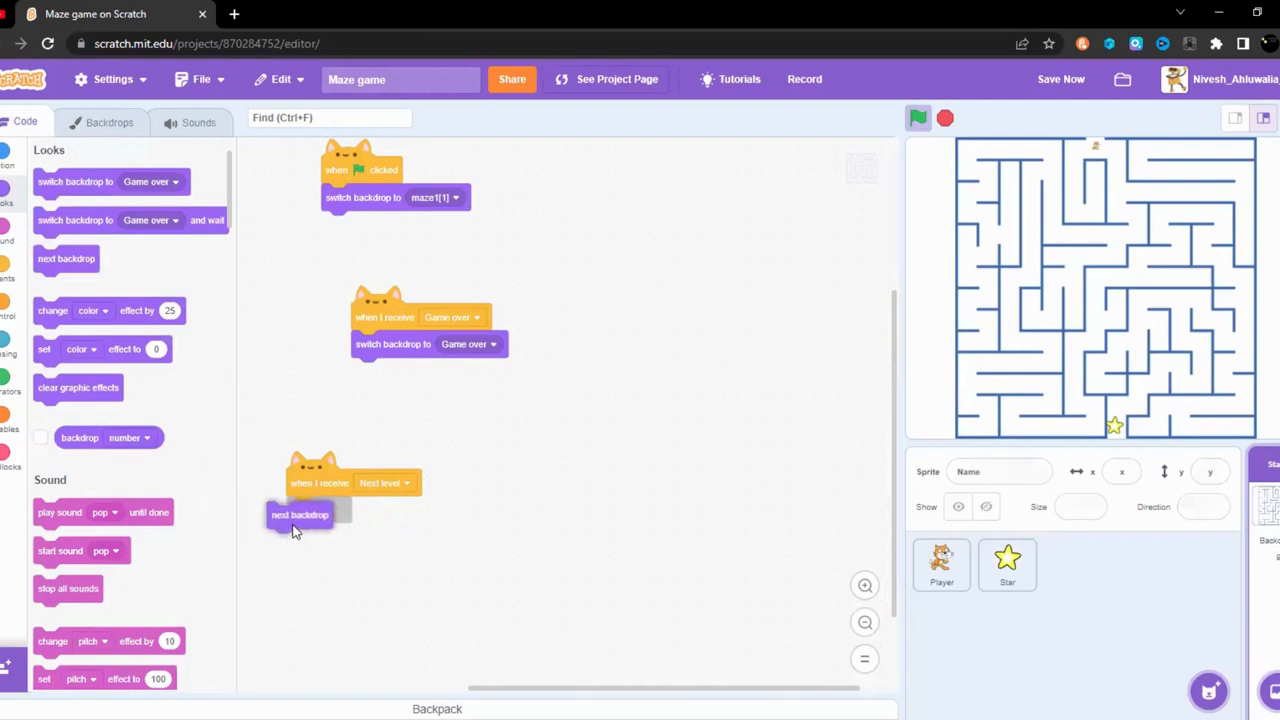
drag(300, 514, 318, 510)
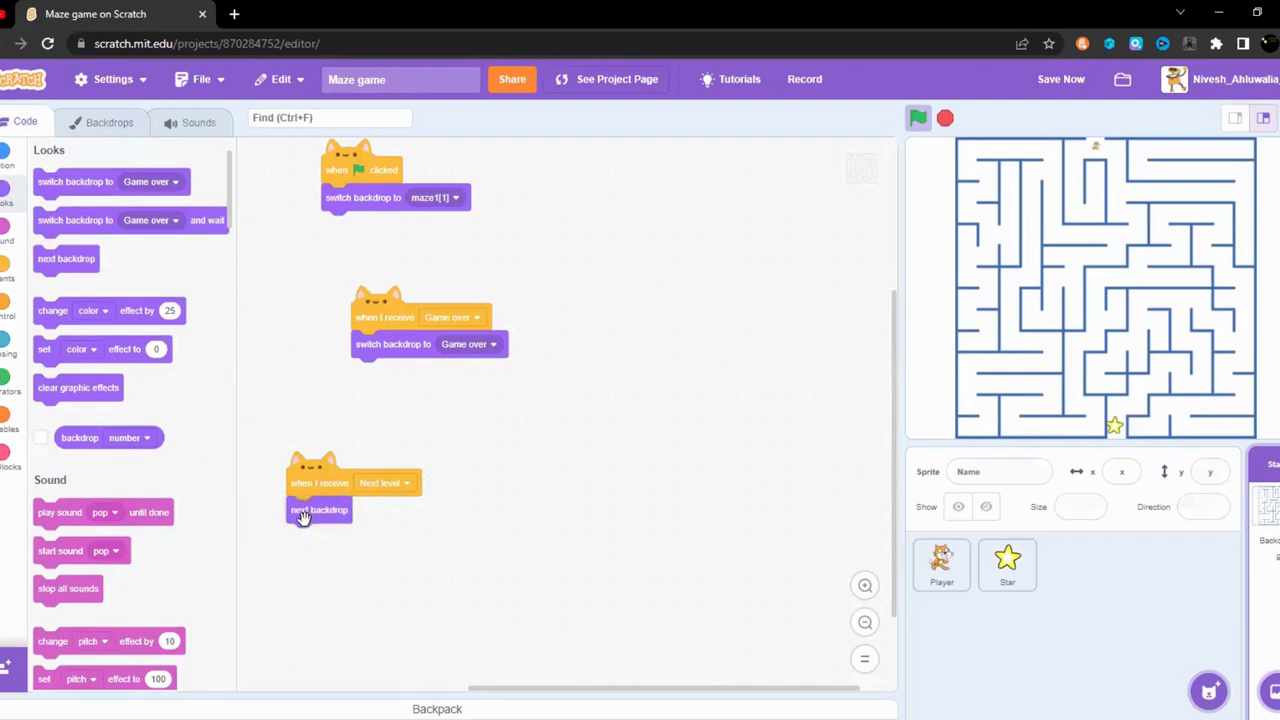
click(109, 122)
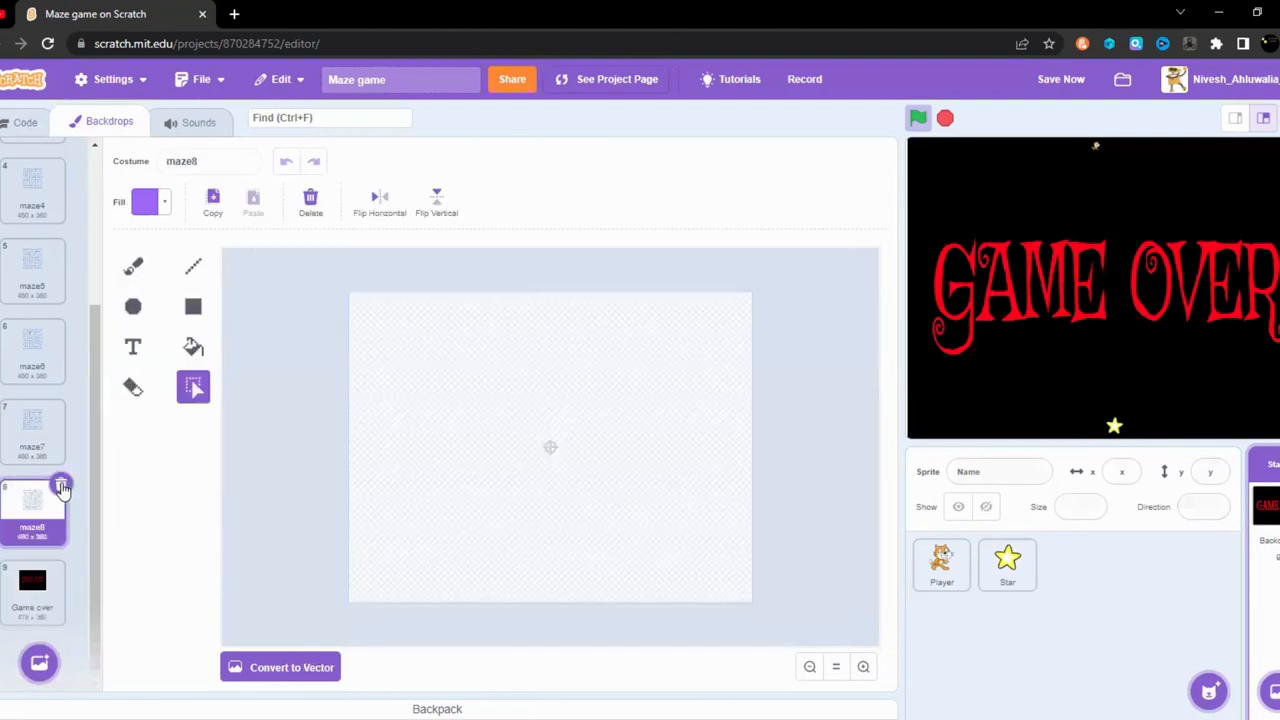
click(32, 590)
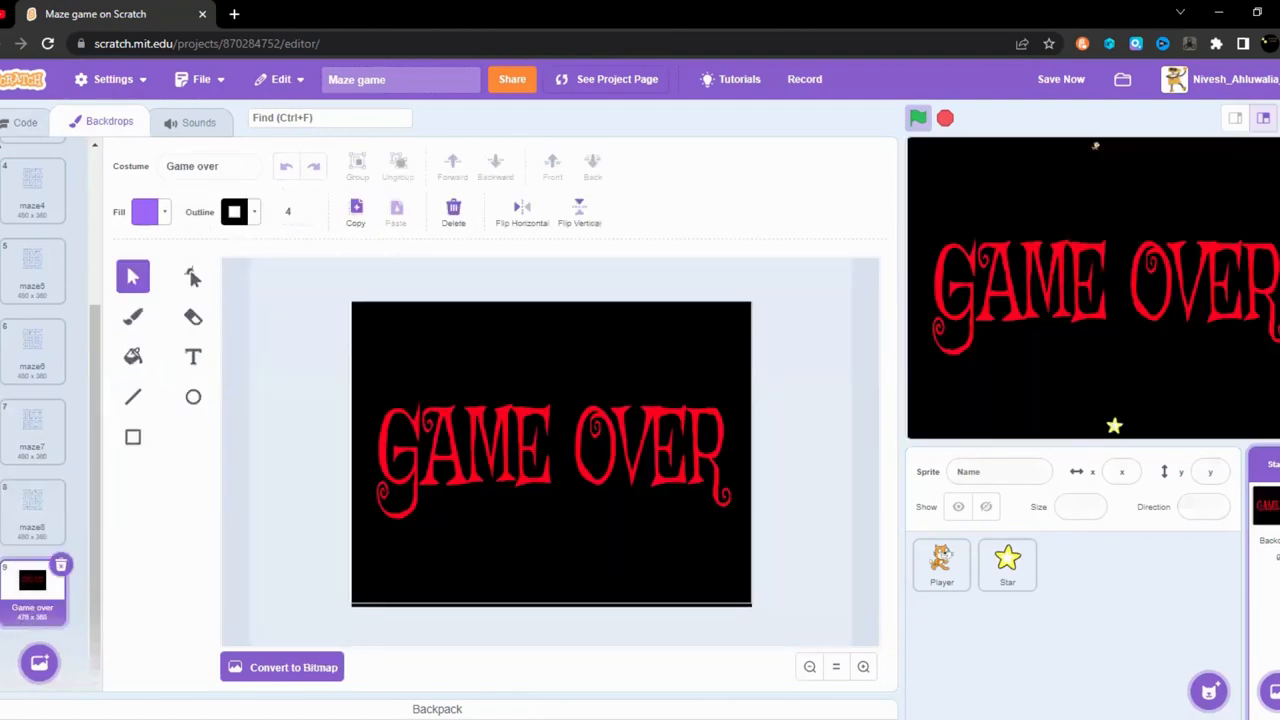
click(25, 121)
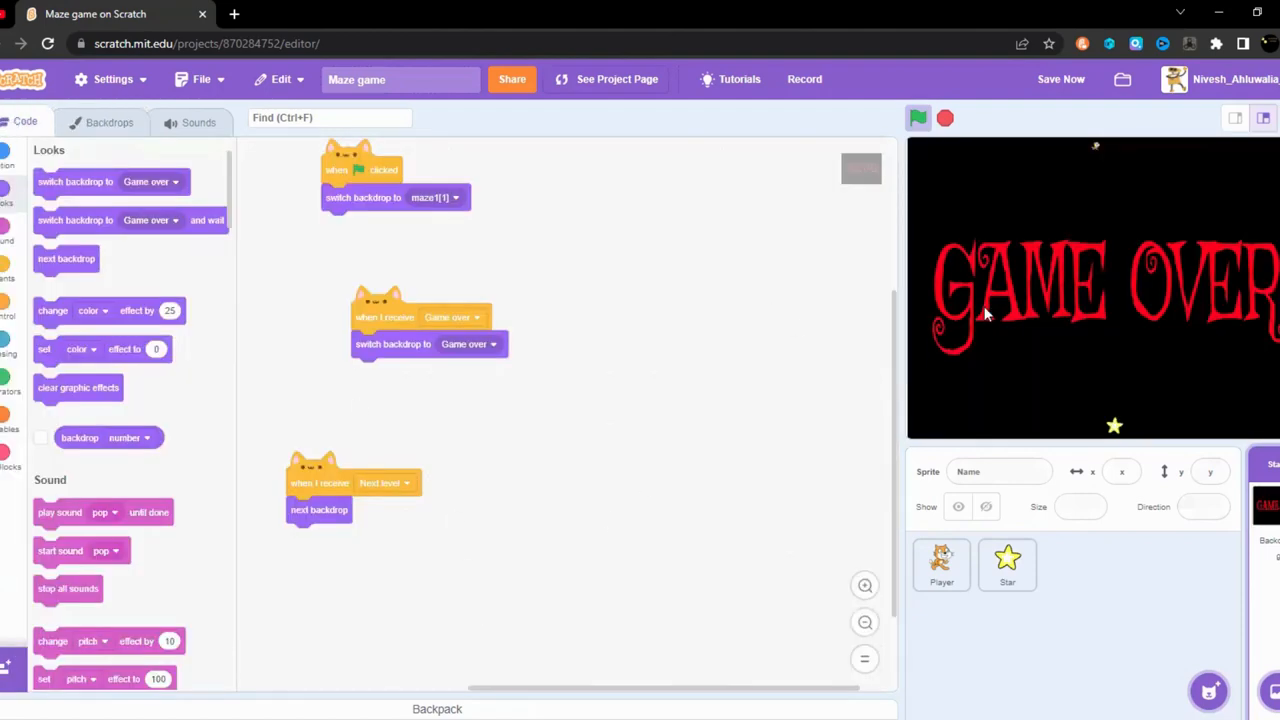
click(109, 122)
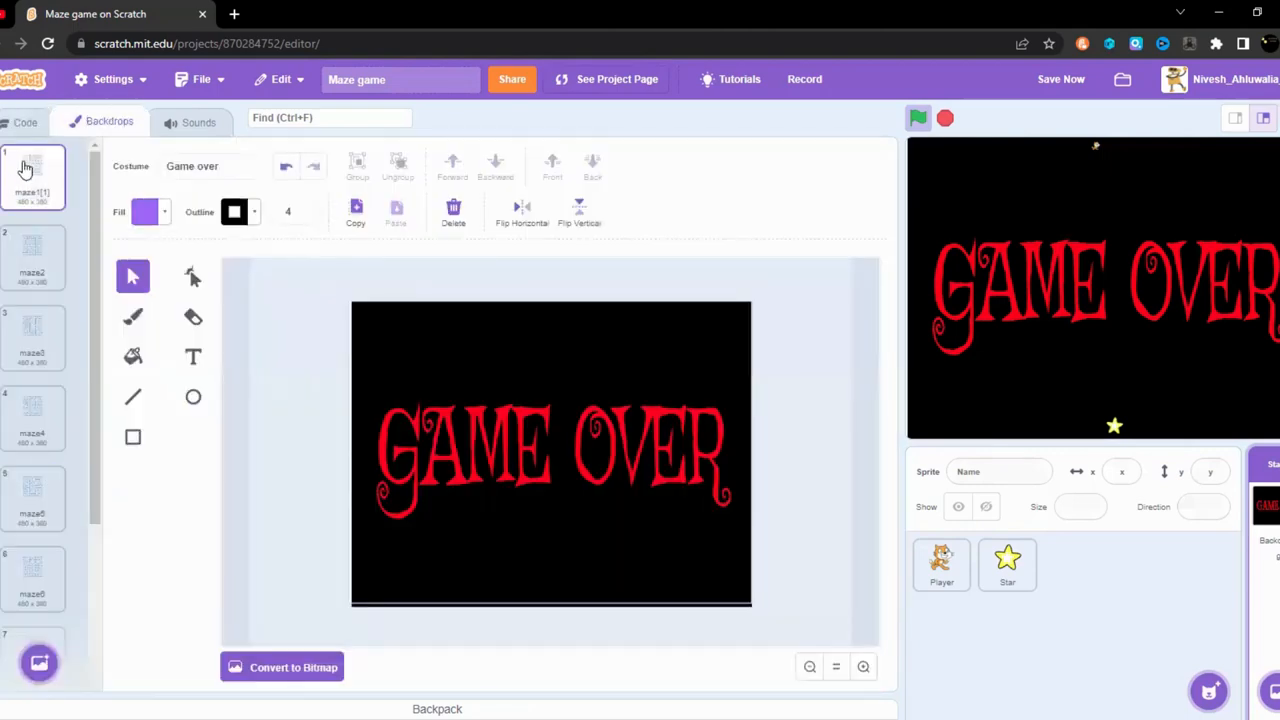
click(32, 255)
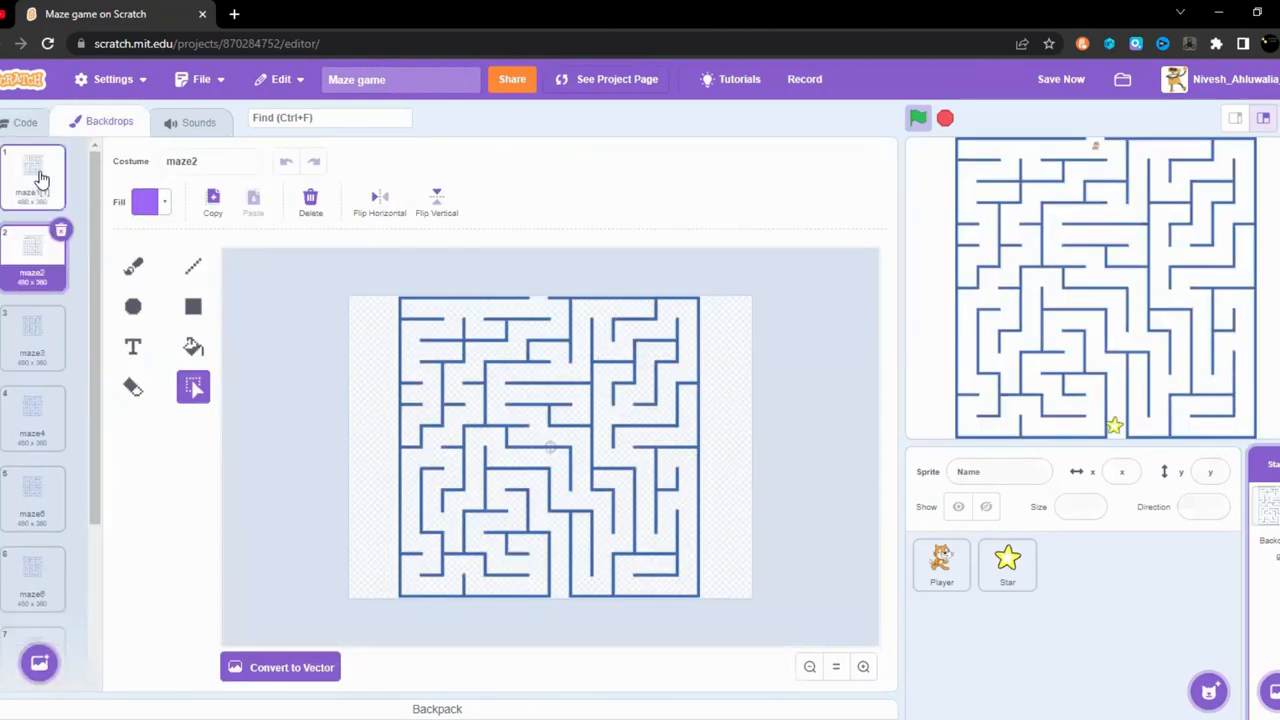
click(25, 121)
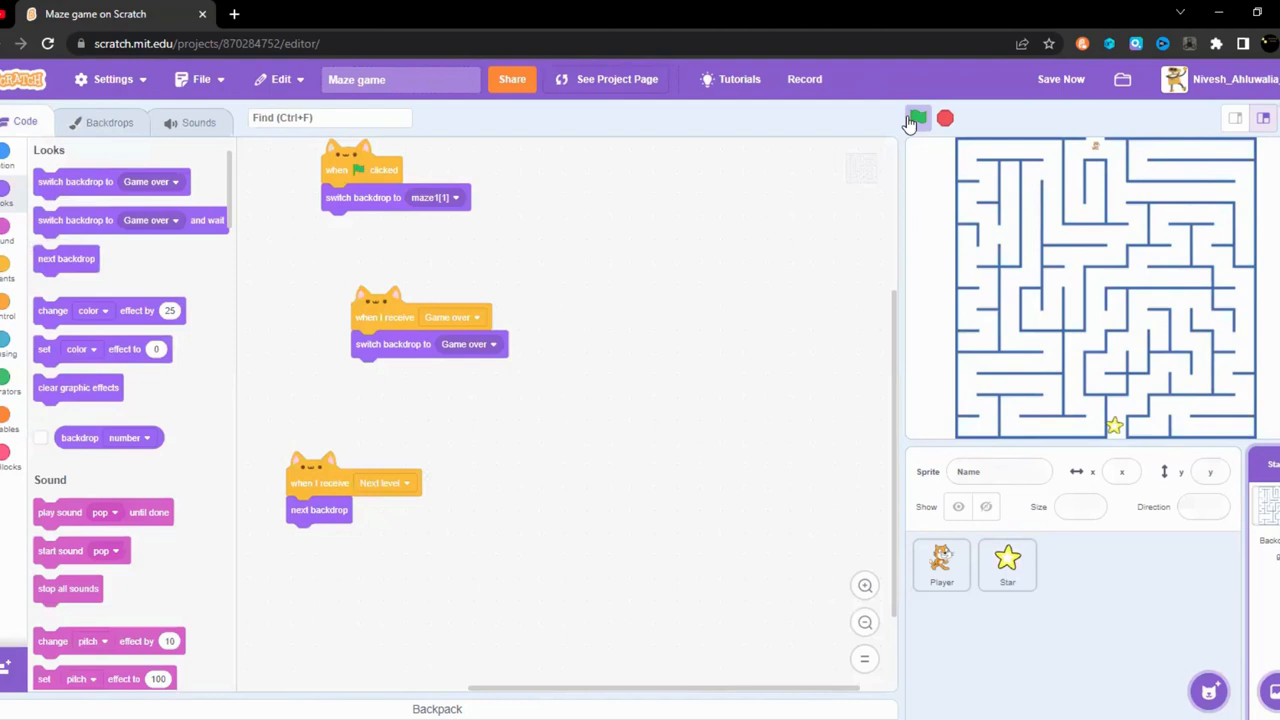
mouse_move(916, 119)
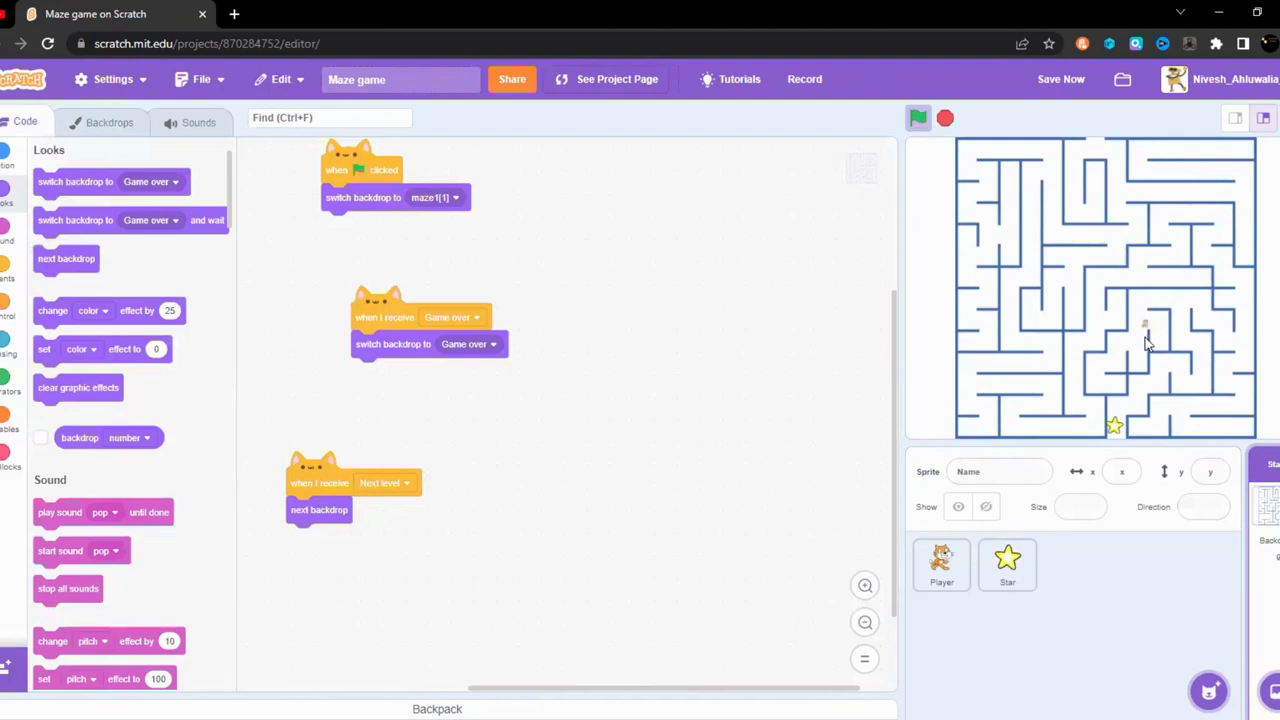
Step: Add a 'when I receive Next level' hat block to the Player sprite's workspace
click(940, 564)
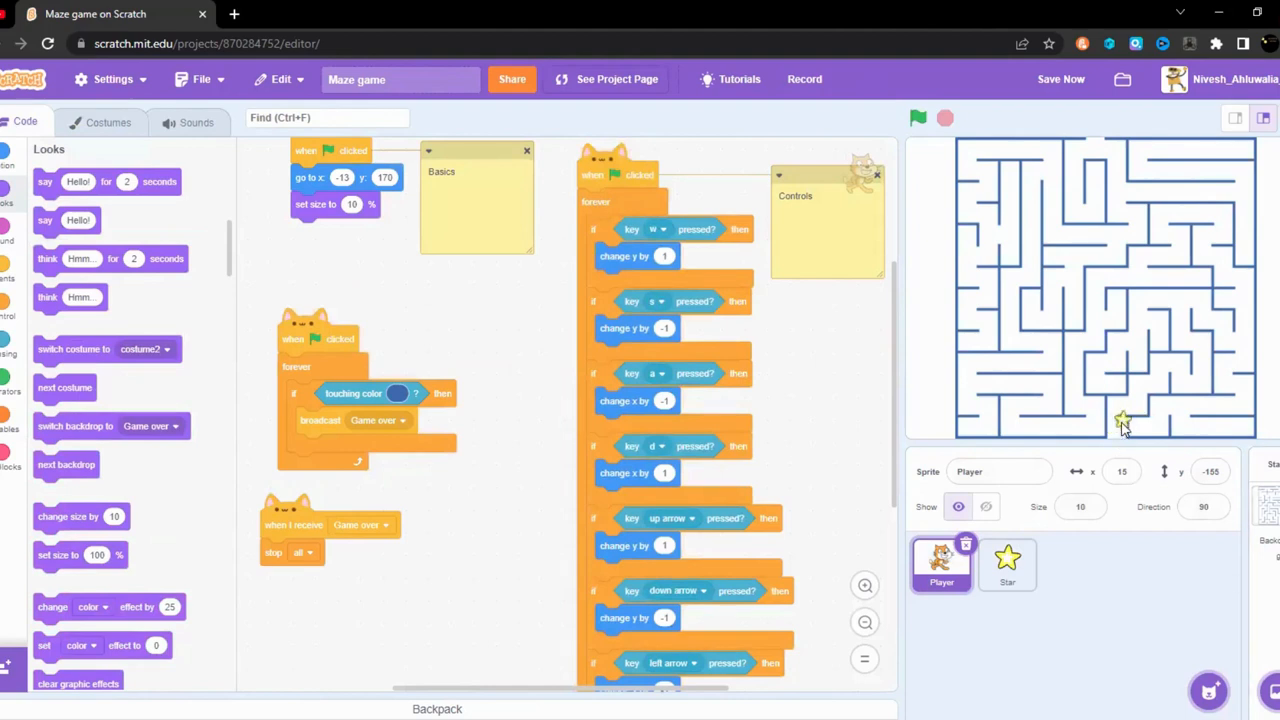
click(1007, 563)
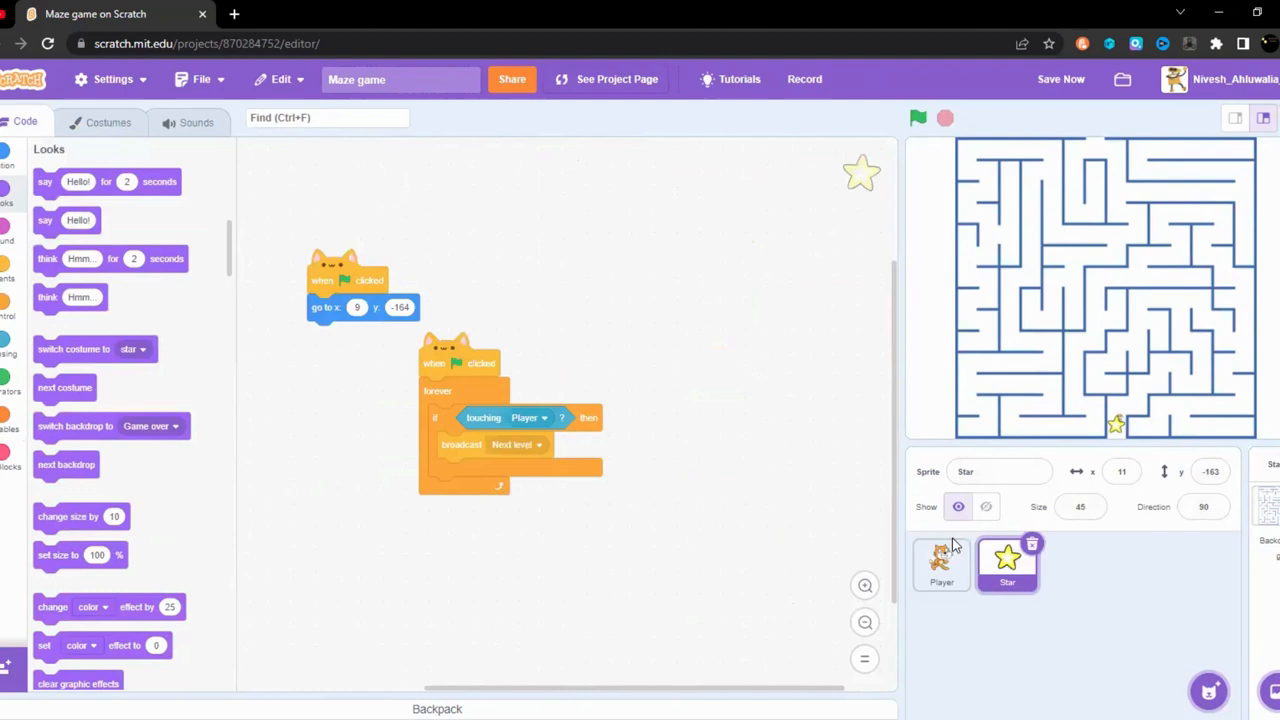
click(941, 564)
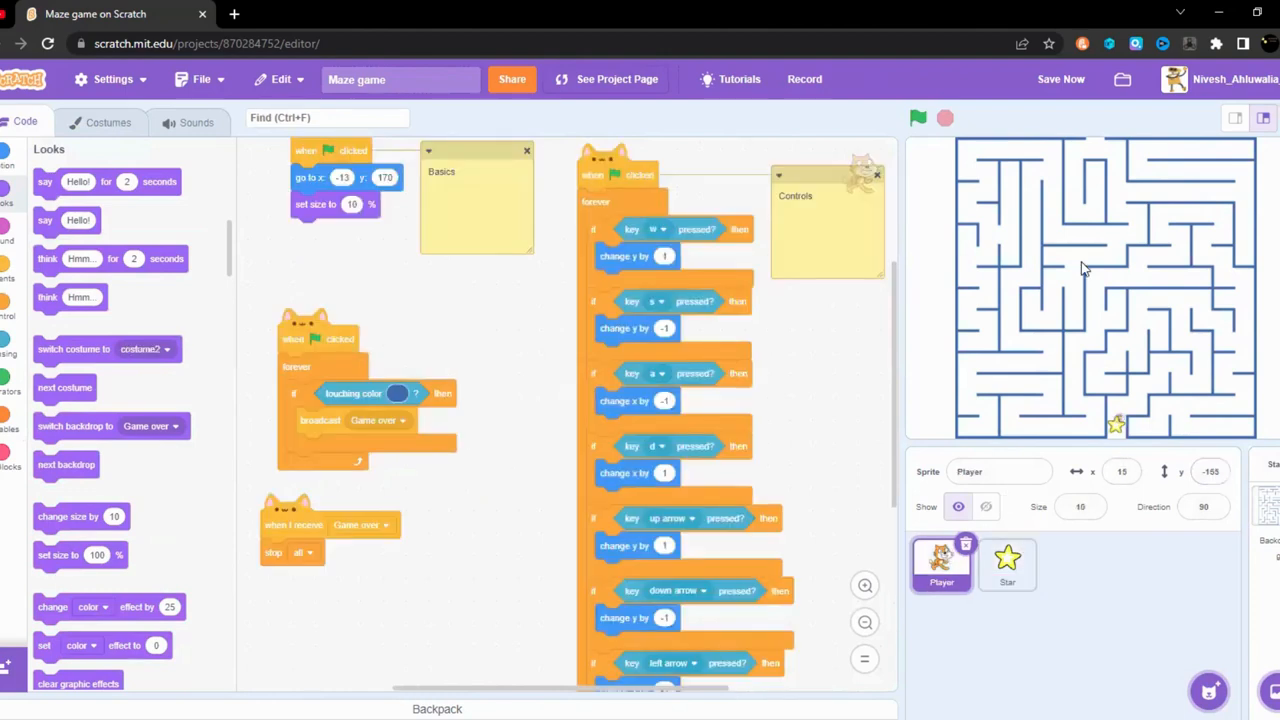
mouse_move(1050, 263)
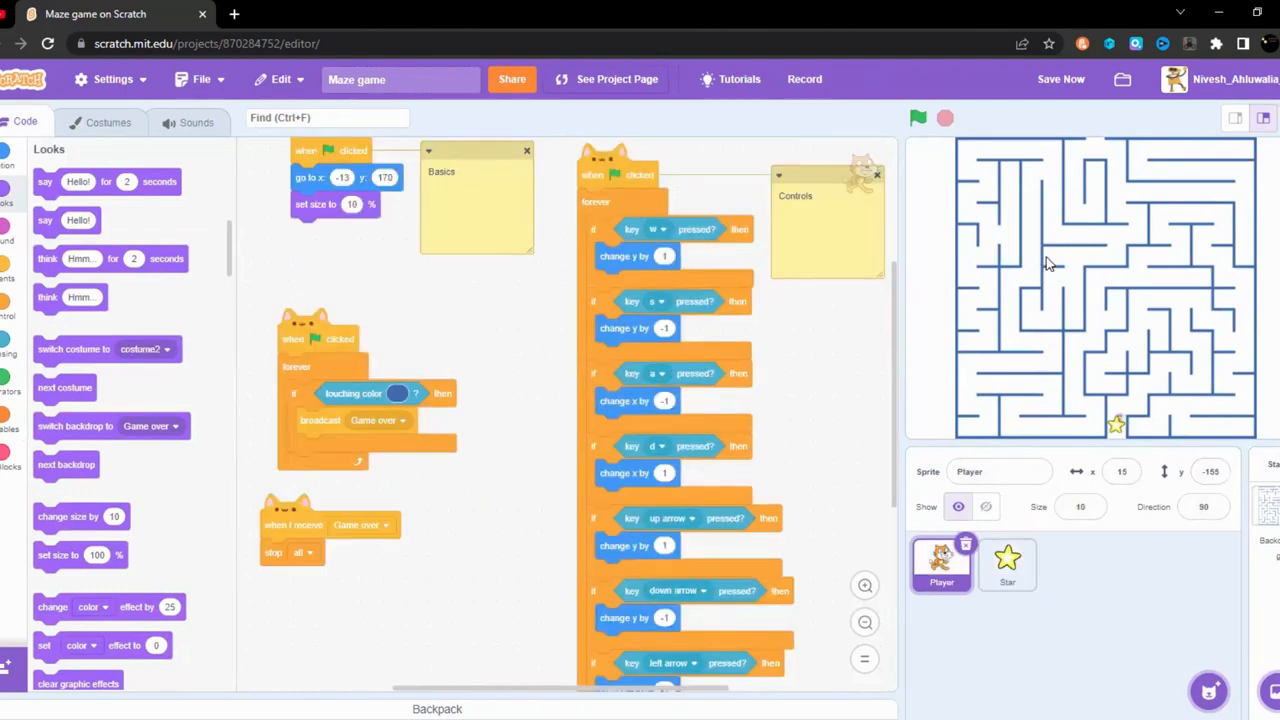
click(917, 118)
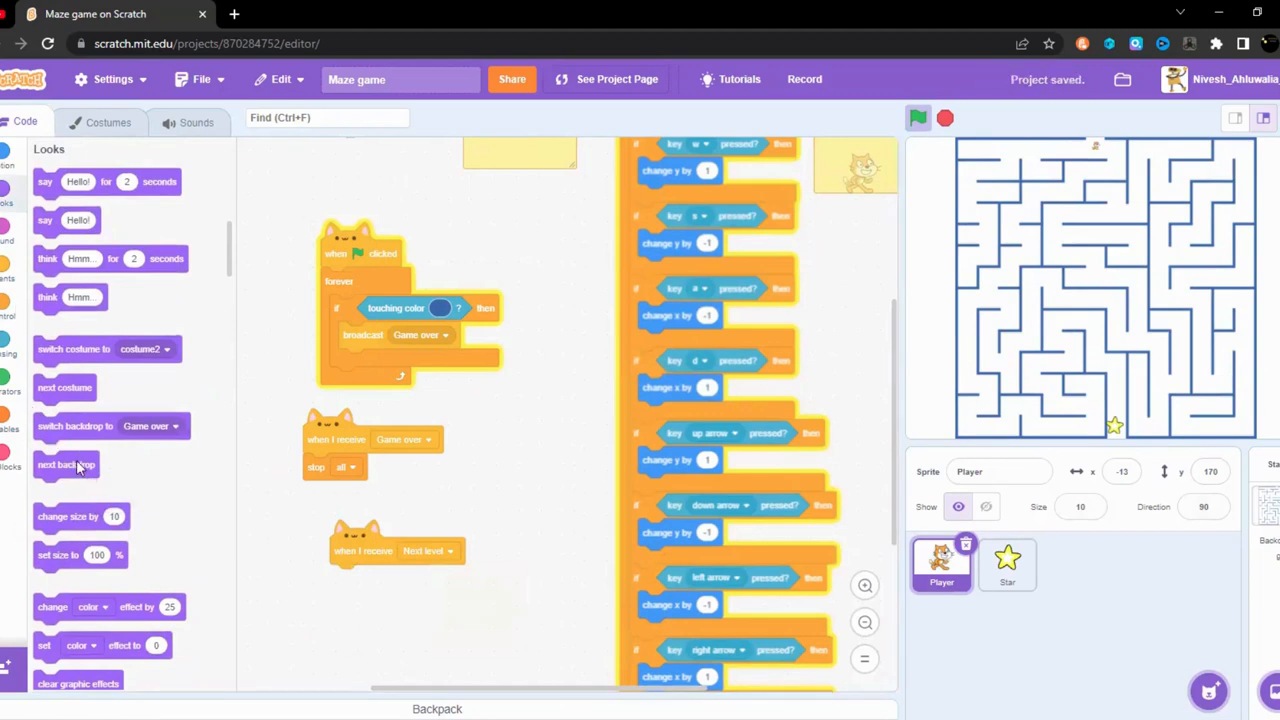
Step: Duplicate the go to x:-13 y:170 and size 10% blocks under the Next level receiver
scroll(down, 3)
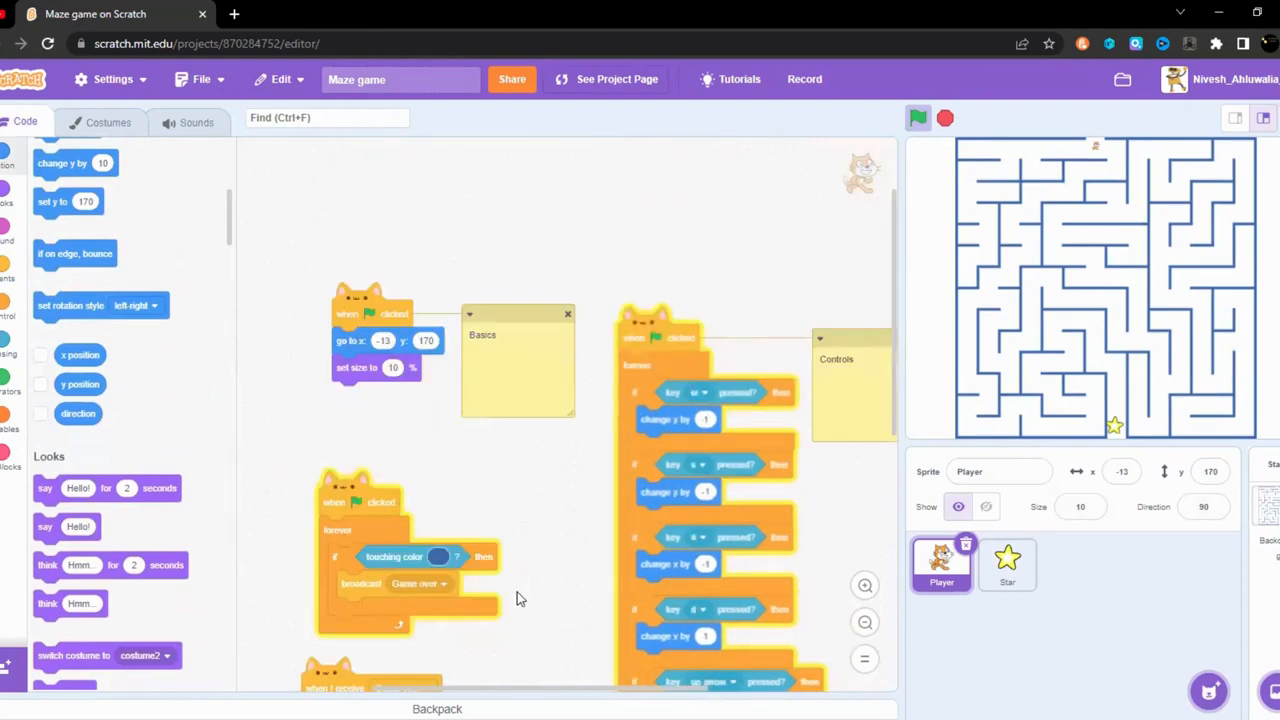
scroll(down, 3)
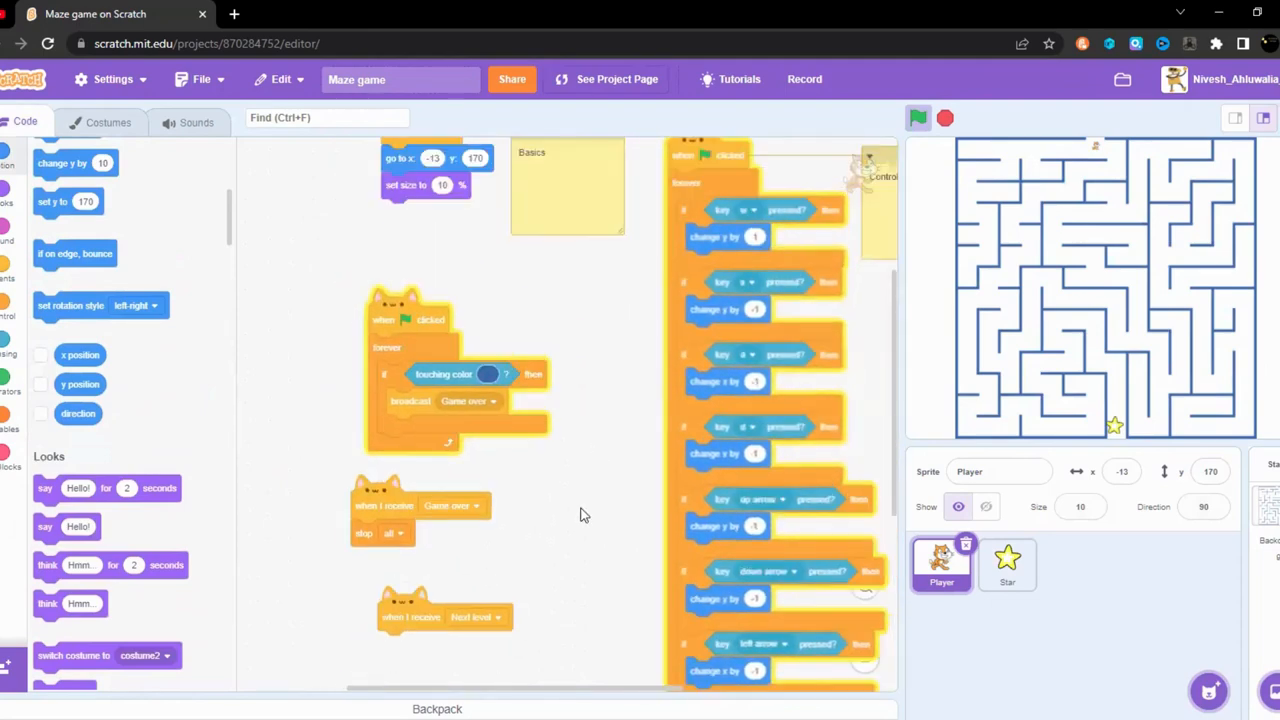
right_click(420, 160)
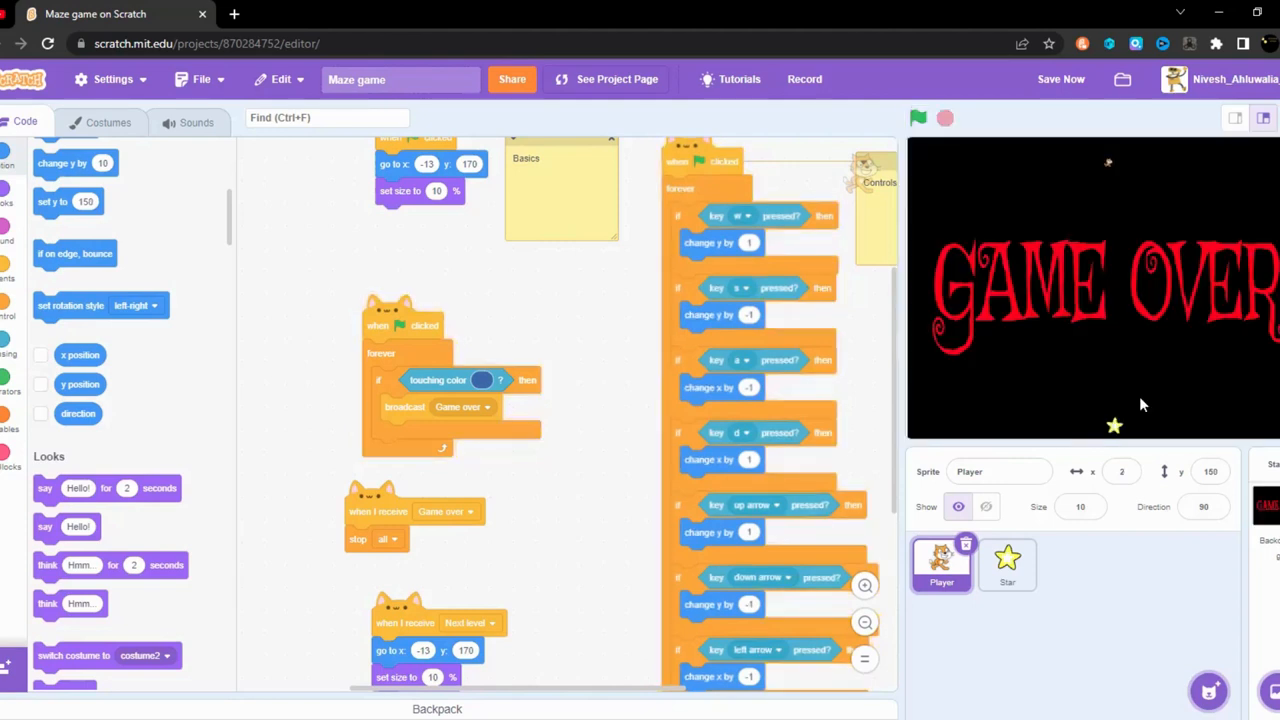
mouse_move(927, 142)
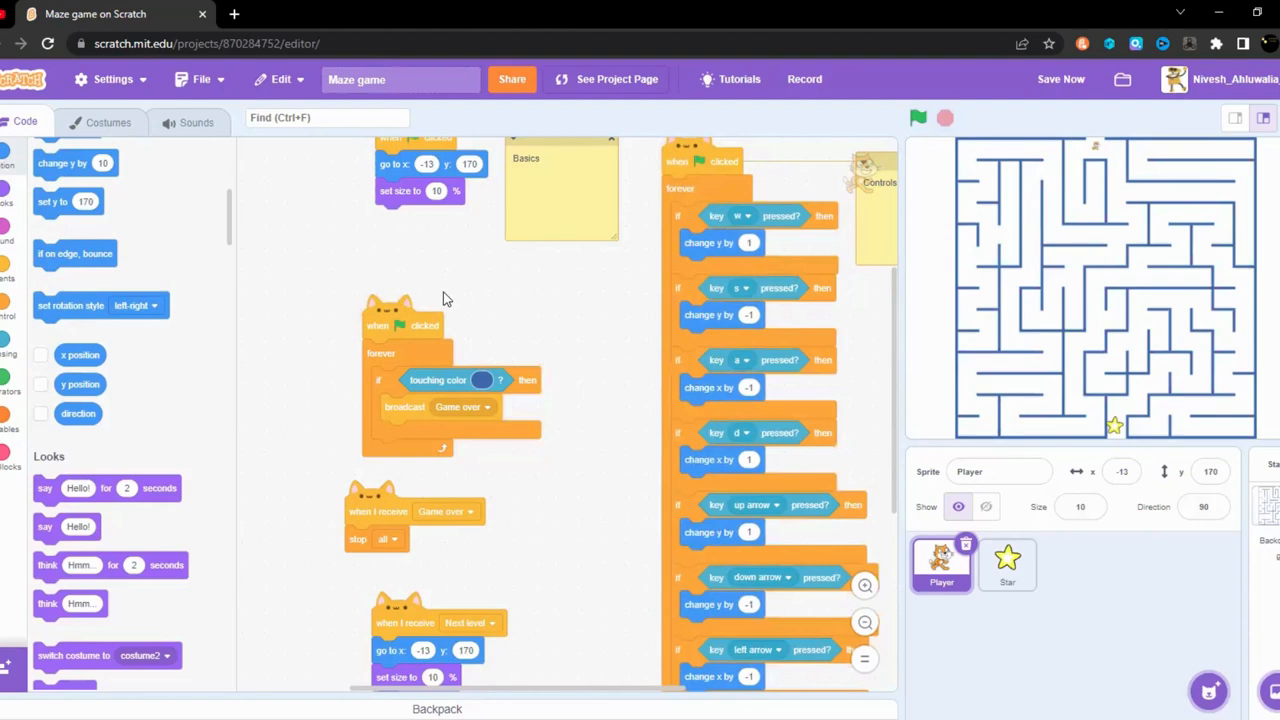
Step: Recreate the 'score' variable as a cloud variable, deleting the first non-cloud one
scroll(down, 3)
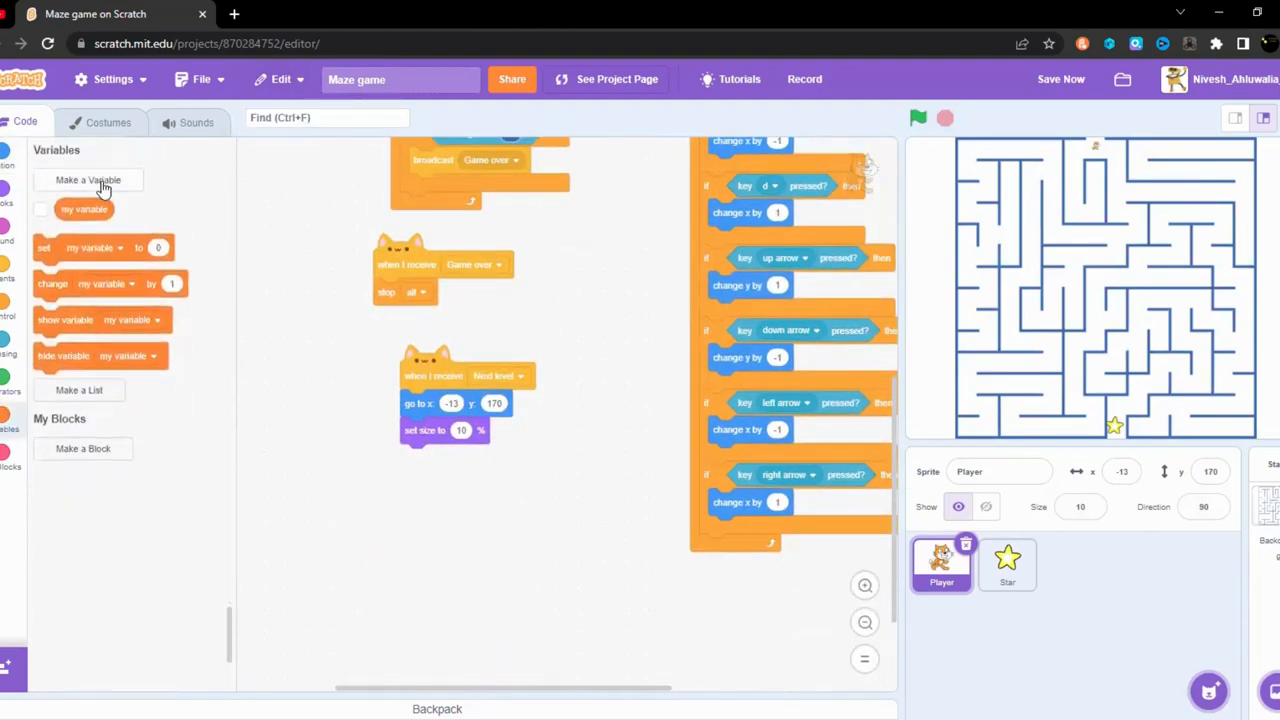
click(88, 180)
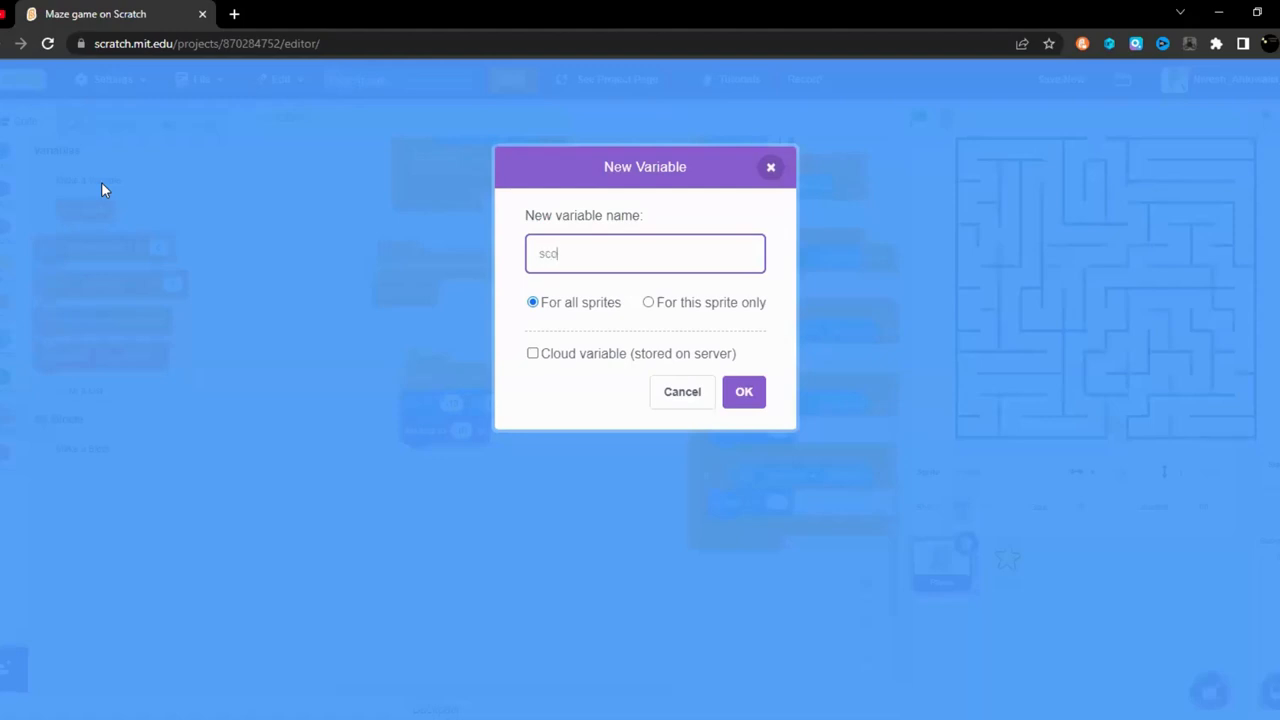
click(744, 391)
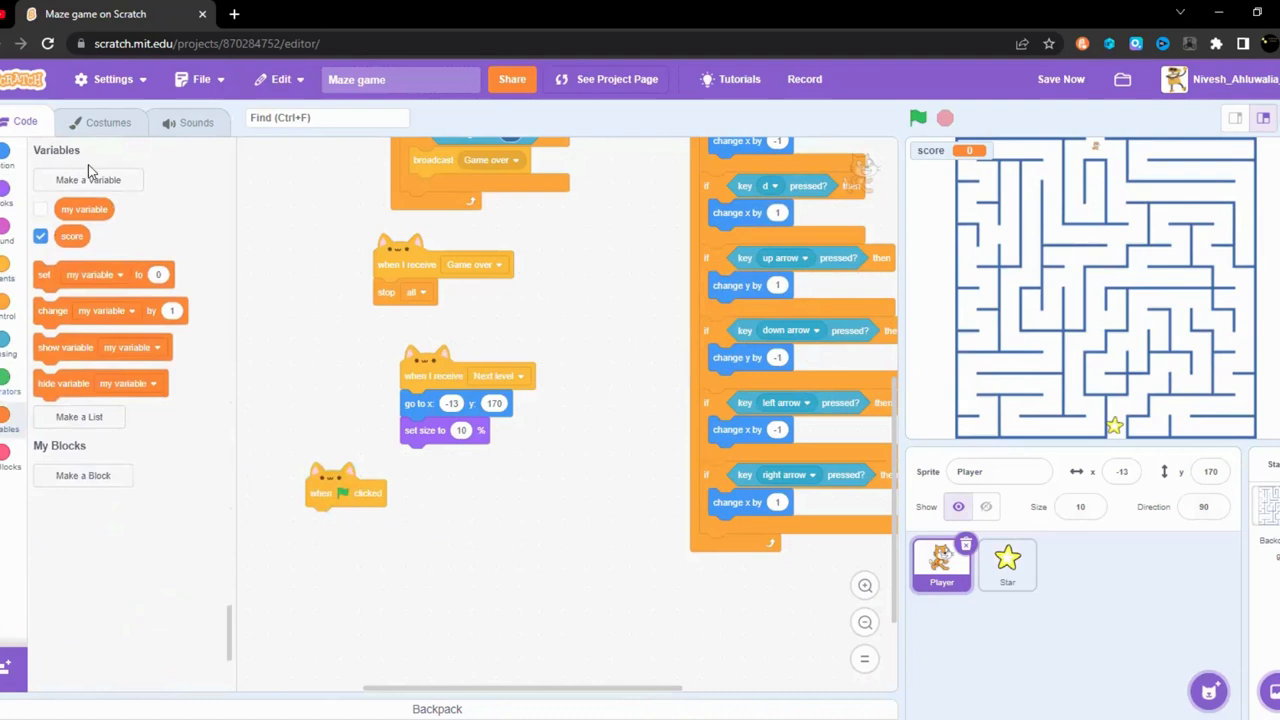
right_click(72, 236)
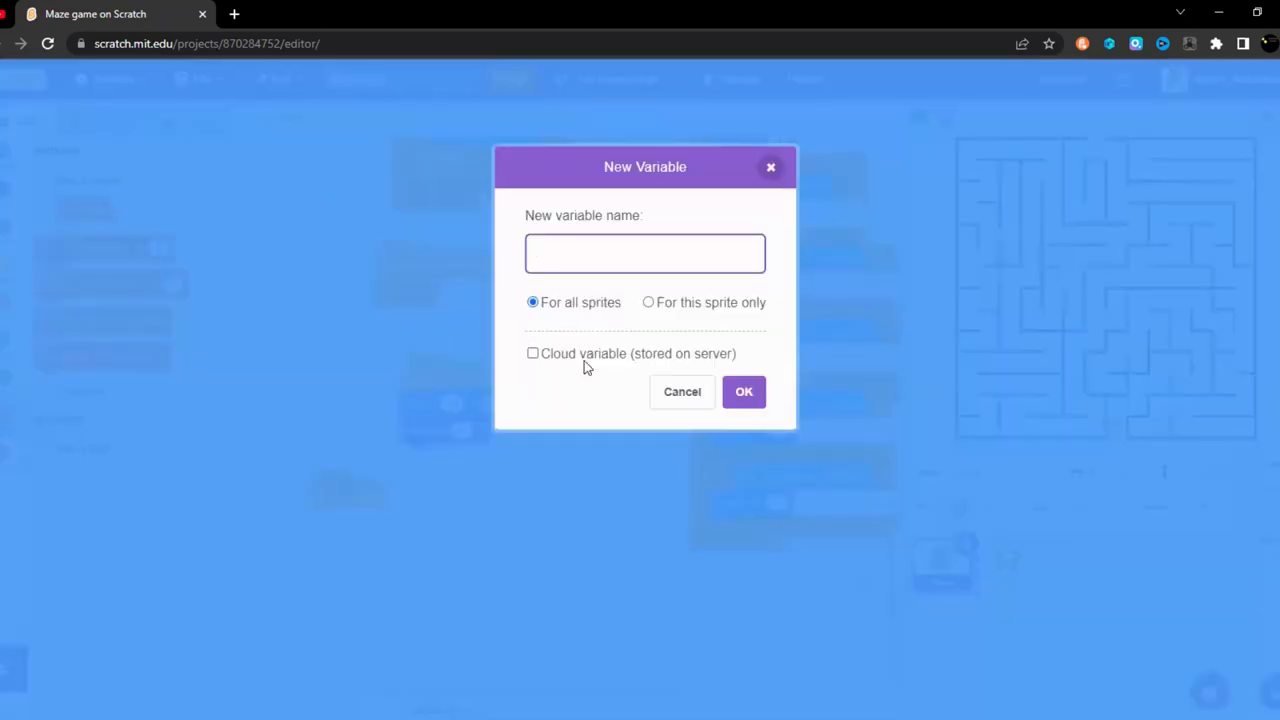
text(sc)
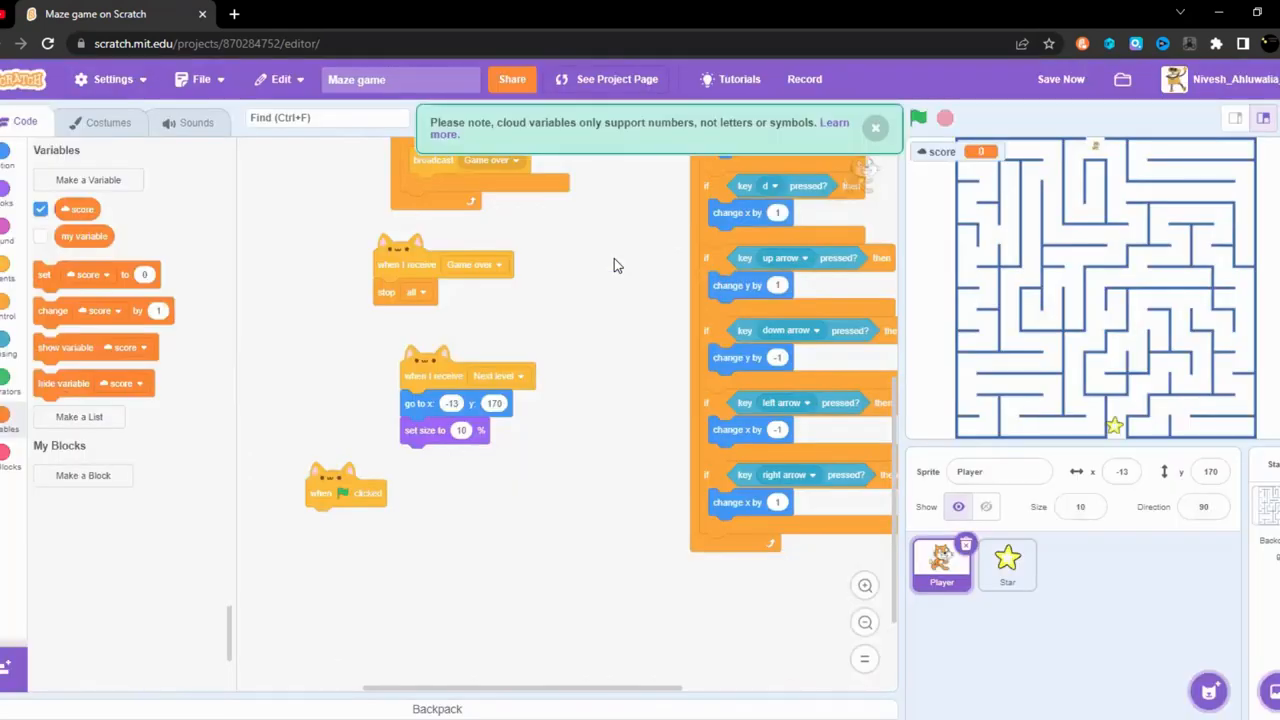
mouse_move(1031, 8)
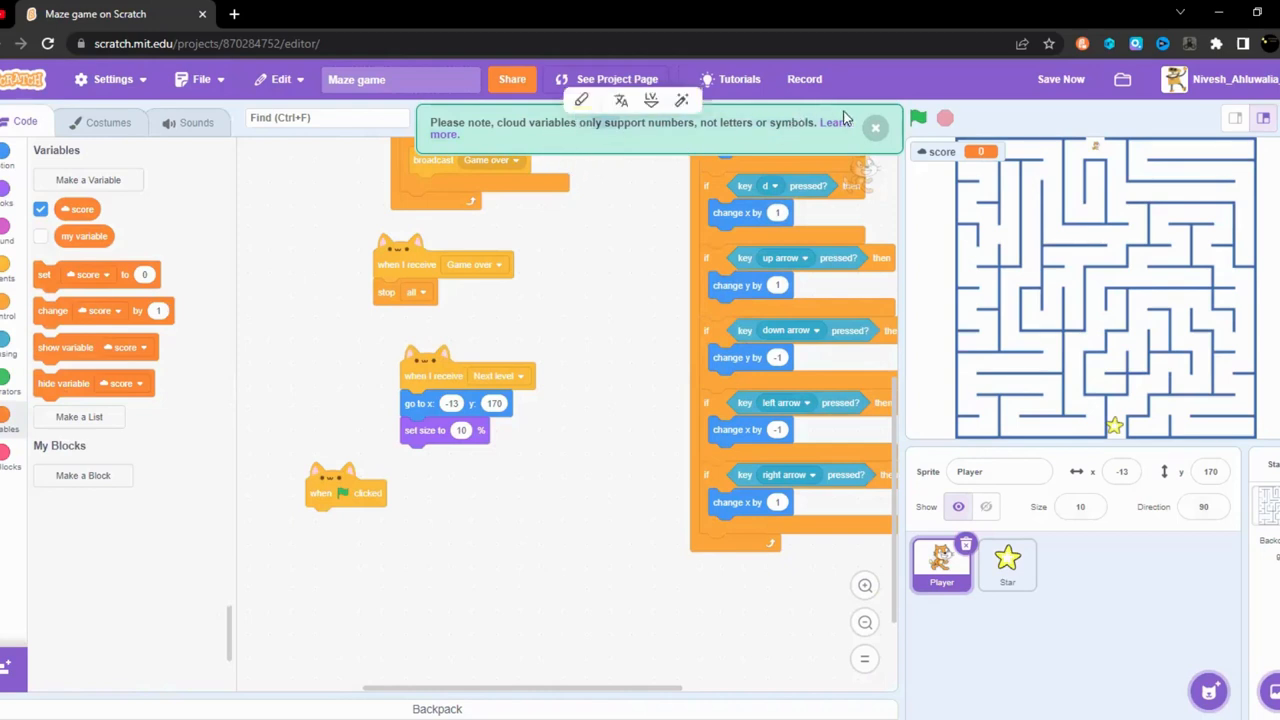
Step: Set score to 0 on flag click and change score by 1 on receiving Next level, then test
click(875, 127)
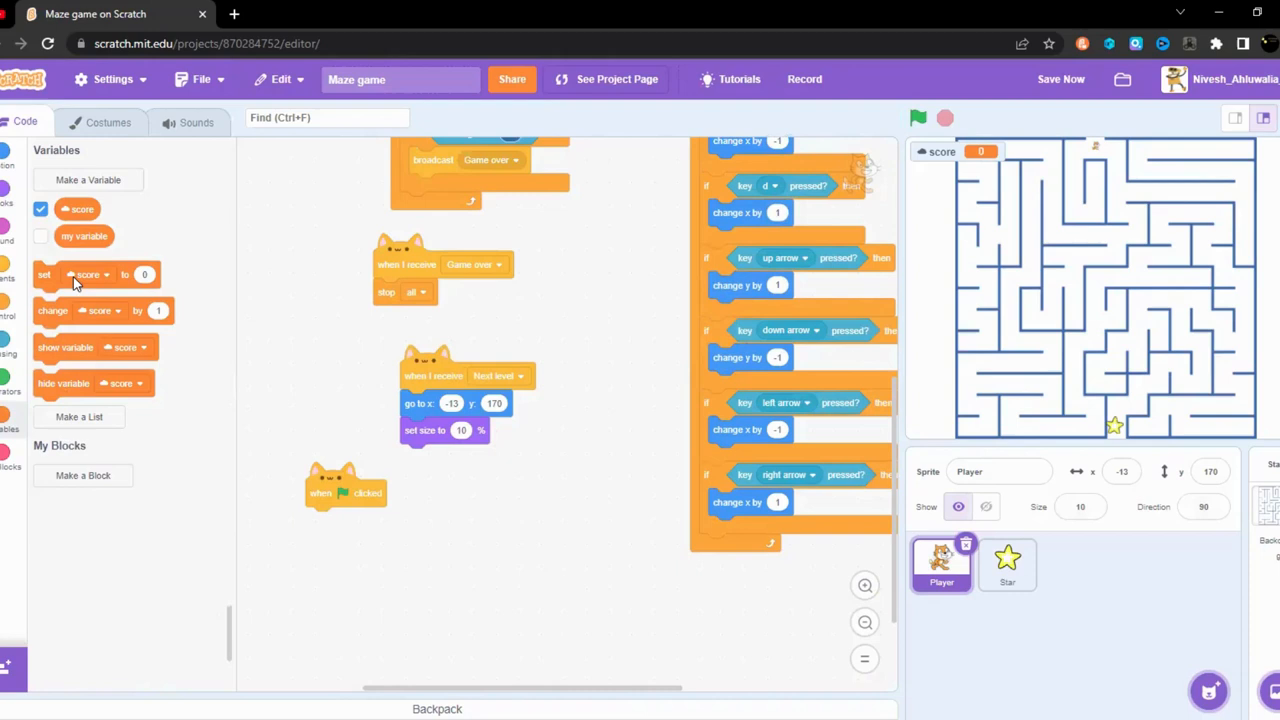
drag(95, 274, 320, 520)
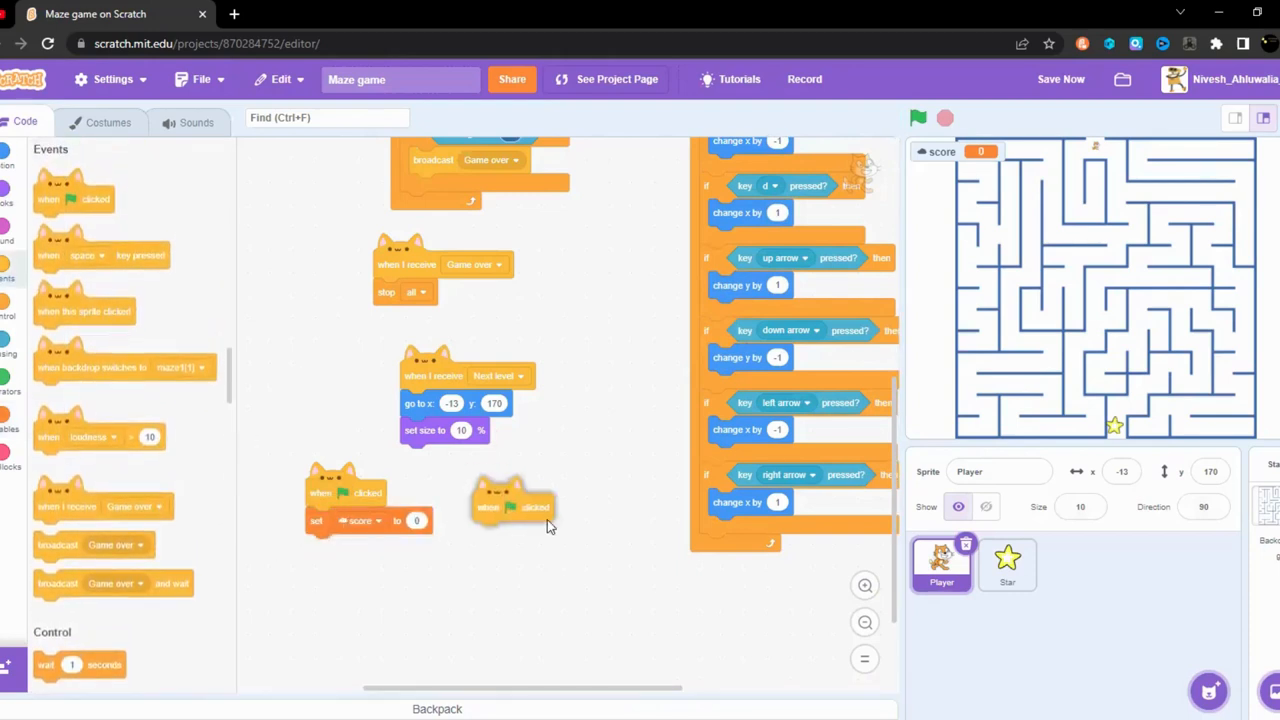
drag(513, 507, 558, 530)
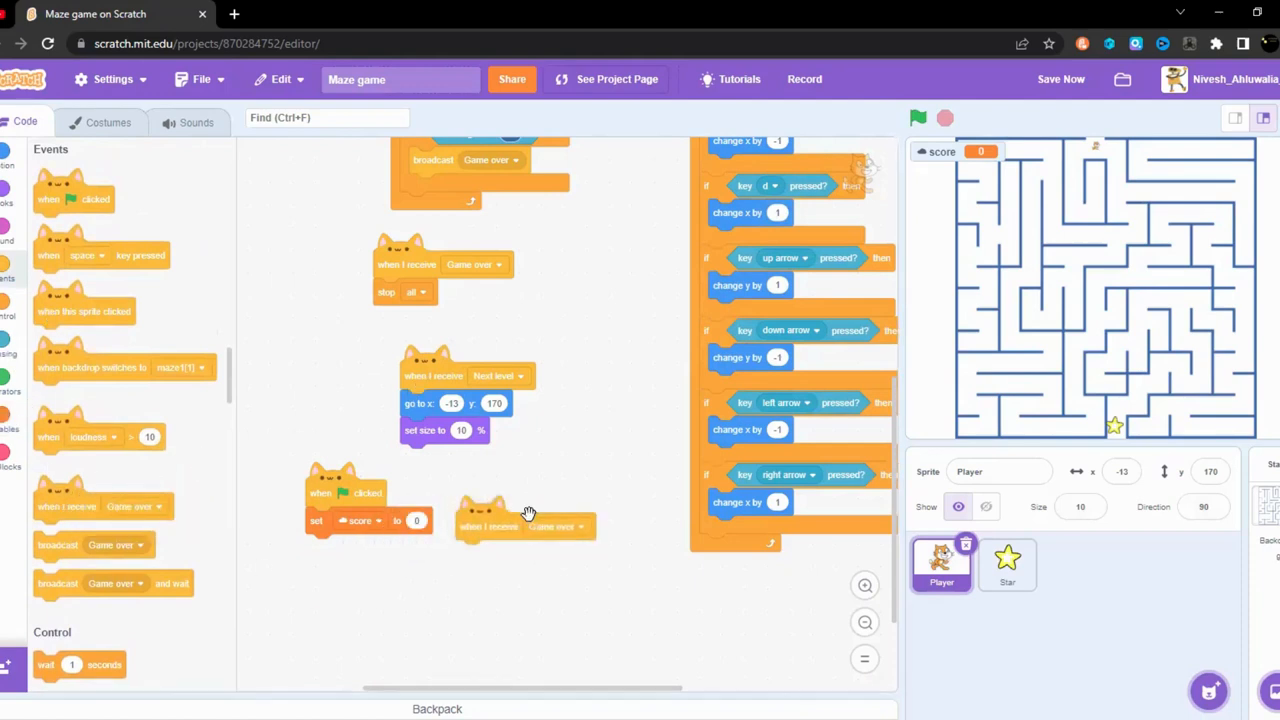
click(553, 526)
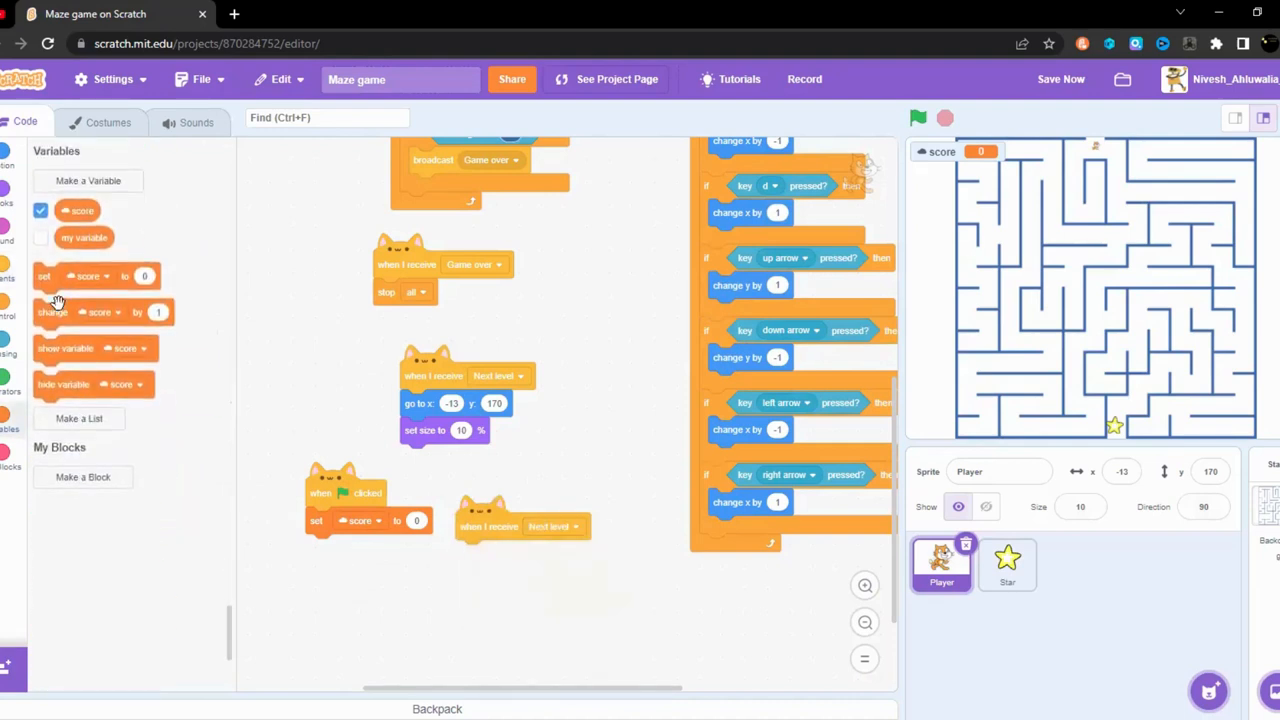
drag(53, 310, 525, 553)
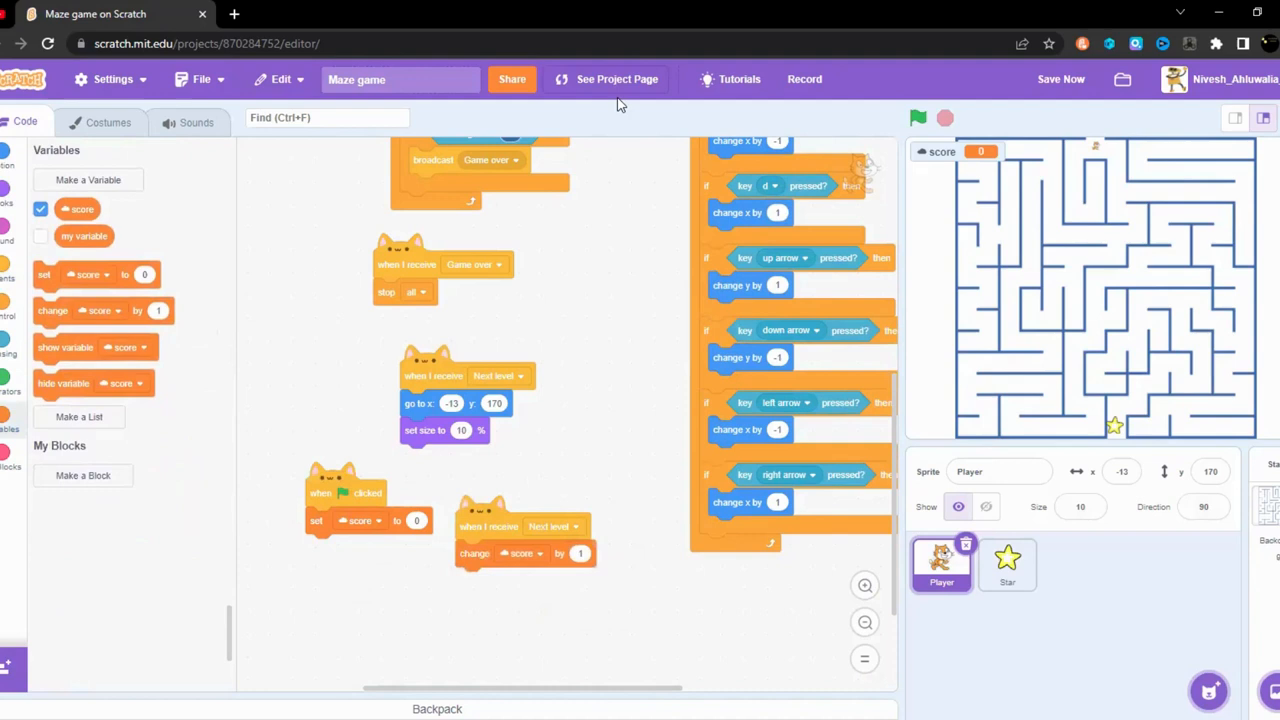
click(917, 118)
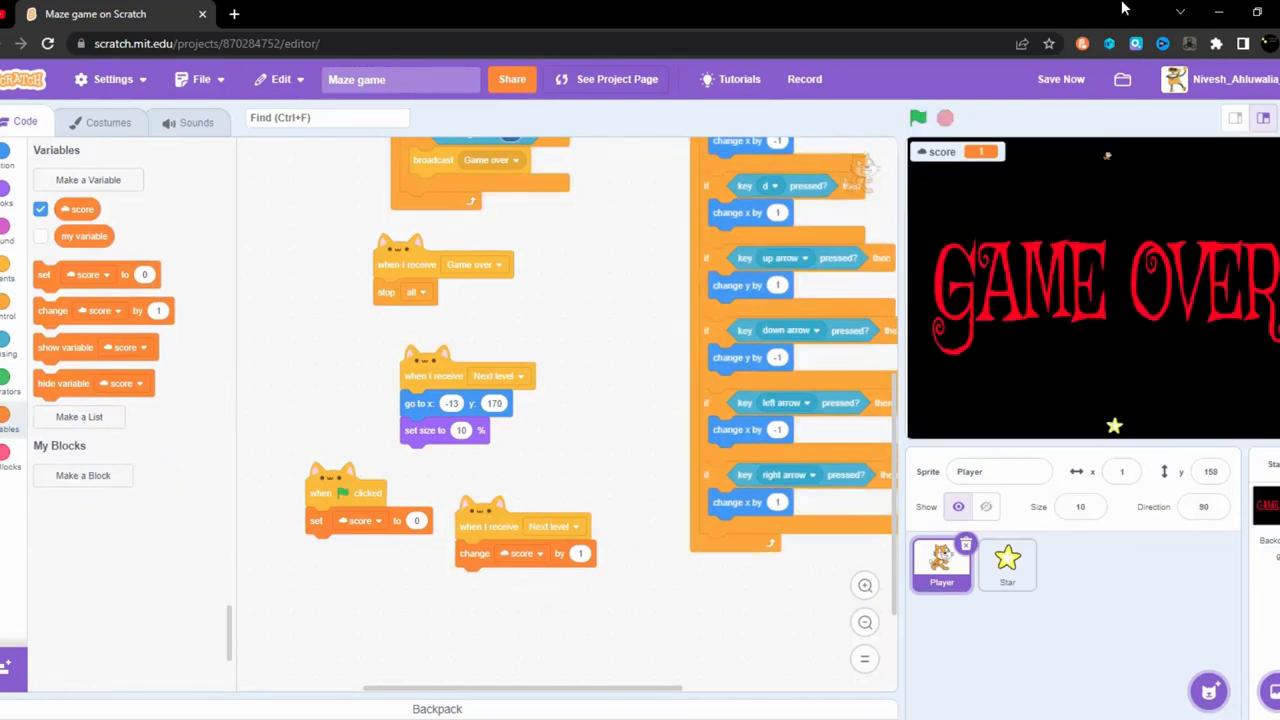
Step: Run the maze game through with the Player now hiding on Game over
click(917, 118)
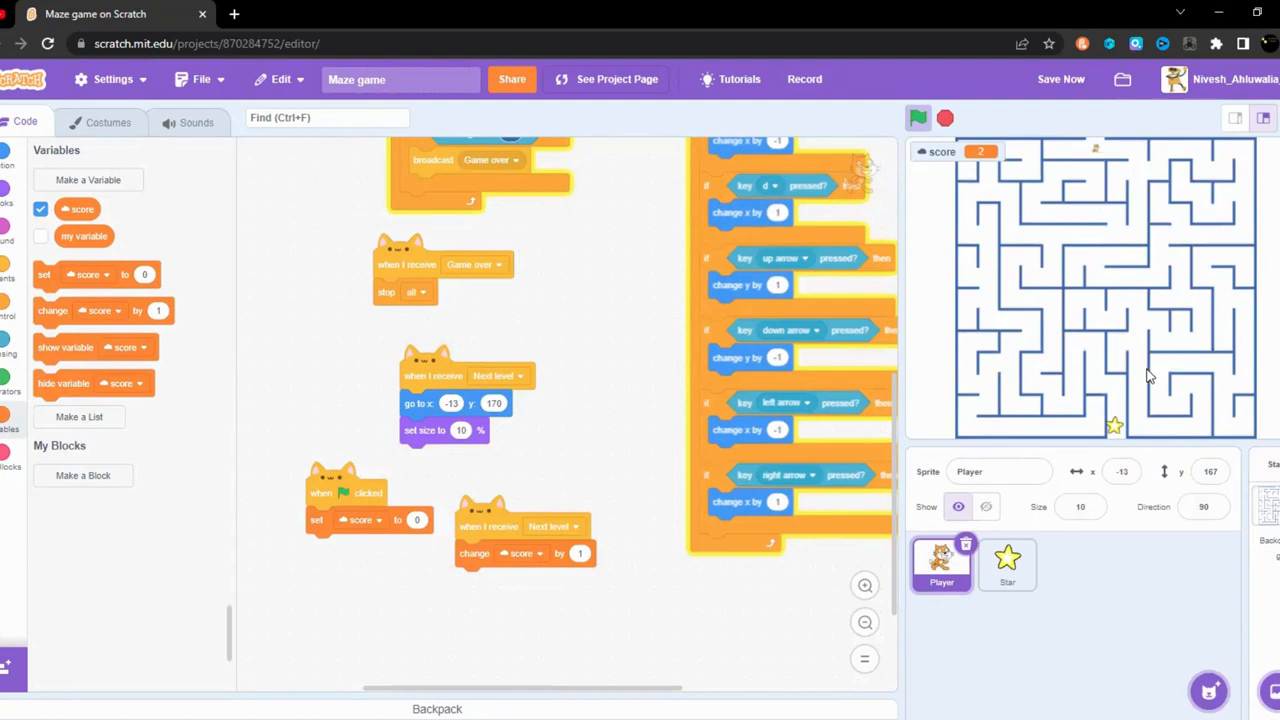
mouse_move(1115, 389)
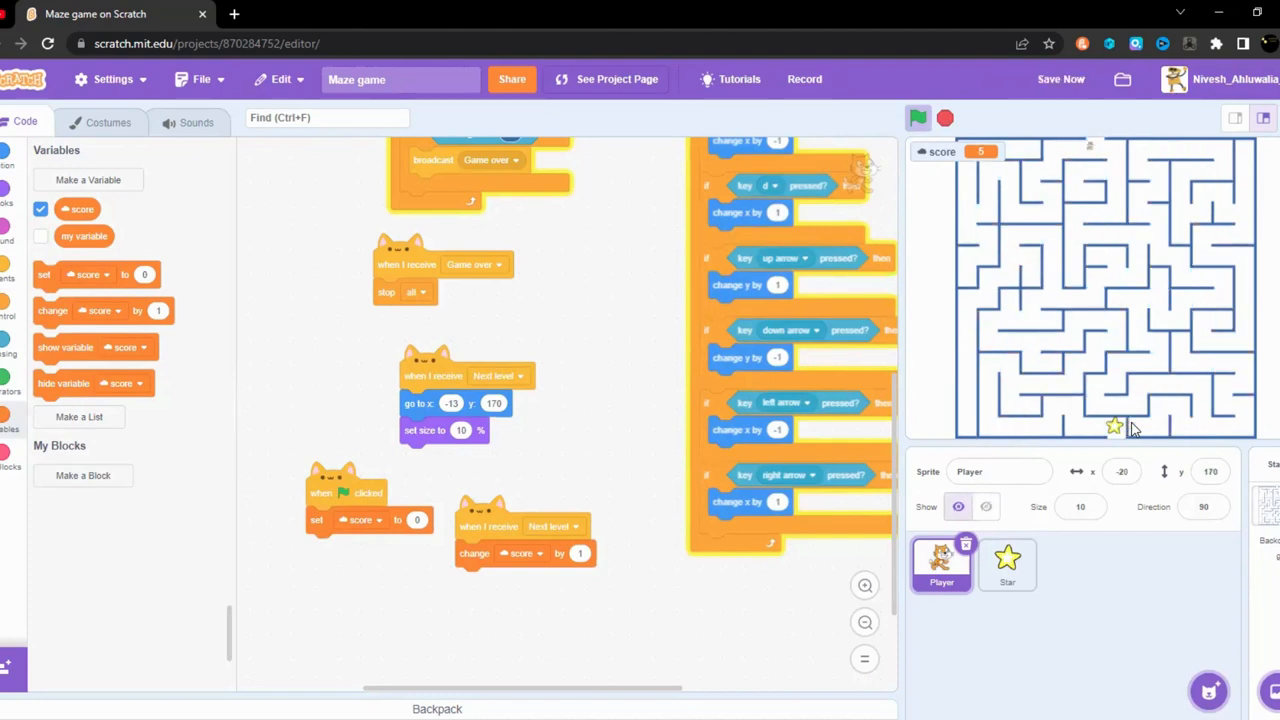
mouse_move(1092, 153)
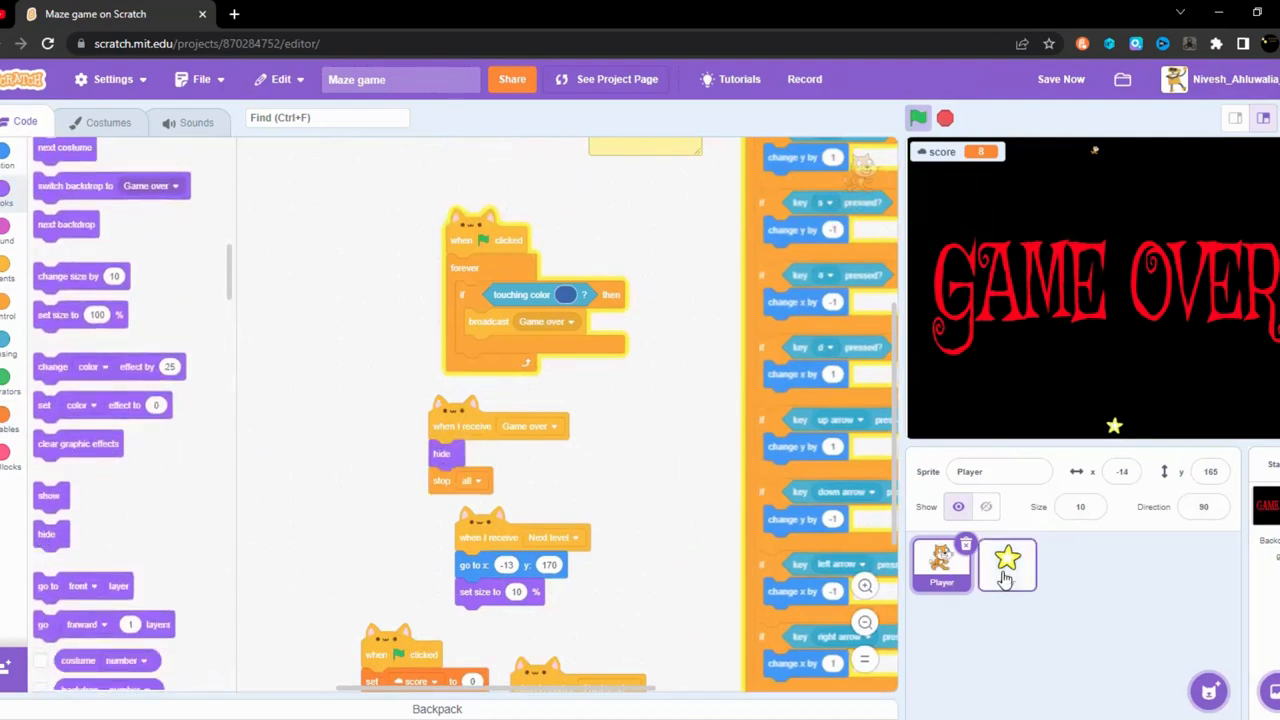
Step: Attach 'hide' to the Star's Game over script and show the score monitor as a large readout
click(1007, 564)
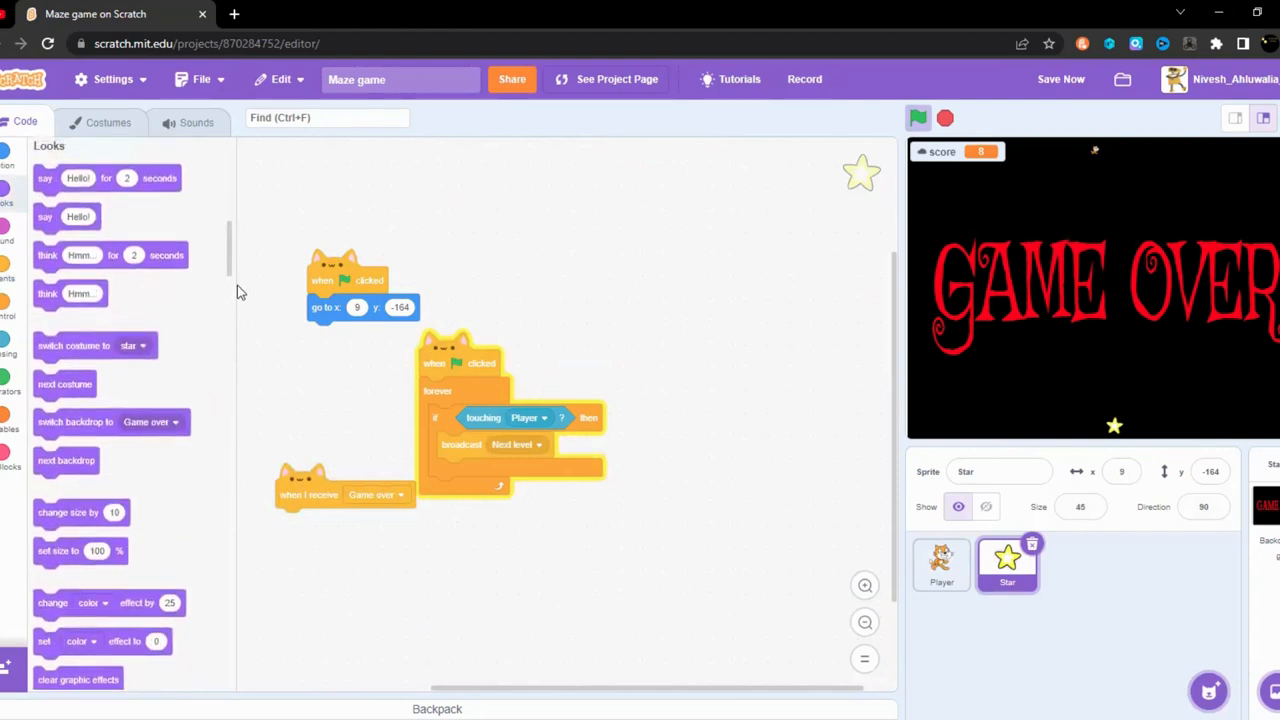
scroll(down, 3)
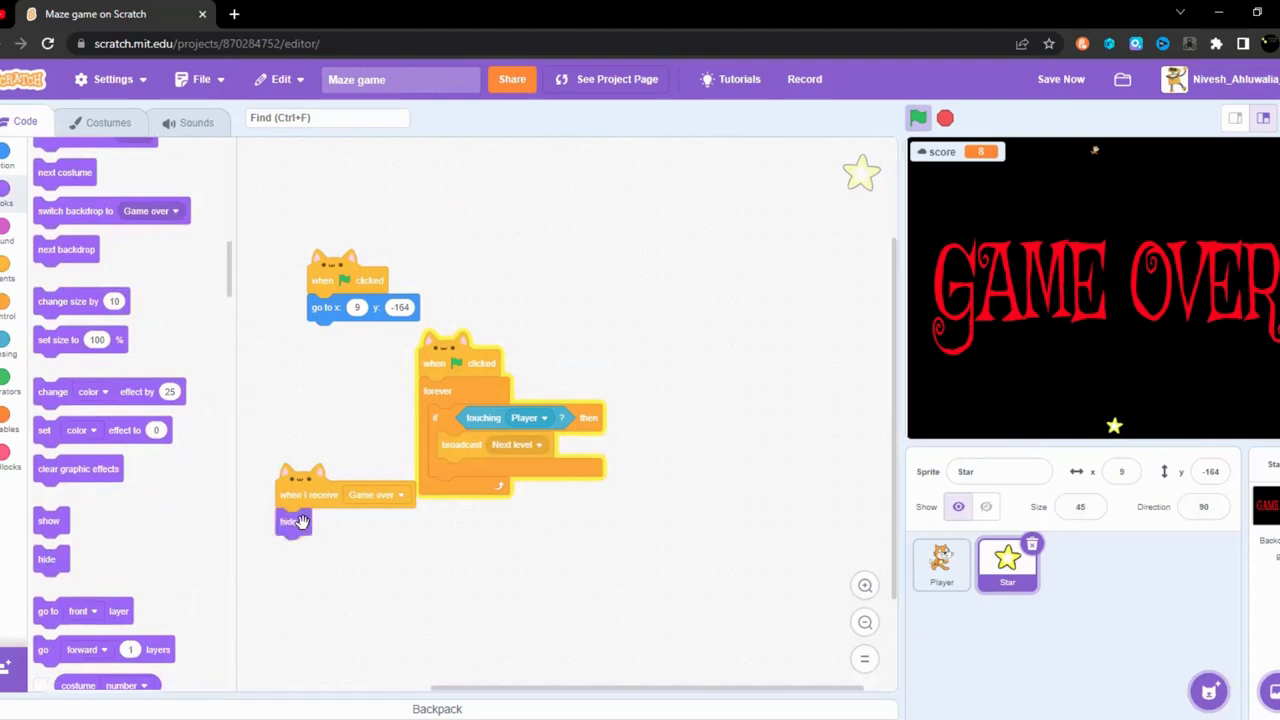
click(917, 118)
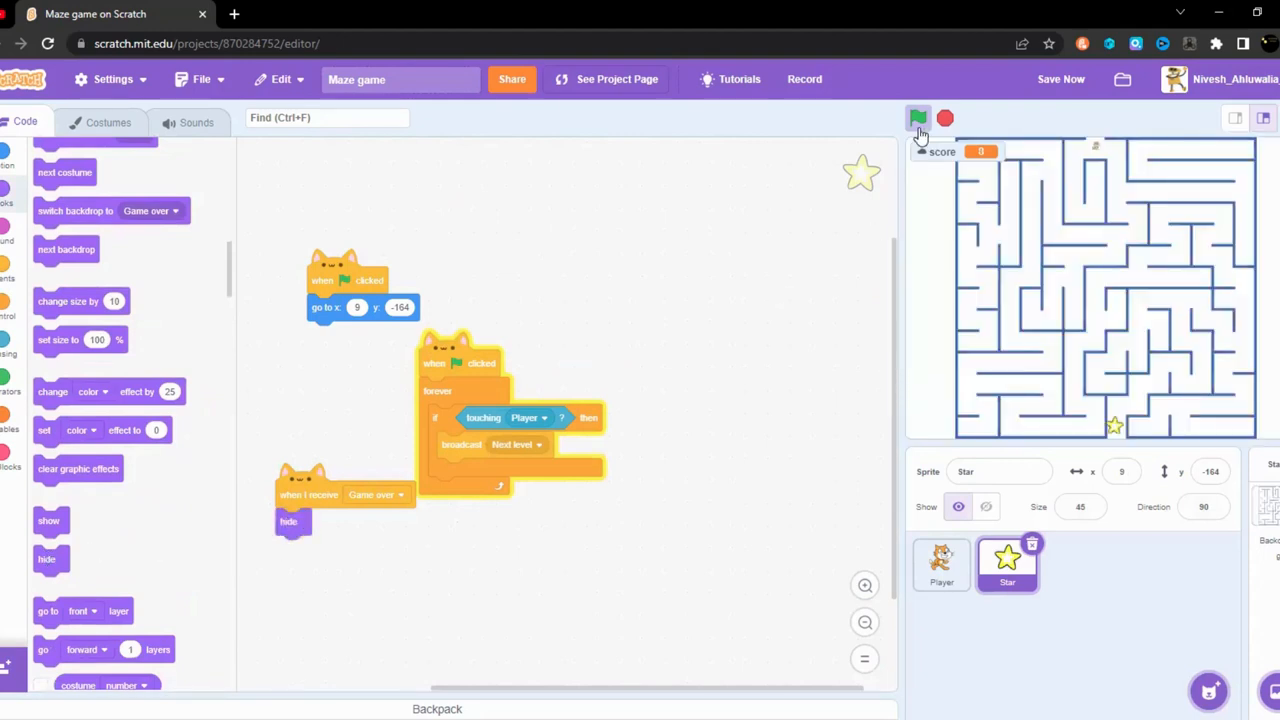
click(918, 118)
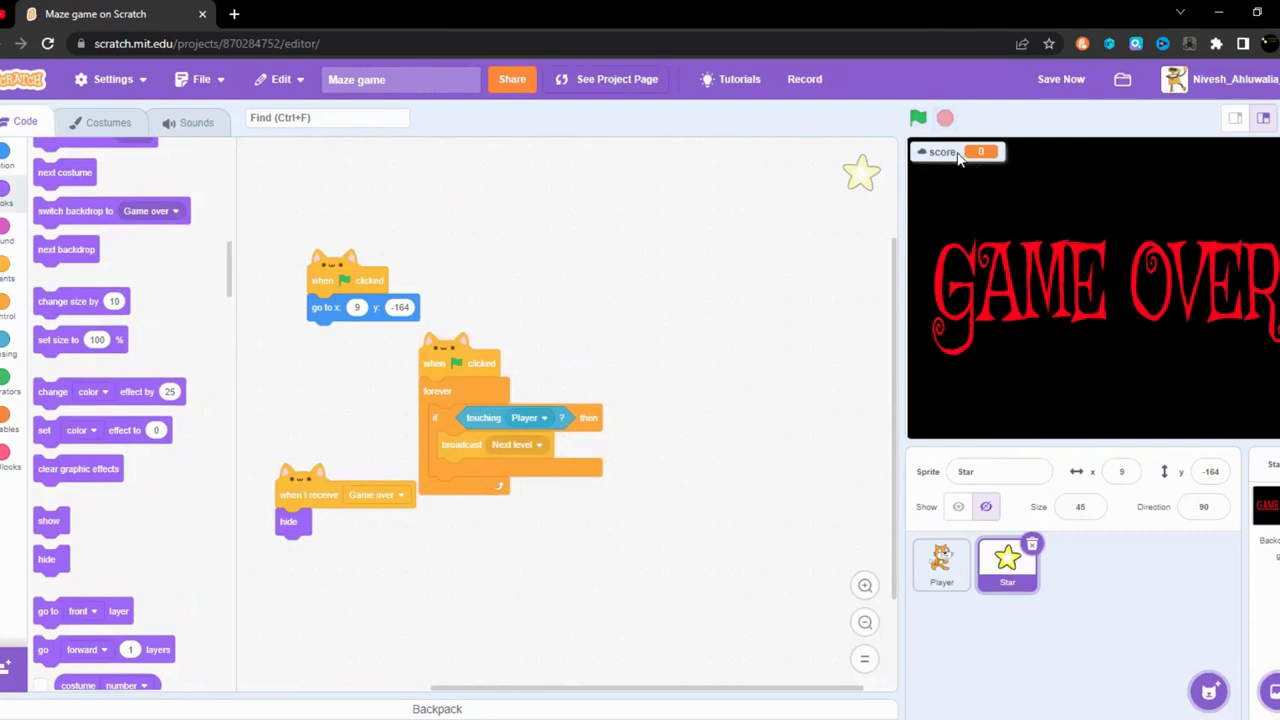
right_click(943, 152)
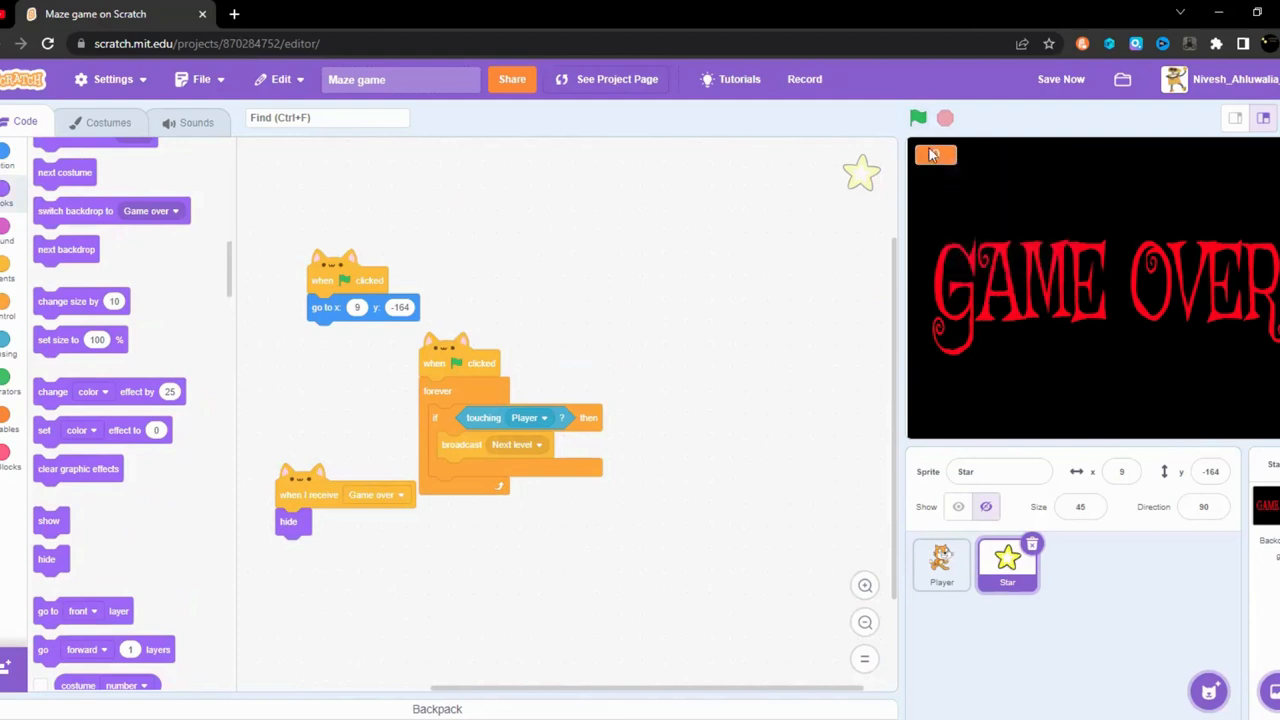
click(917, 118)
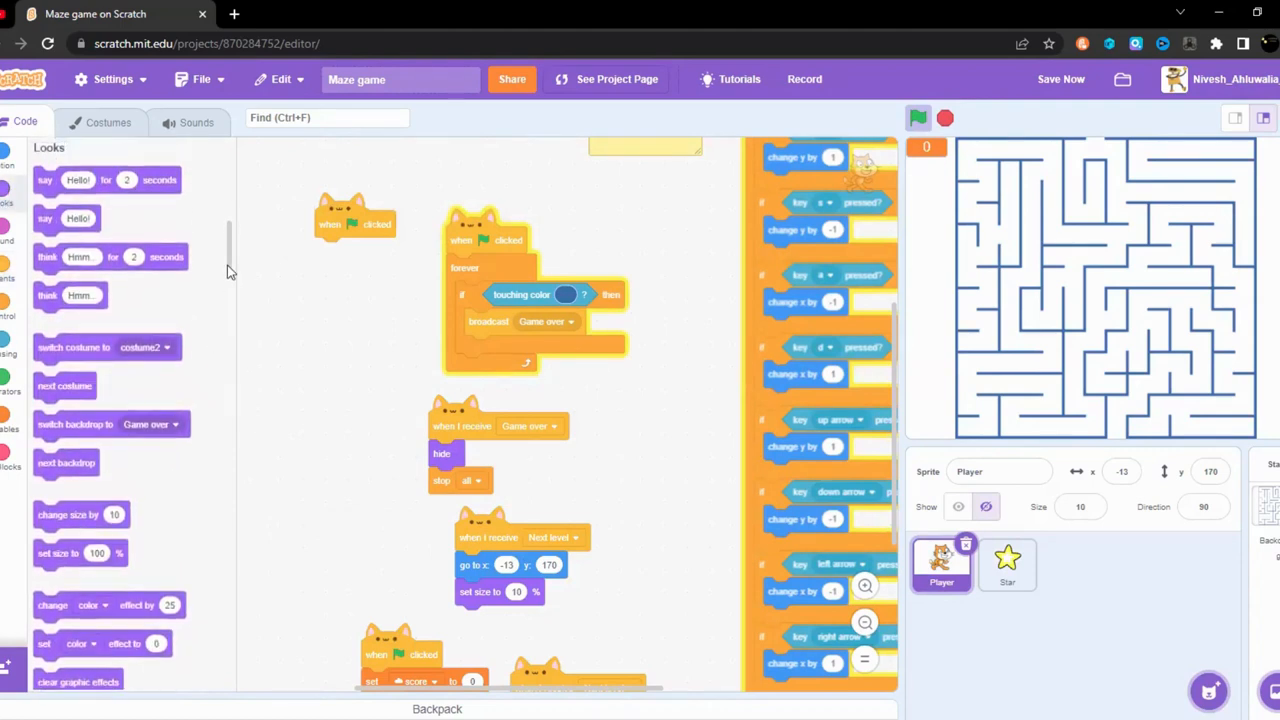
Step: Give the Player a 'when green flag clicked' + 'show' script and check the Star for a copy
scroll(down, 3)
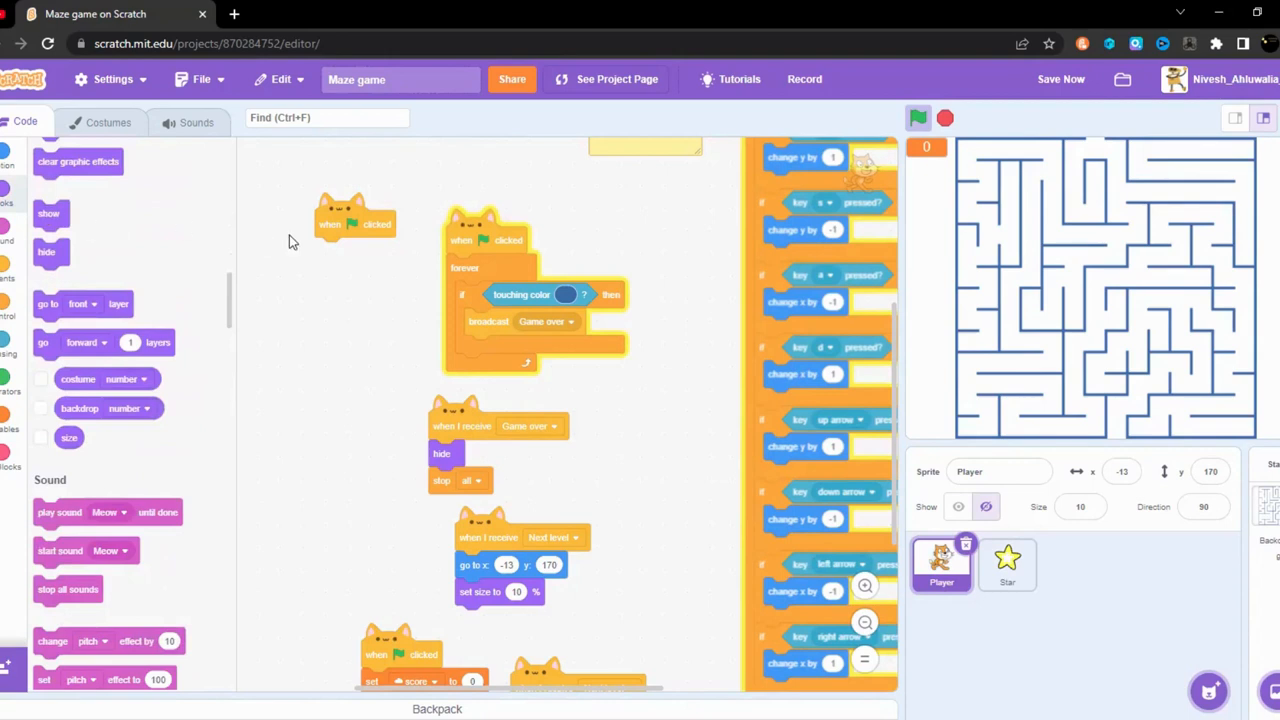
right_click(355, 224)
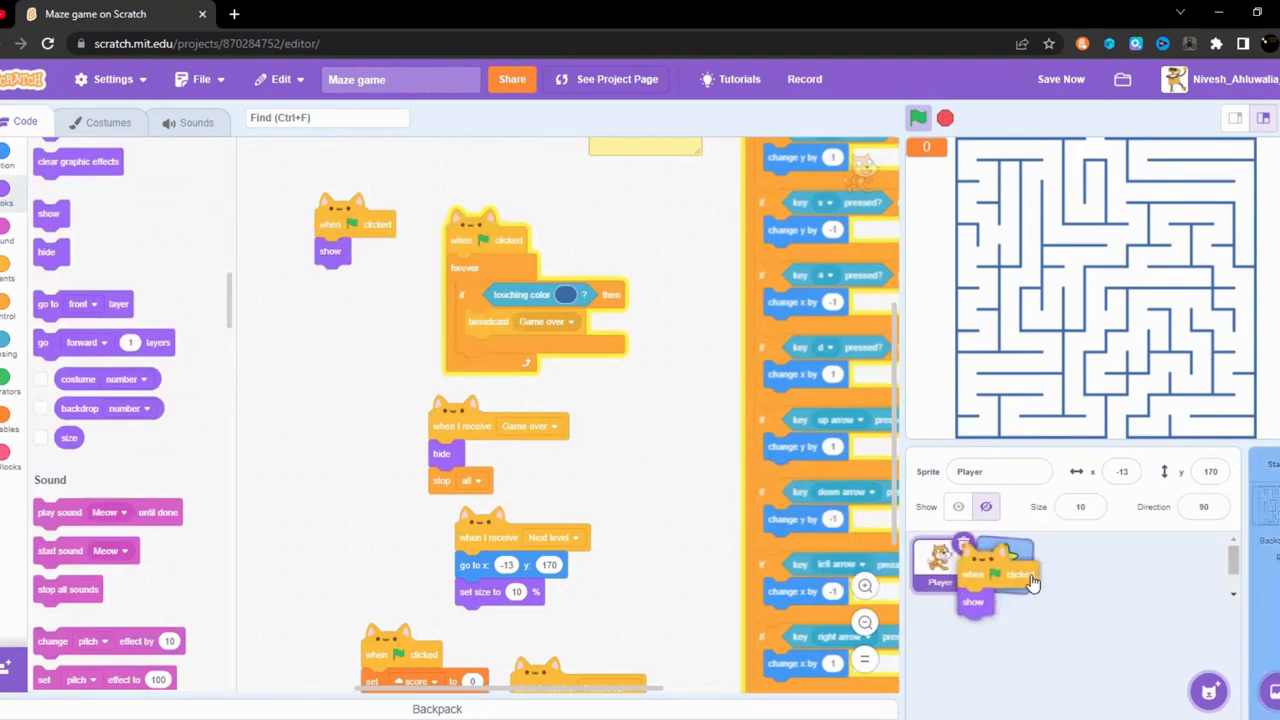
click(1003, 560)
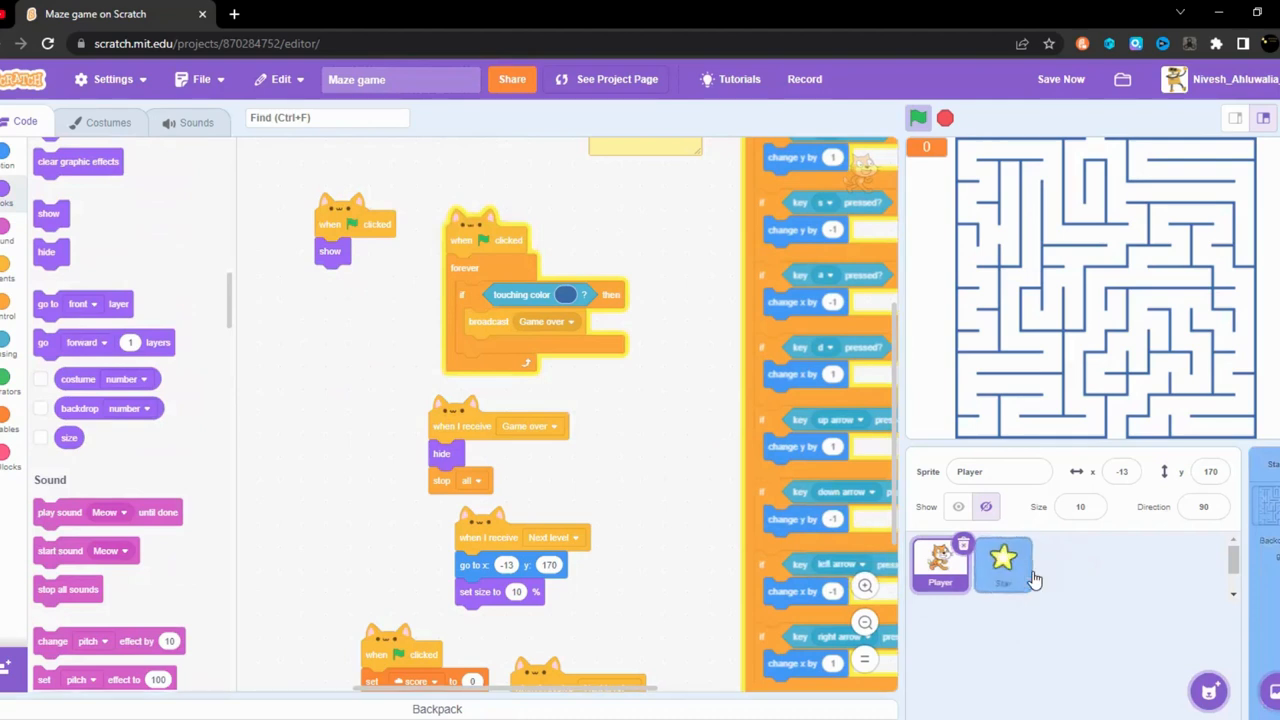
click(1003, 560)
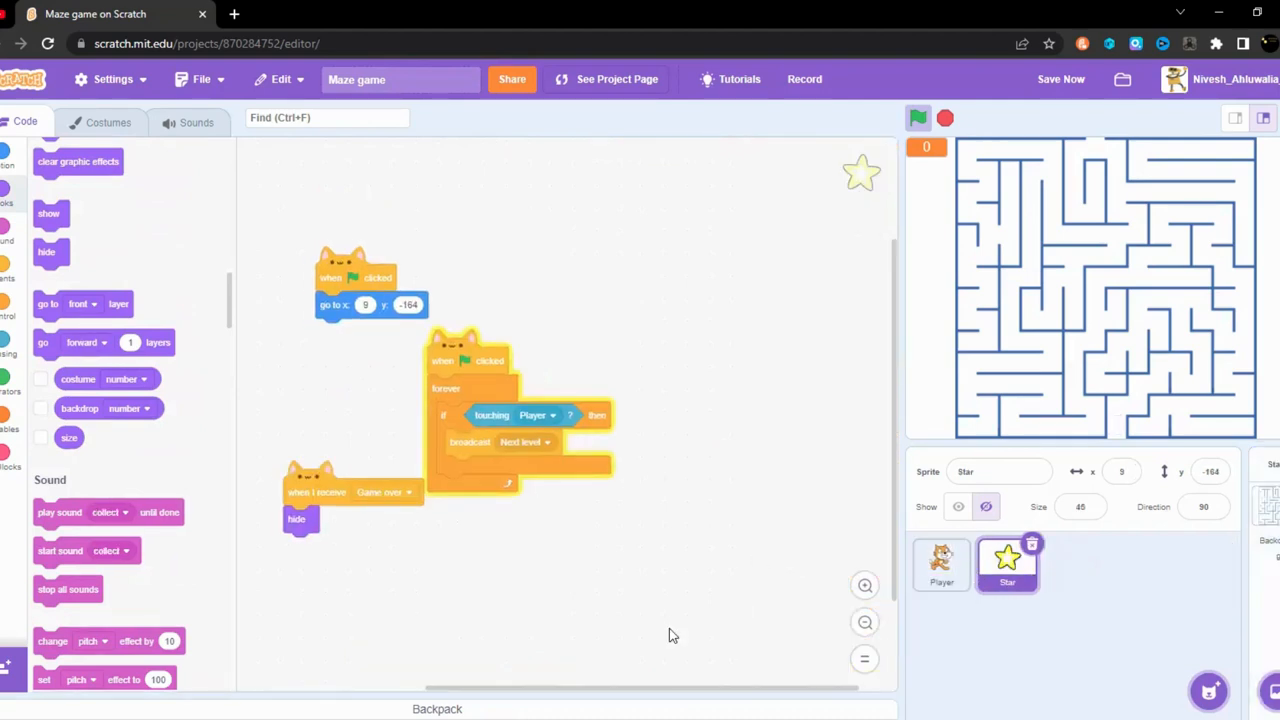
click(941, 563)
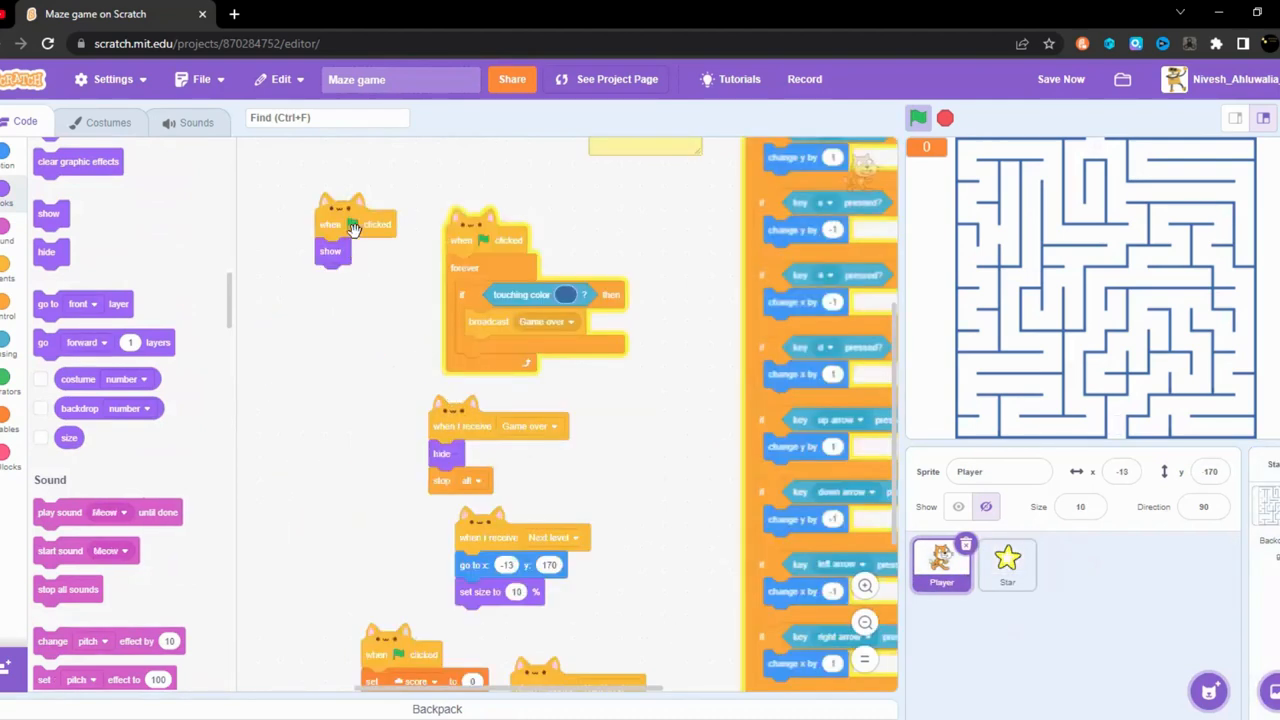
Step: Copy the show-on-start script onto the Star sprite and test the game with the green flag
drag(350, 224, 345, 428)
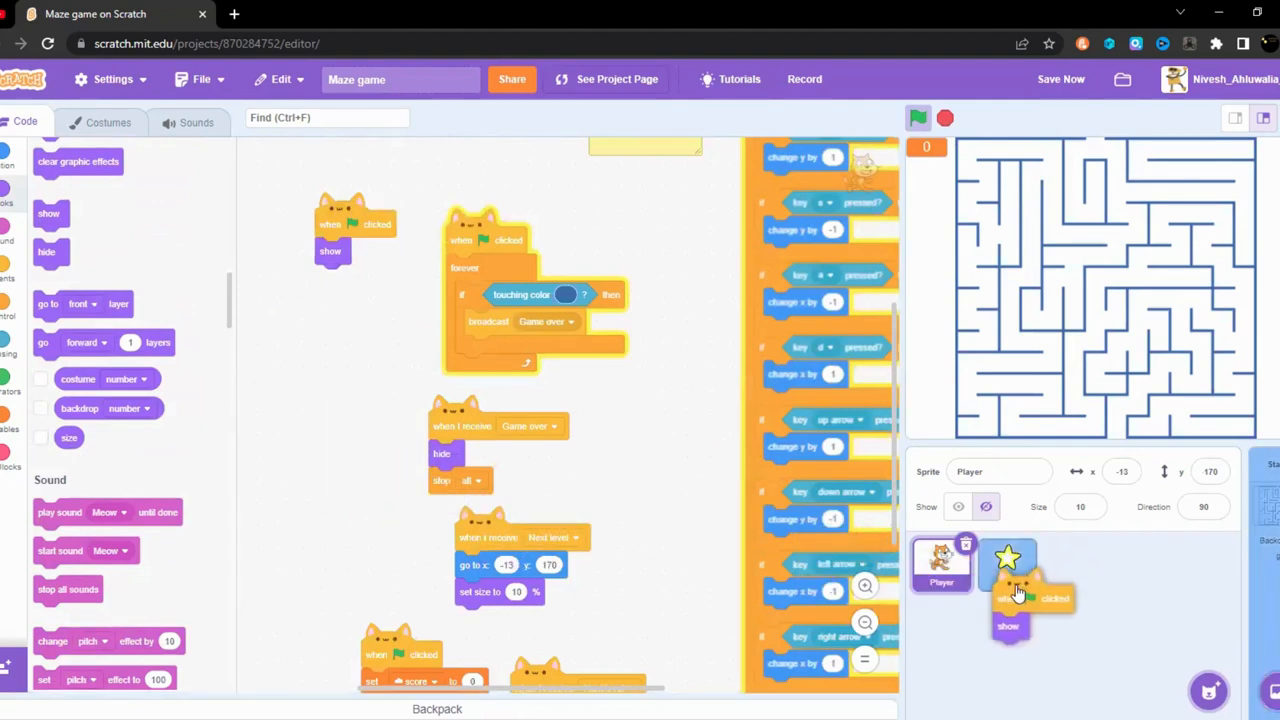
click(1008, 580)
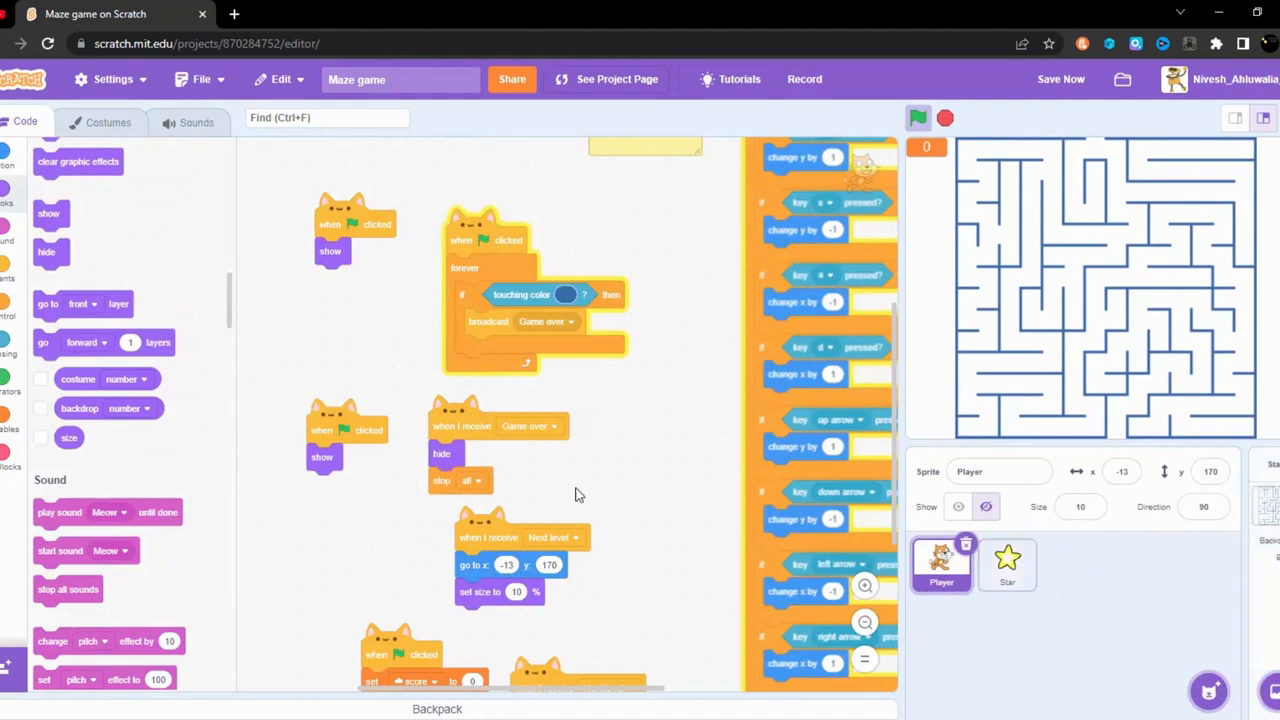
click(1007, 565)
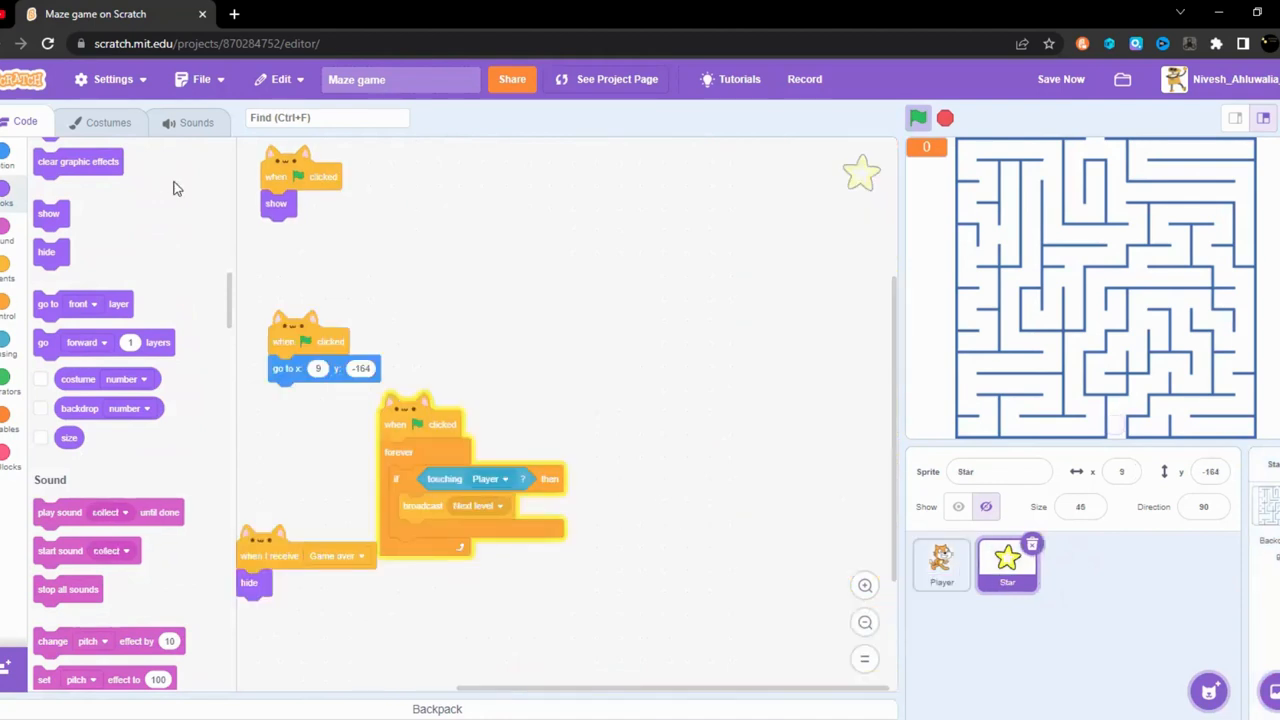
mouse_move(922, 110)
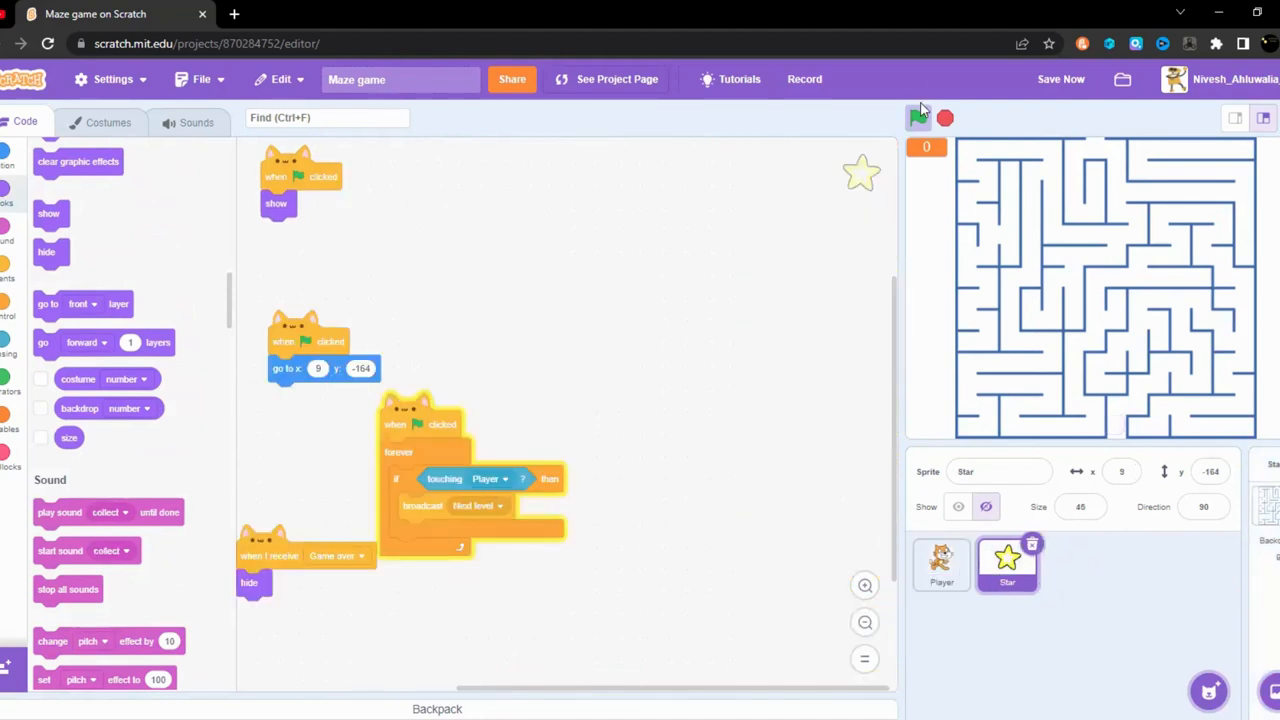
click(917, 118)
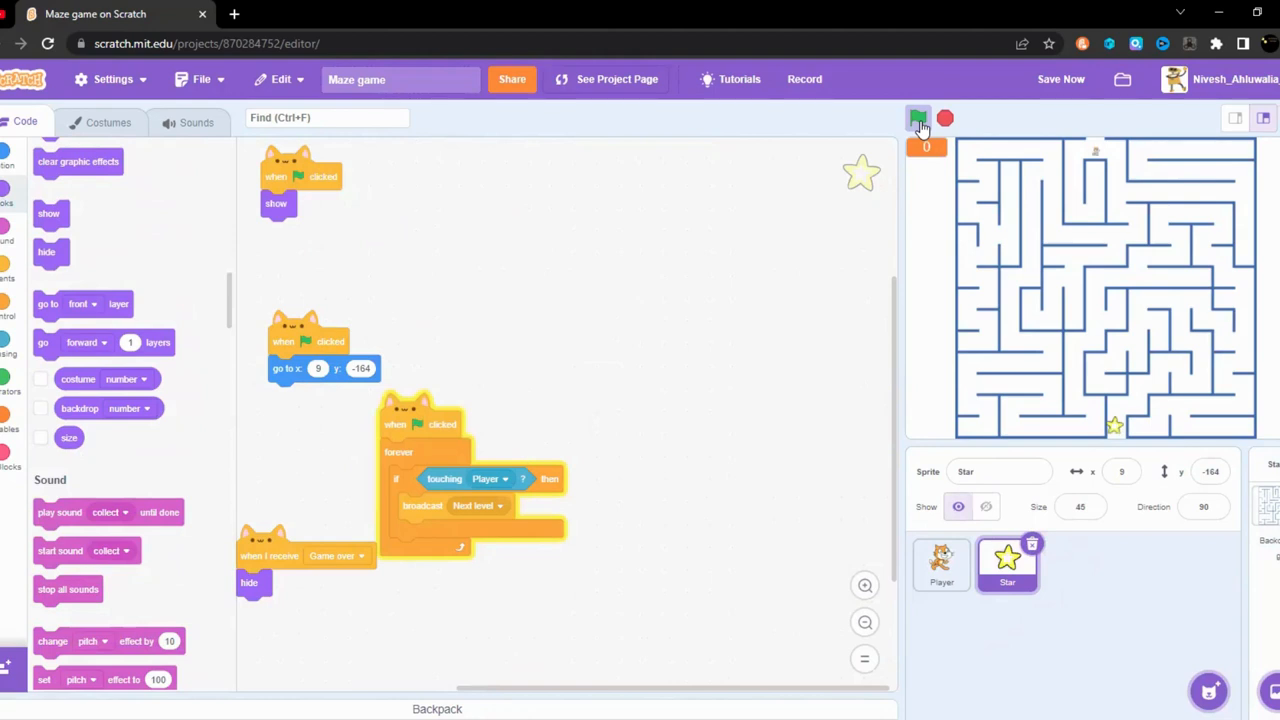
click(917, 118)
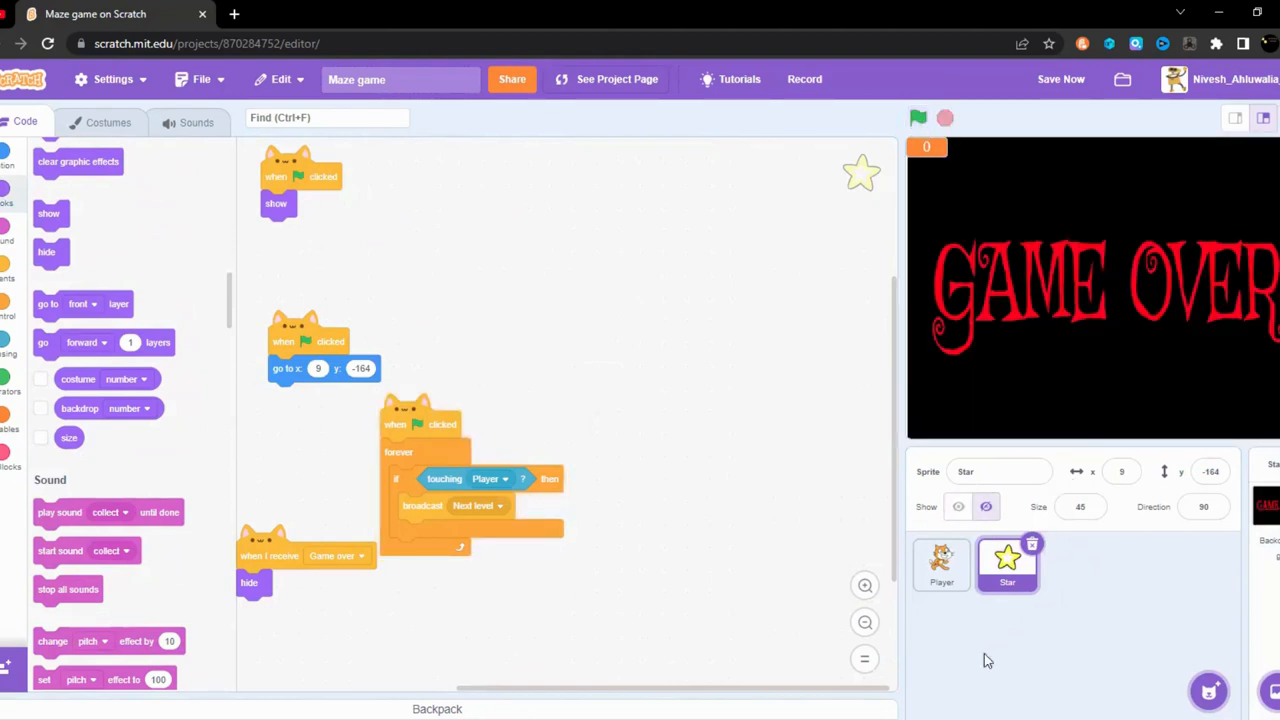
click(940, 563)
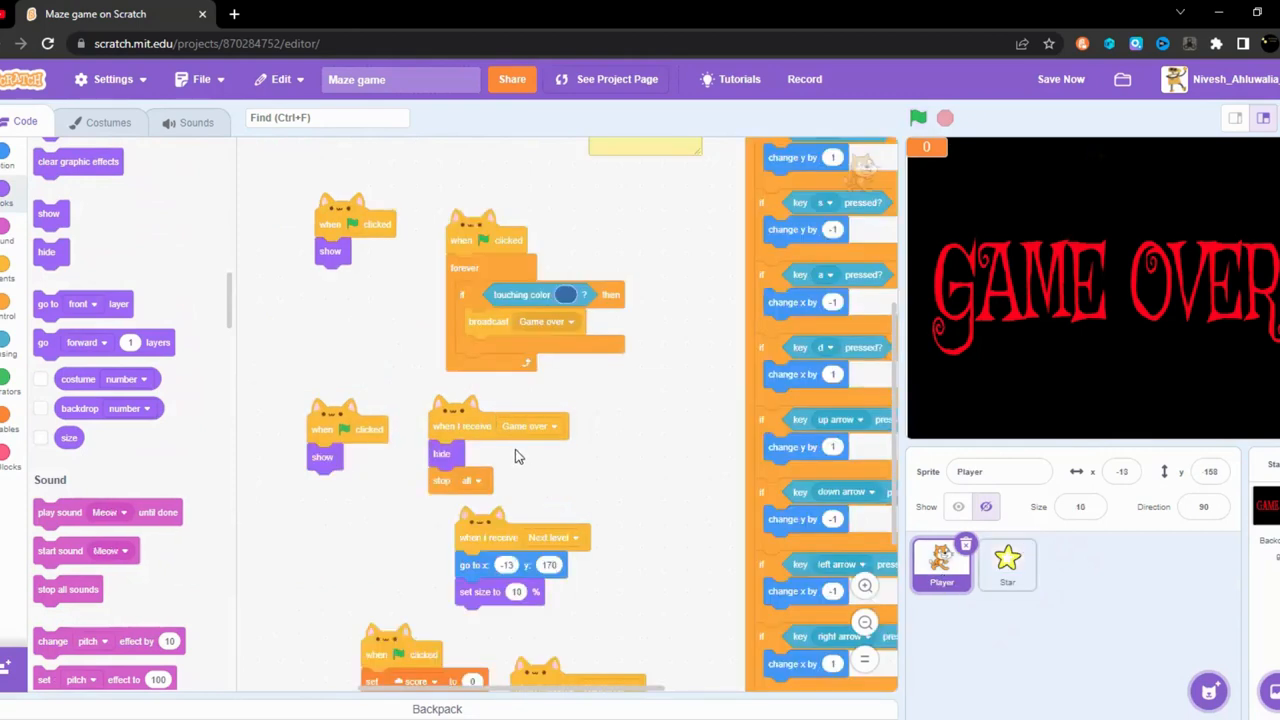
mouse_move(660, 461)
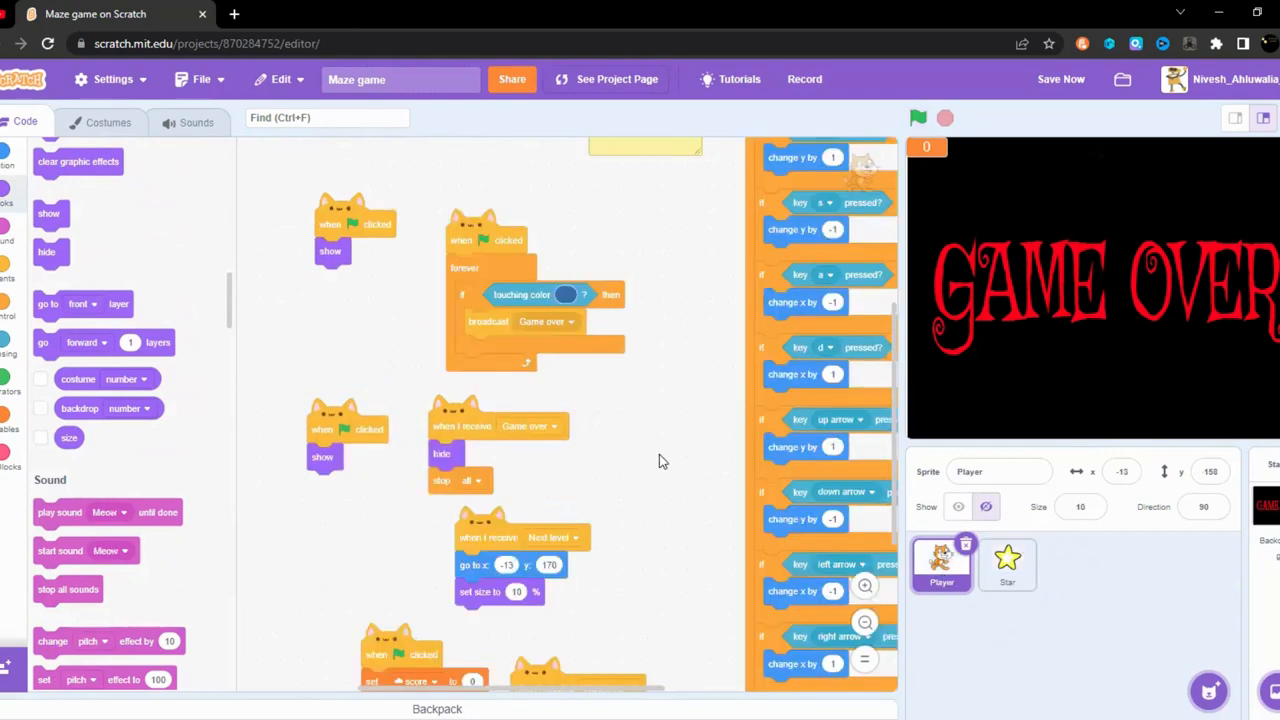
Step: Scroll the Stage's flag-click, Game over and Next level backdrop scripts into view
scroll(down, 3)
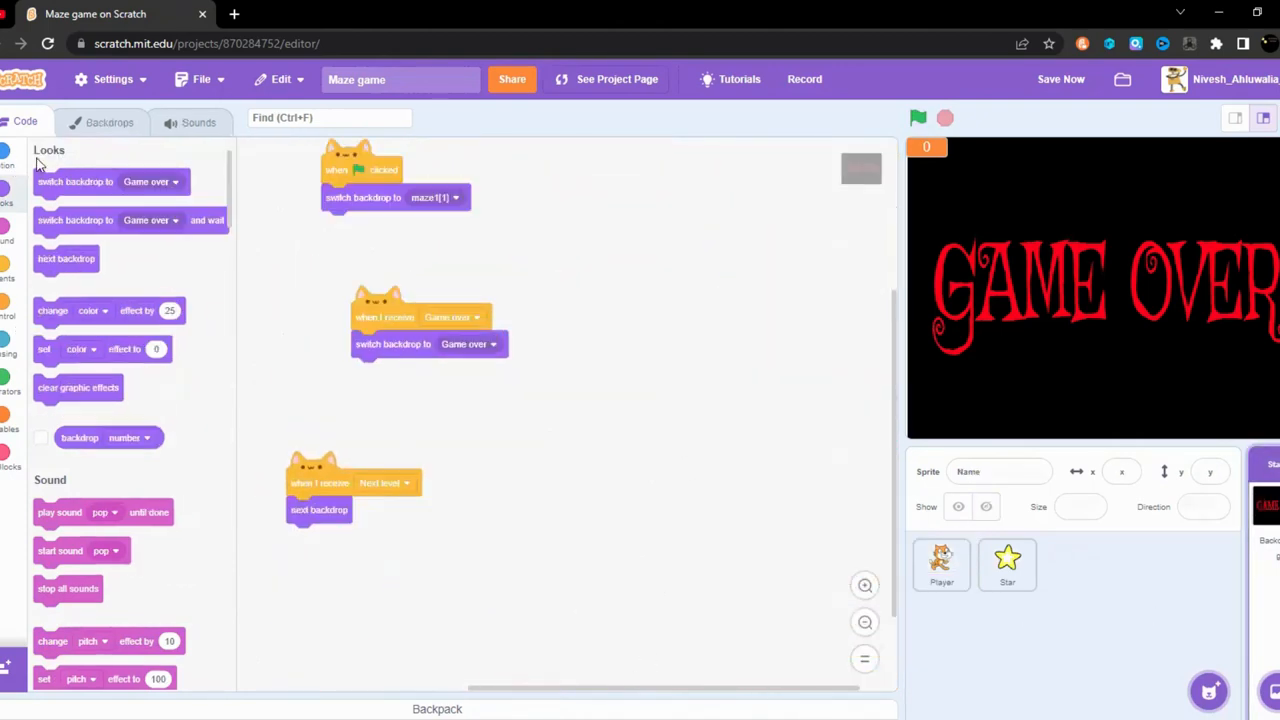
Step: Switch to the Stage's Backdrops and select maze8, the last maze before Game over
click(109, 122)
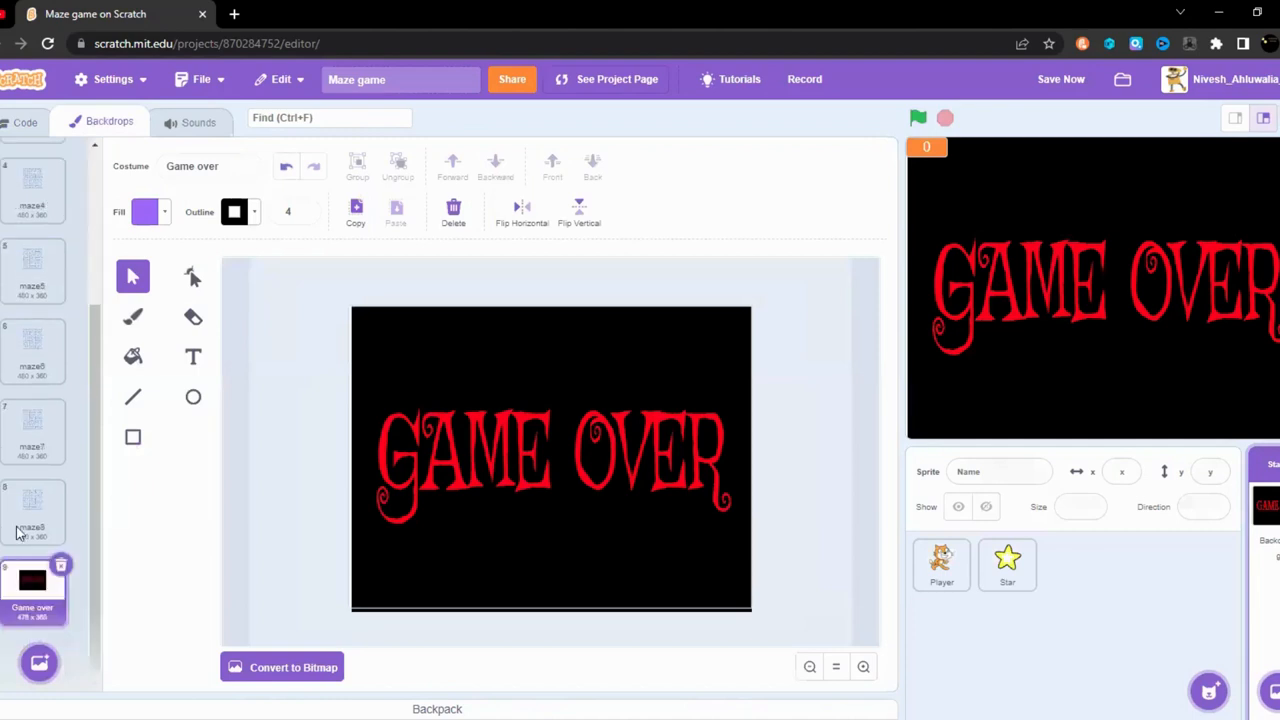
click(33, 175)
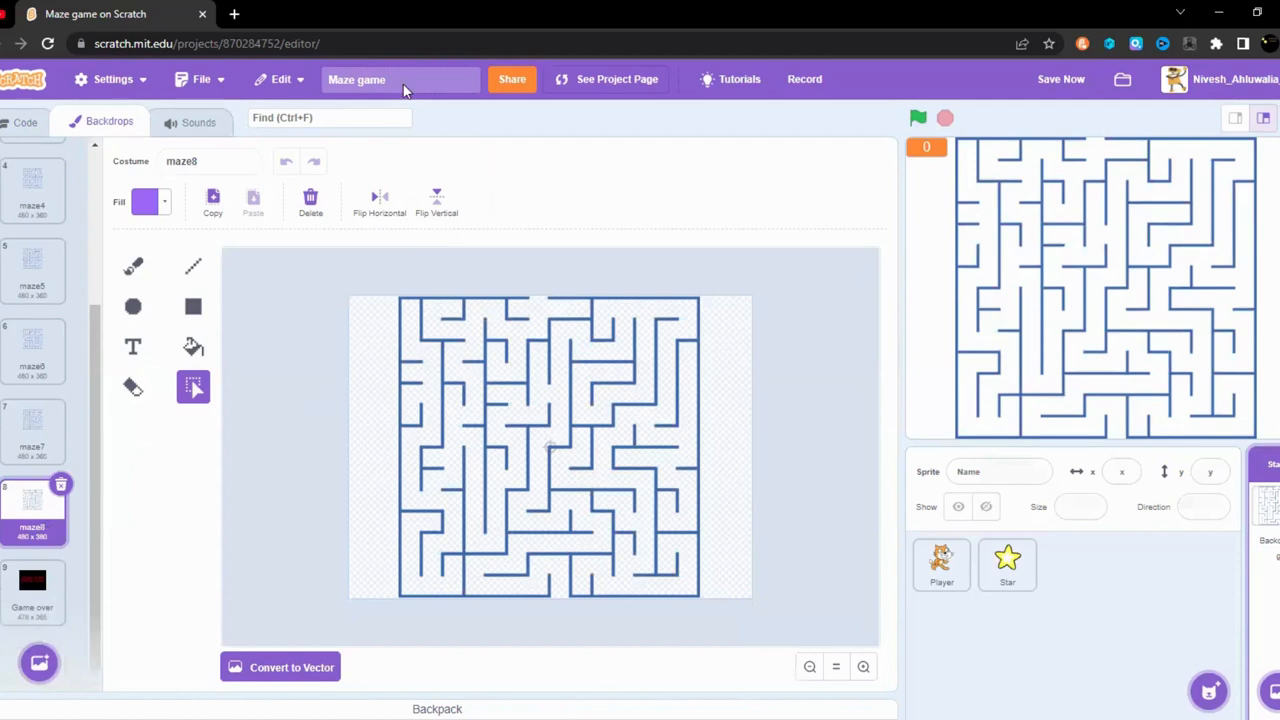
mouse_move(997, 240)
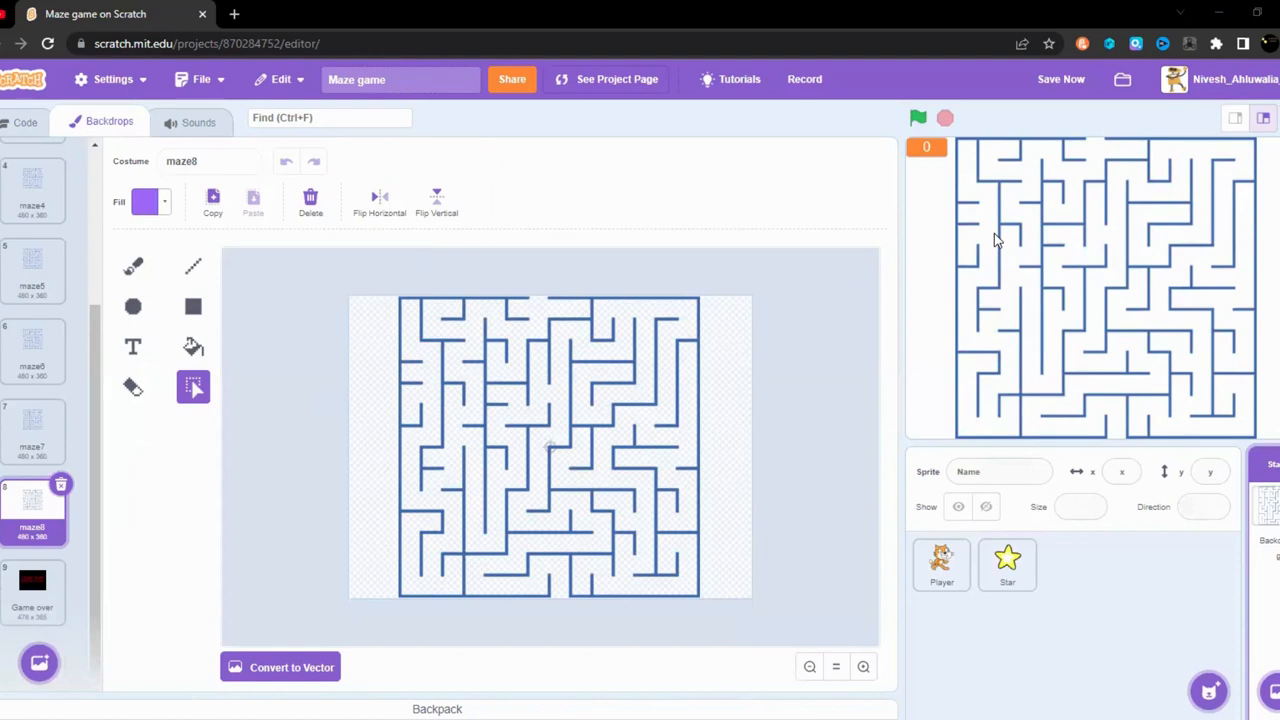
click(1060, 79)
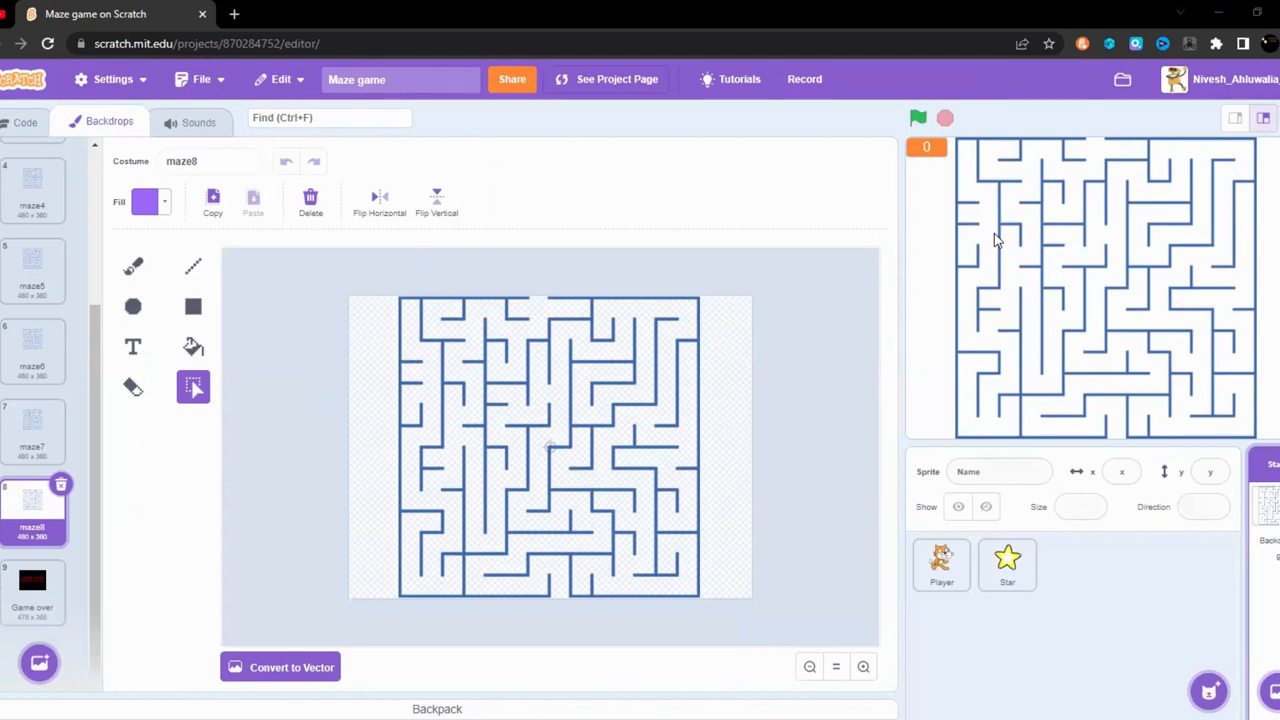
mouse_move(760, 227)
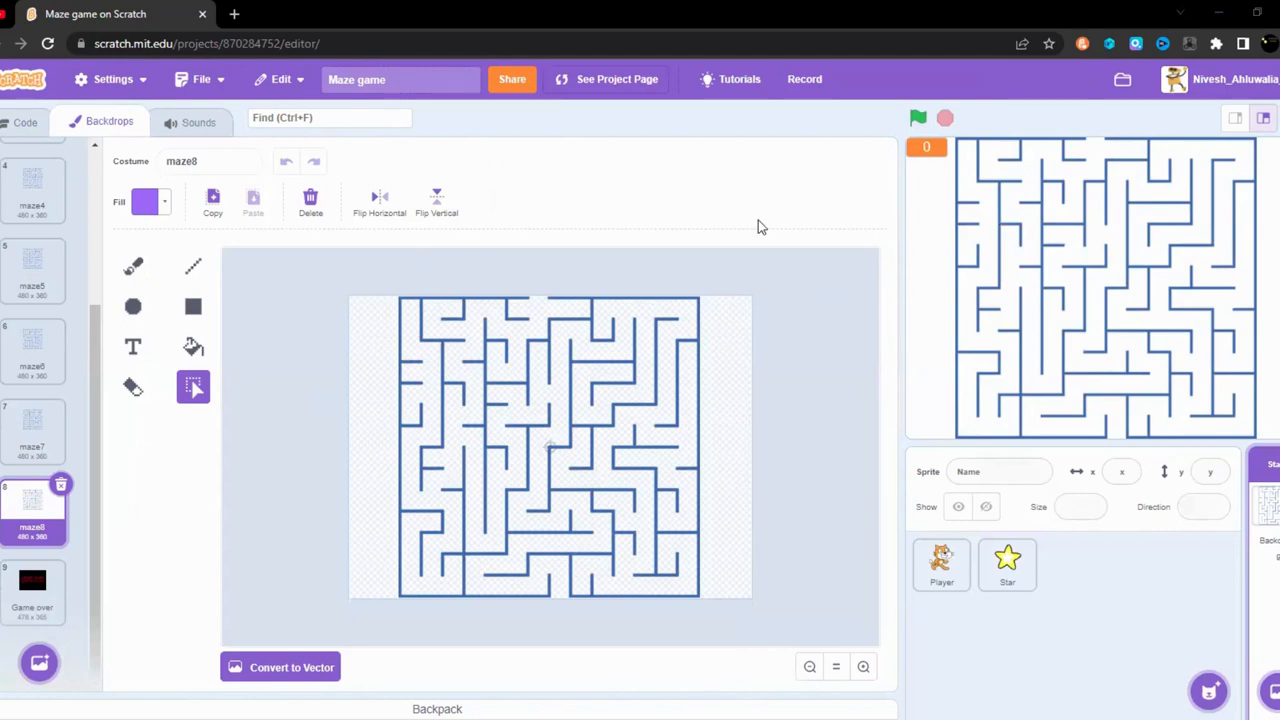